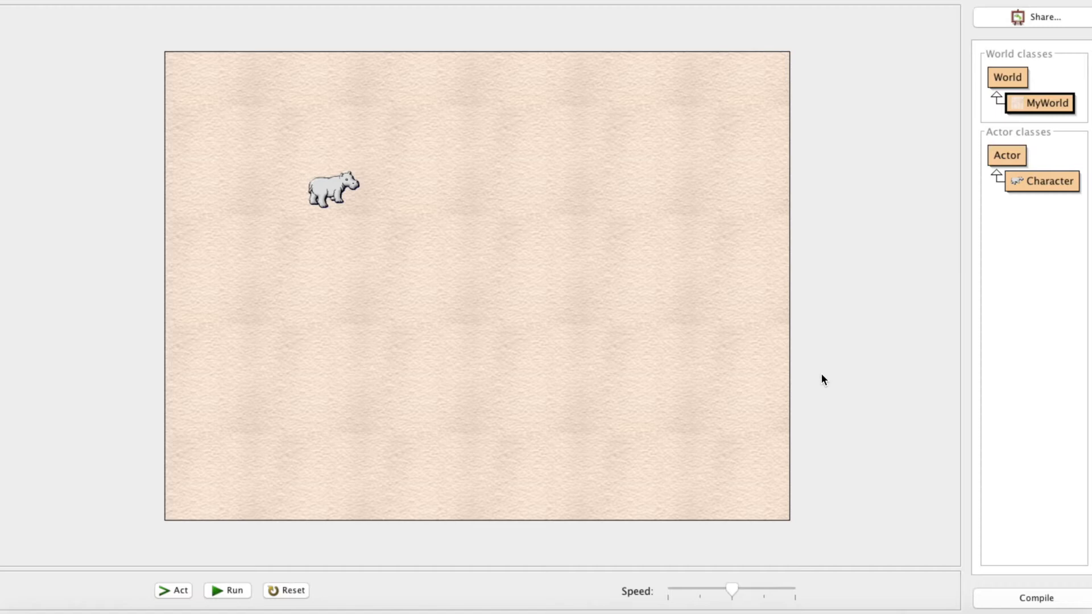
pyautogui.moveTo(712, 398)
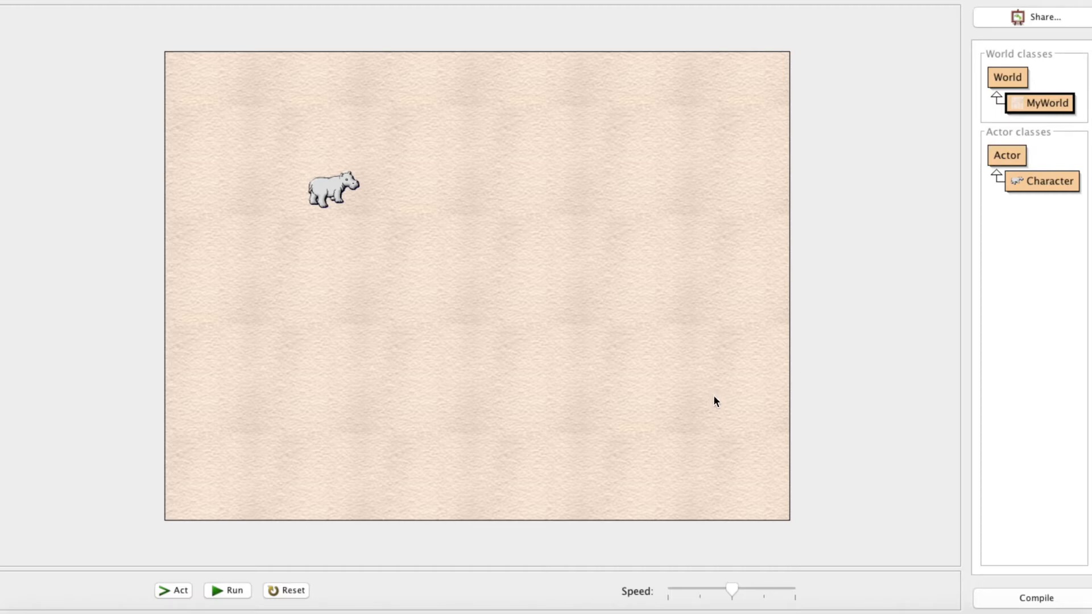
pyautogui.moveTo(846, 163)
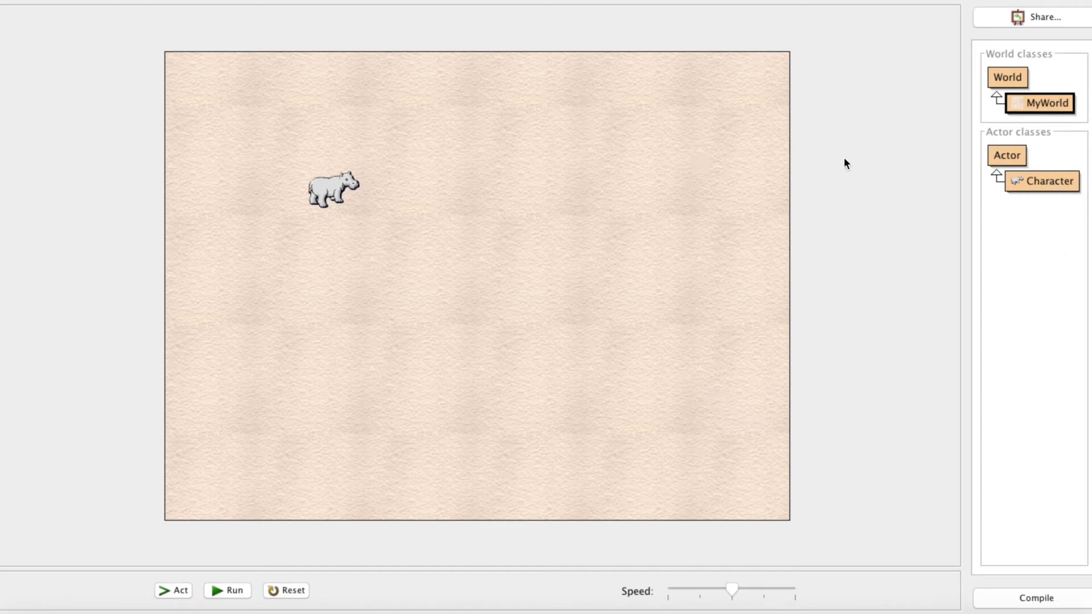
pyautogui.moveTo(399, 433)
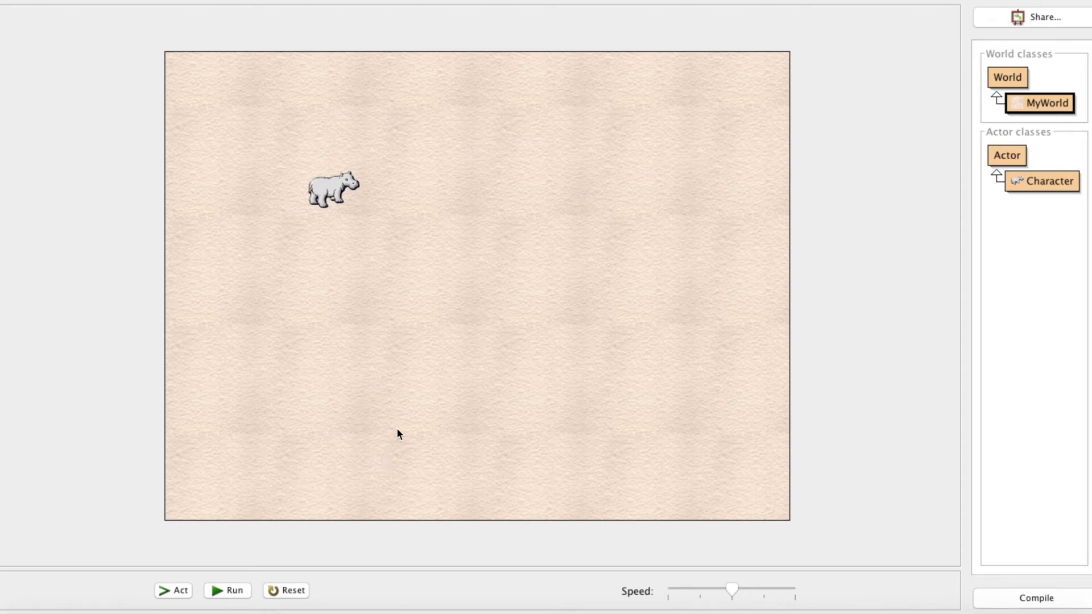
pyautogui.moveTo(626, 404)
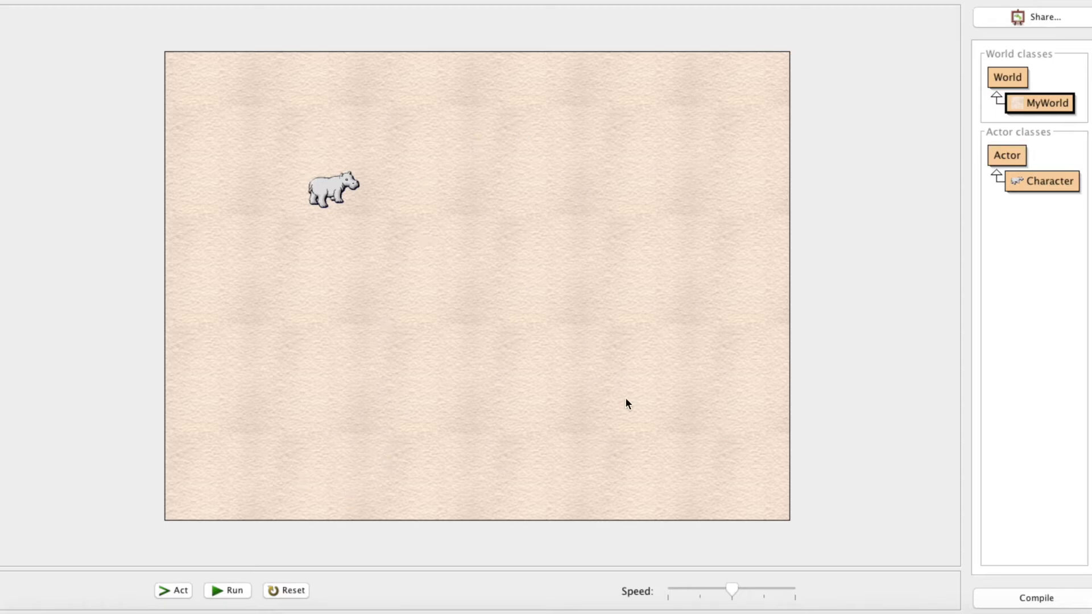
pyautogui.moveTo(601, 403)
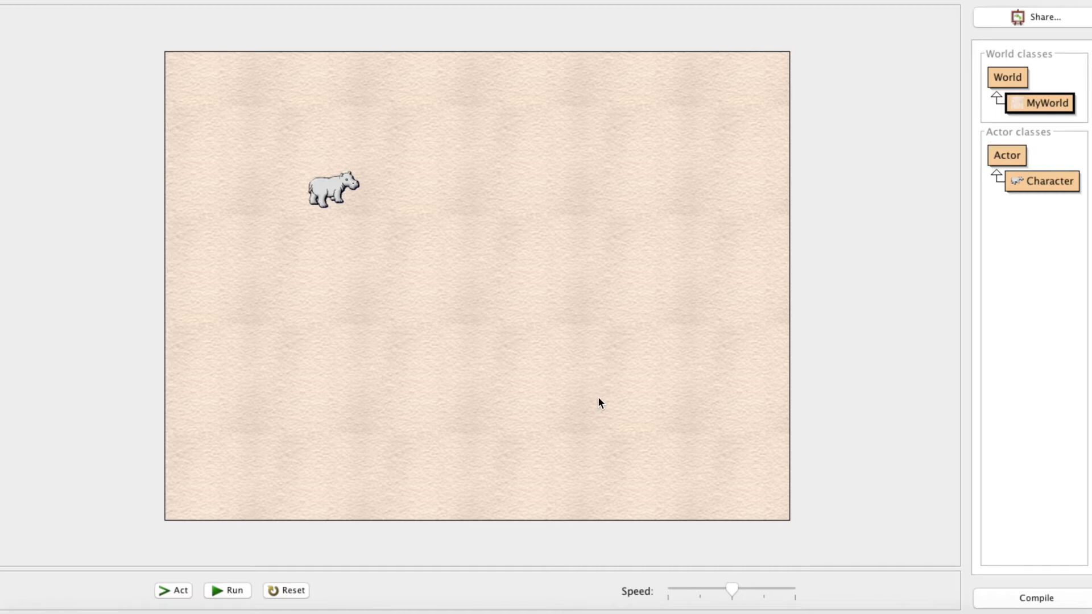
pyautogui.moveTo(974, 183)
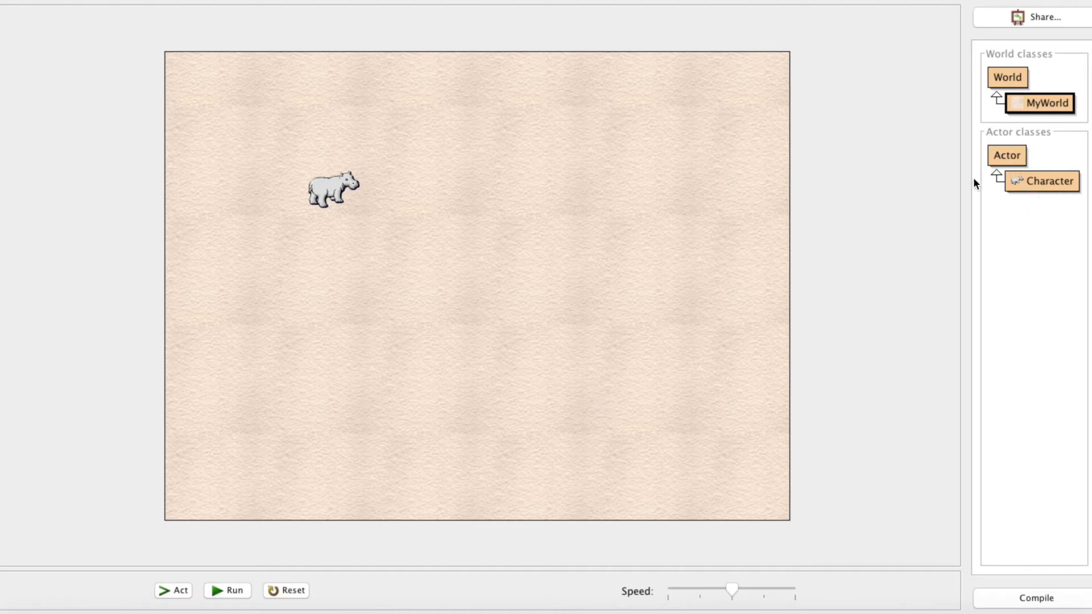
pyautogui.moveTo(1061, 164)
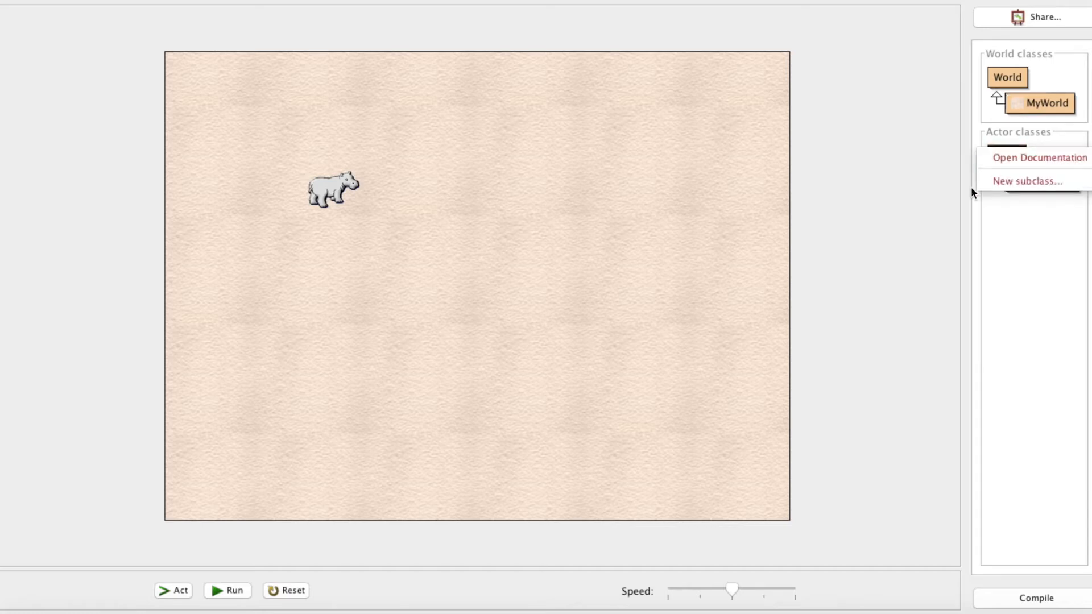
# Step: Create an Actor subclass named Jumper using the dolphin.png image
pyautogui.click(1027, 181)
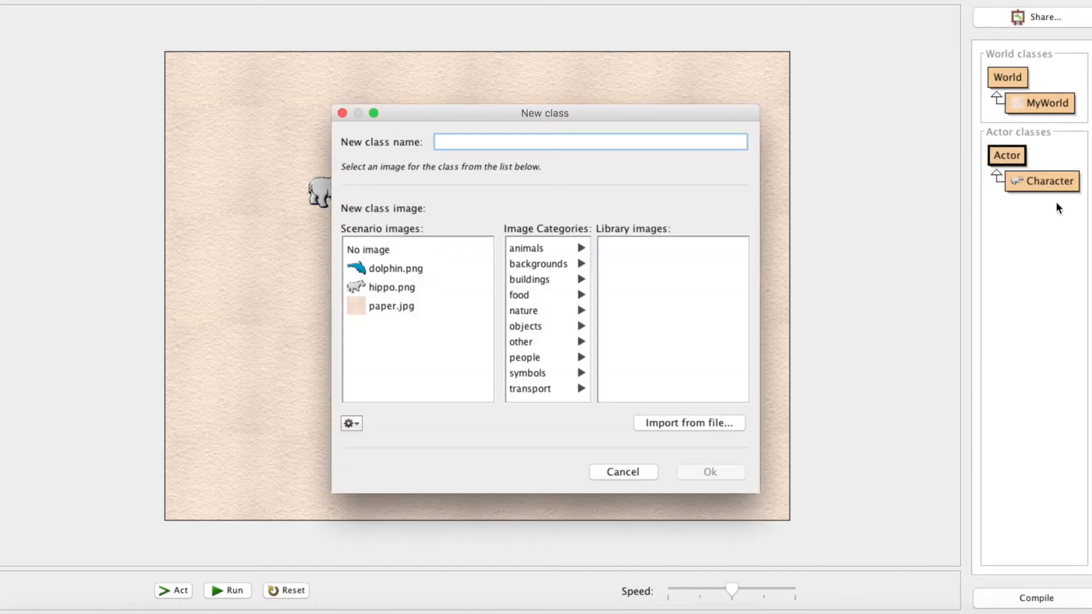
pyautogui.moveTo(1029, 162)
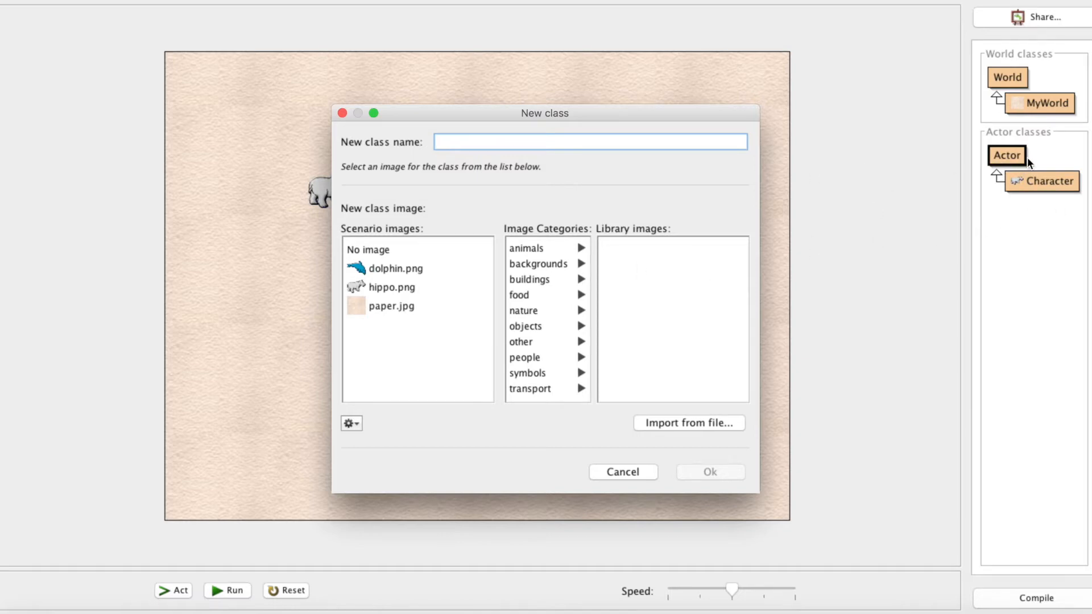
pyautogui.click(395, 279)
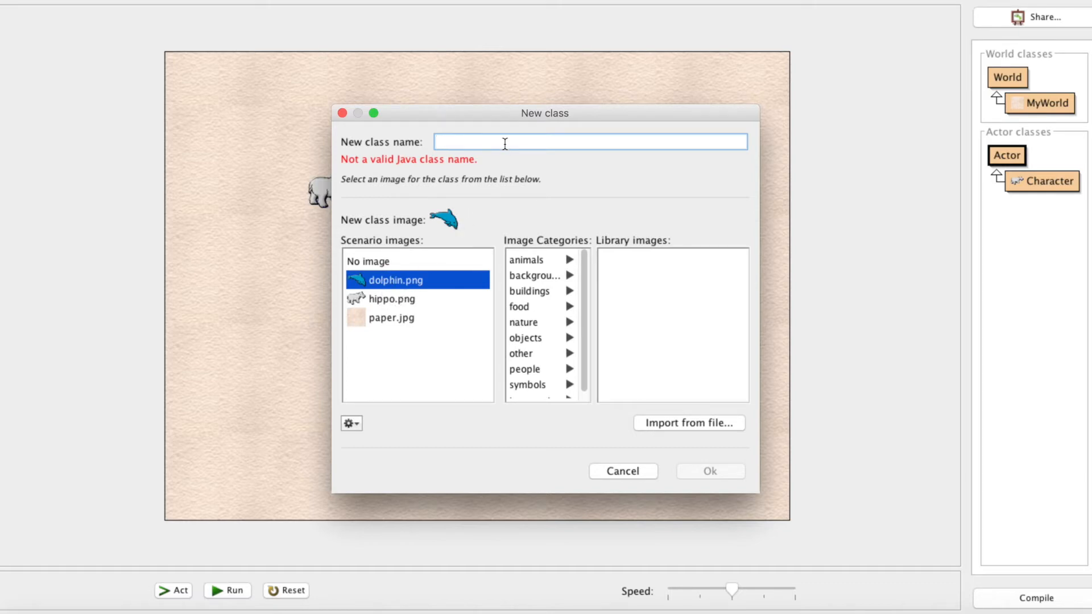
pyautogui.write('Jumper')
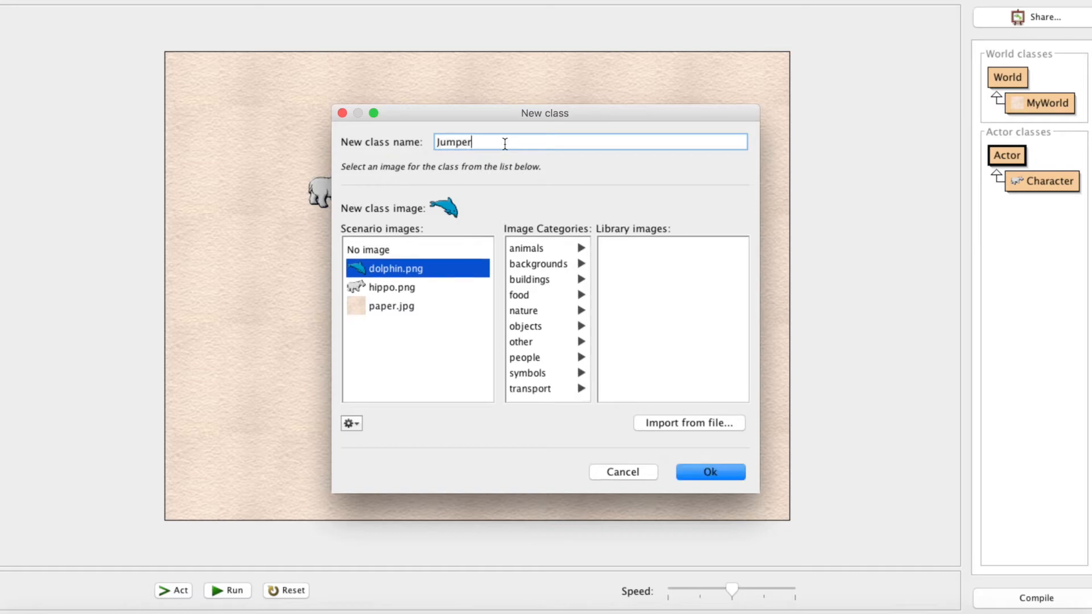
pyautogui.click(709, 471)
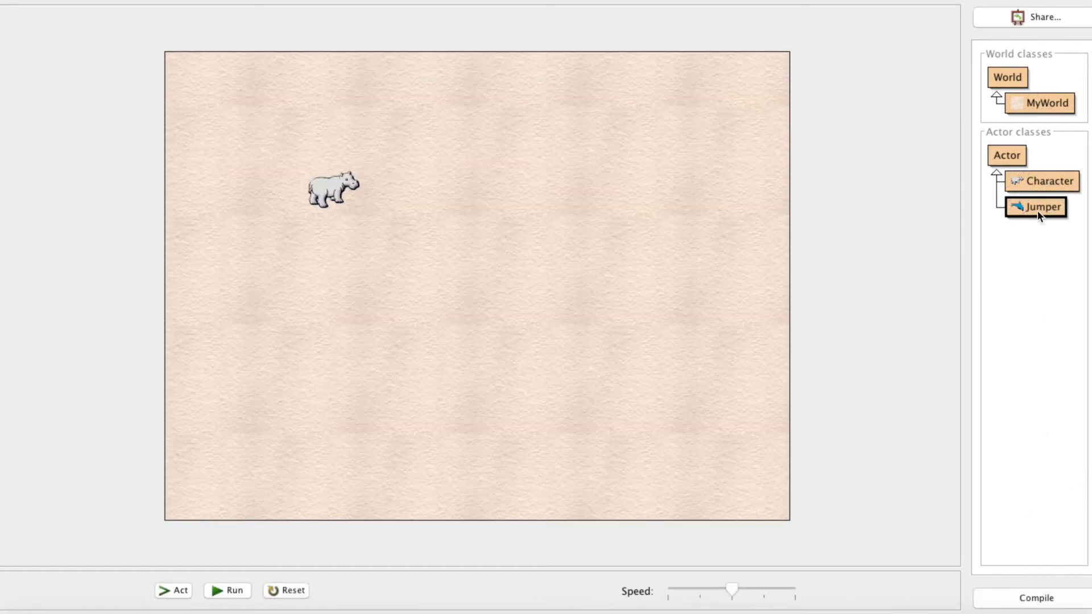
# Step: Place a new Jumper() dolphin in the world, compile, then run and pause the scenario
pyautogui.rightClick(1040, 207)
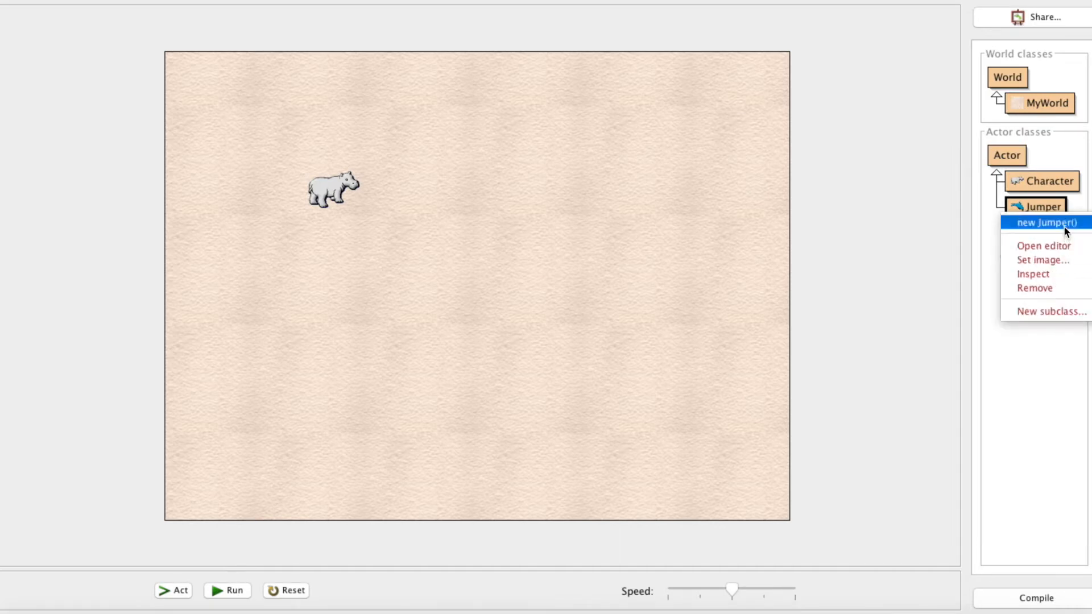
pyautogui.click(1046, 222)
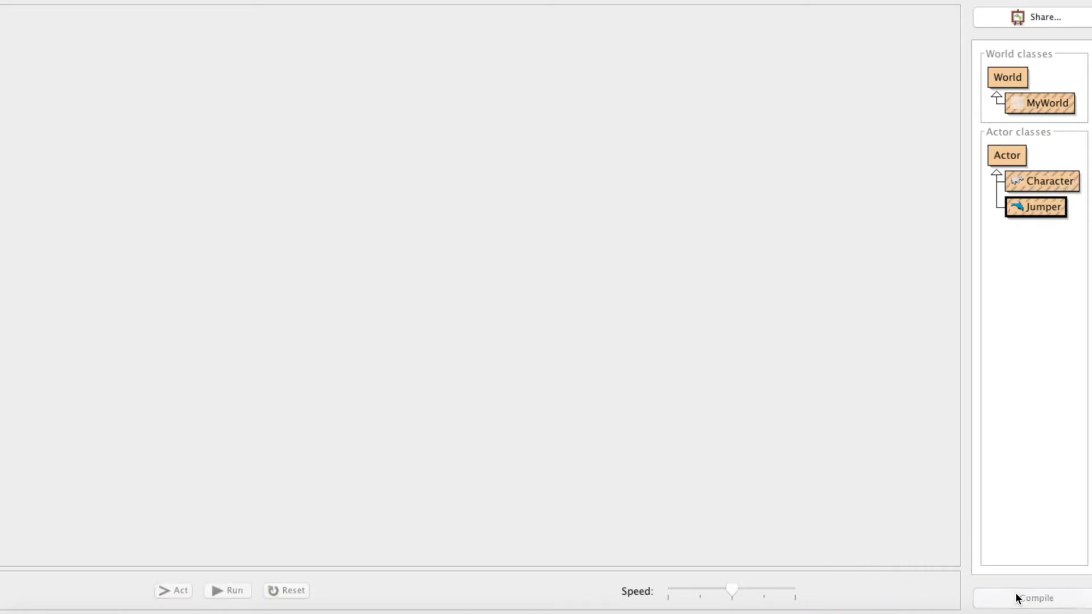
pyautogui.click(1035, 597)
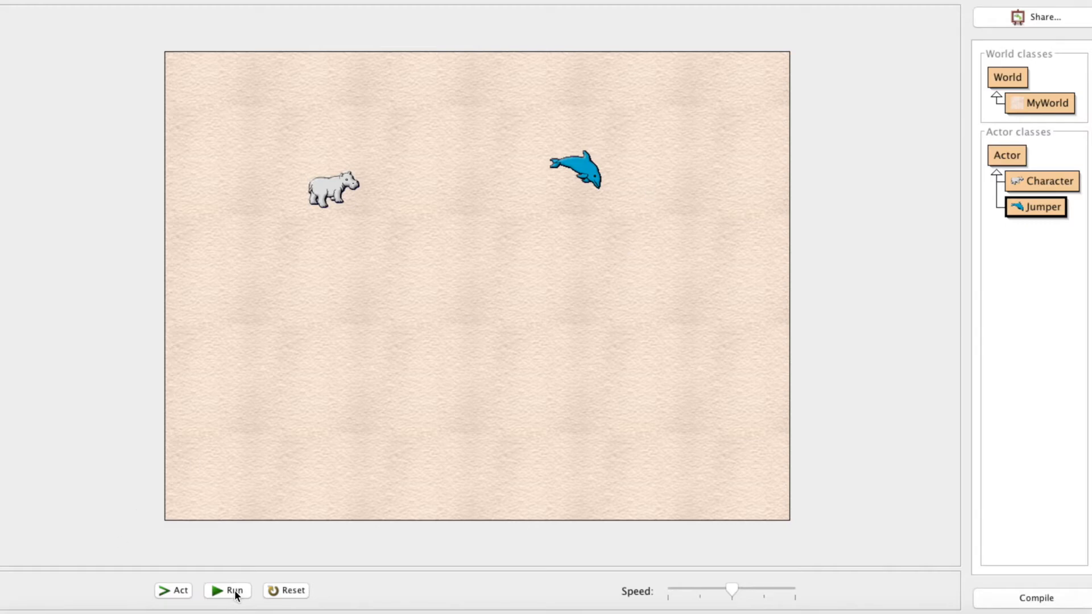
pyautogui.click(230, 590)
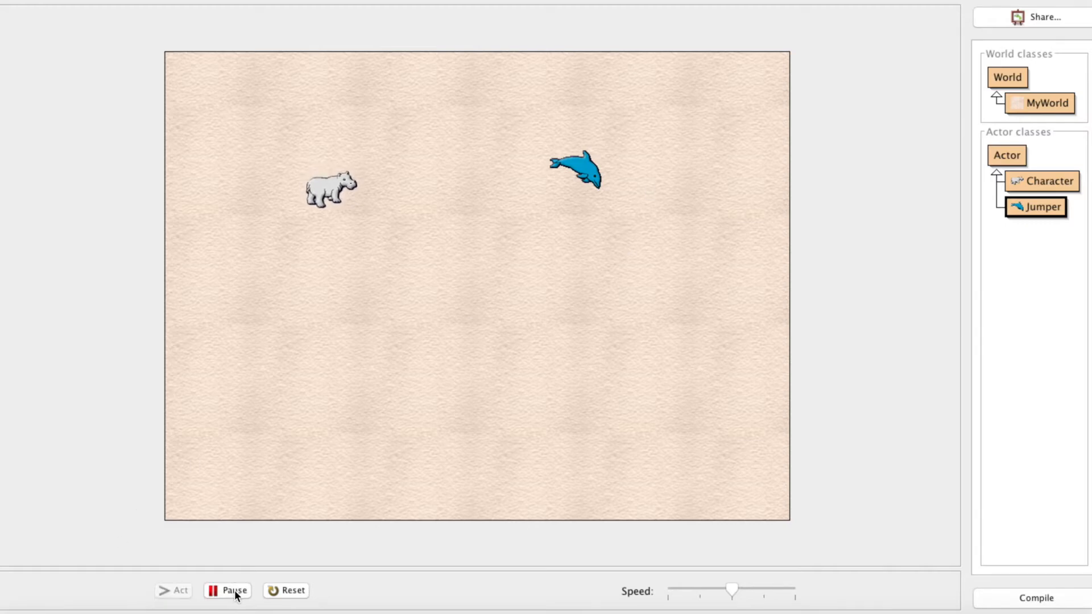
pyautogui.click(227, 590)
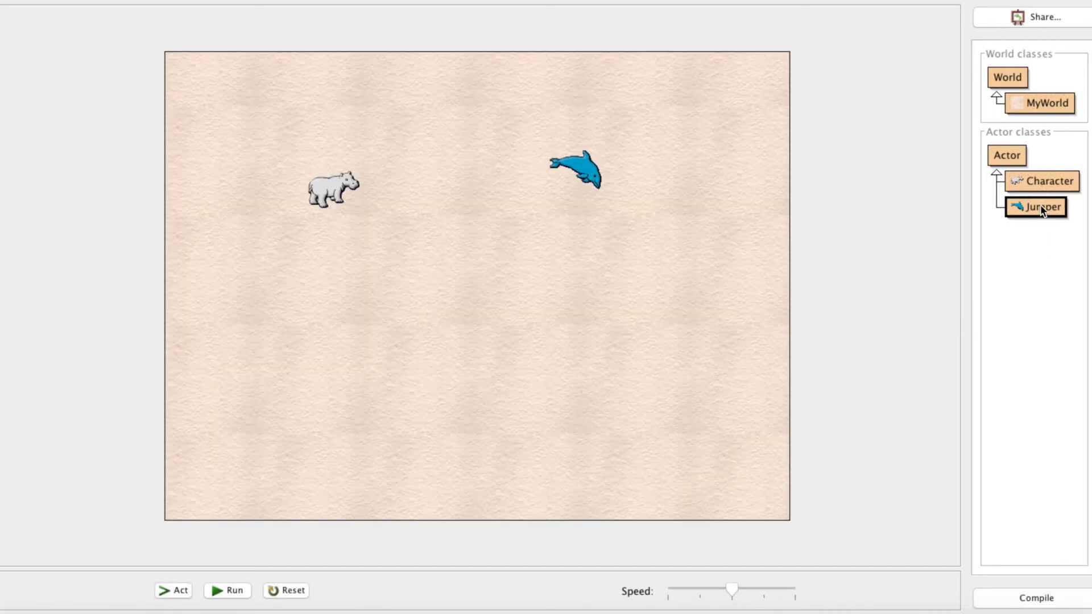
pyautogui.rightClick(1037, 207)
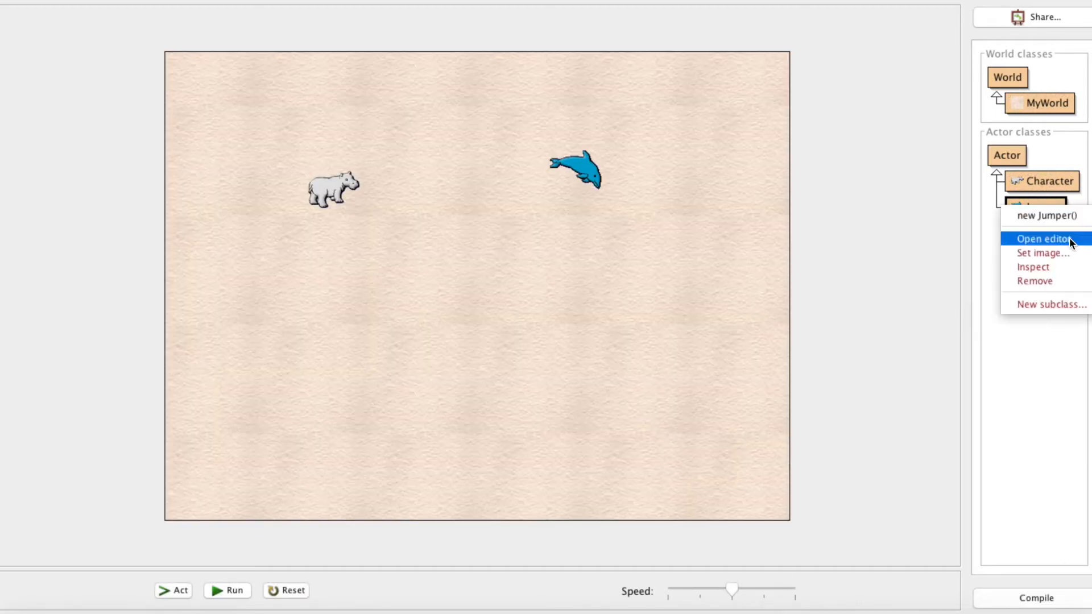
# Step: Bring up the Jumper class source code in the editor
pyautogui.click(1042, 237)
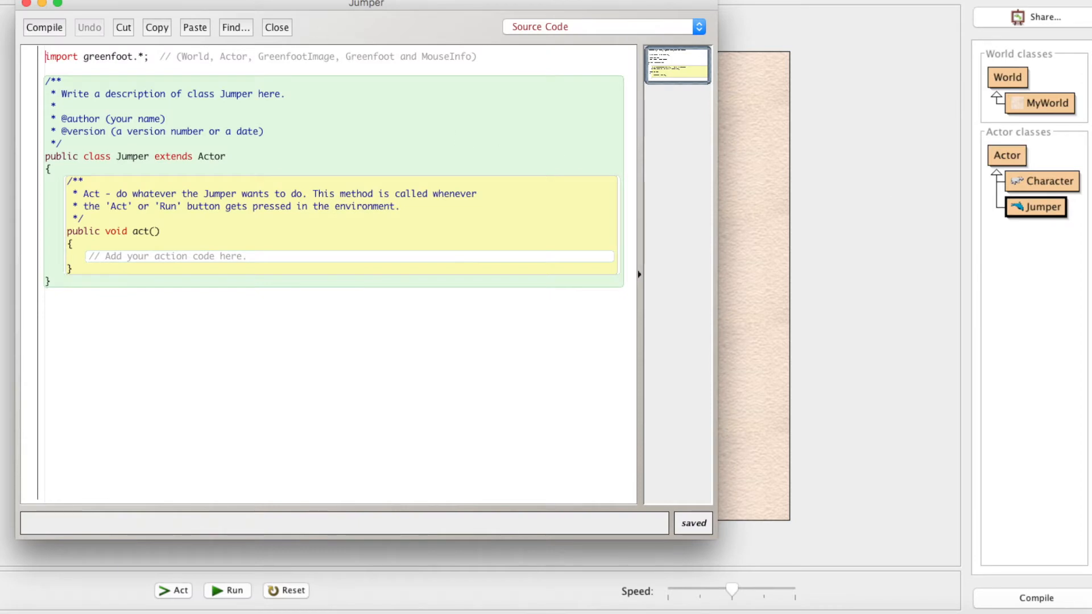
pyautogui.moveTo(497, 11)
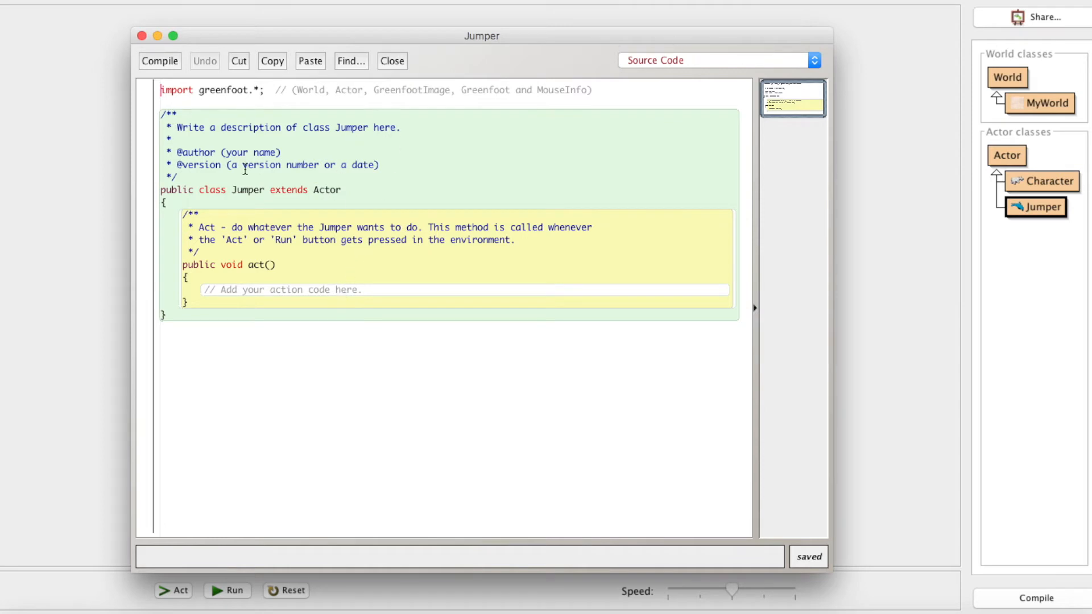
pyautogui.moveTo(371, 272)
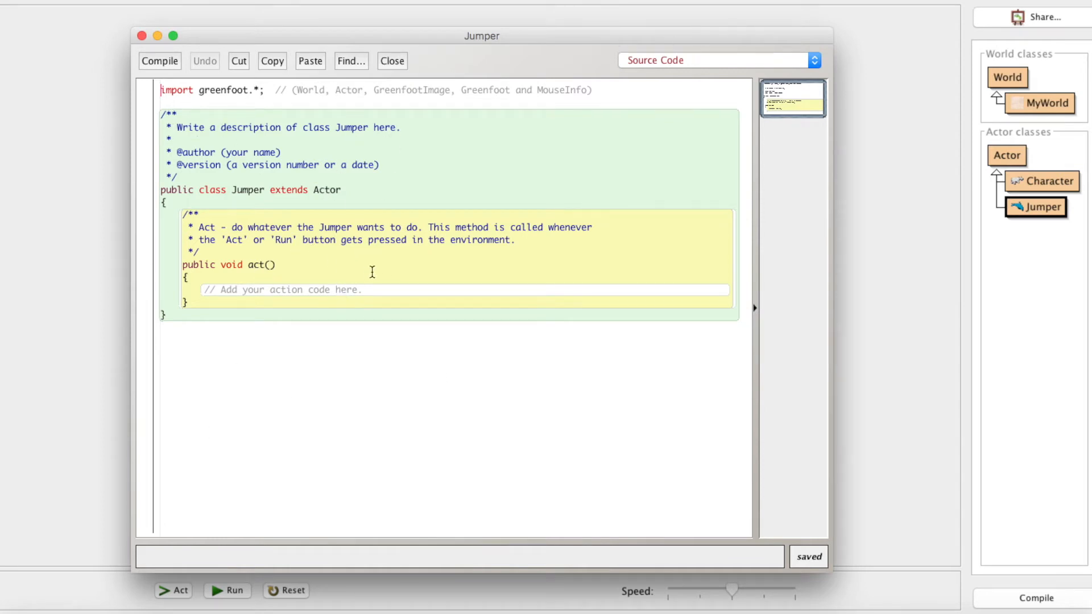
pyautogui.moveTo(448, 306)
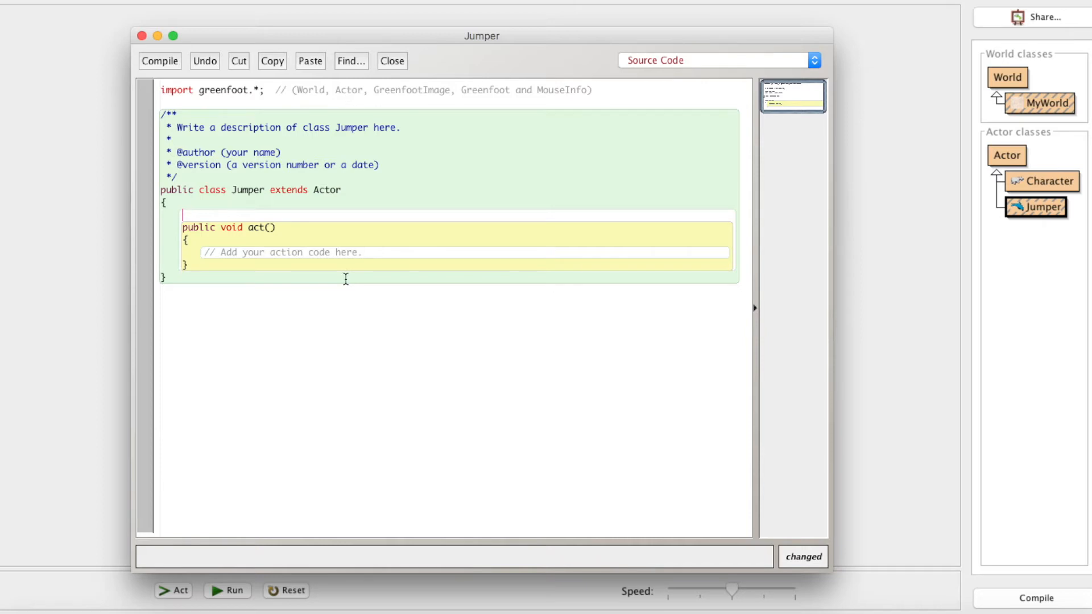
pyautogui.moveTo(504, 249)
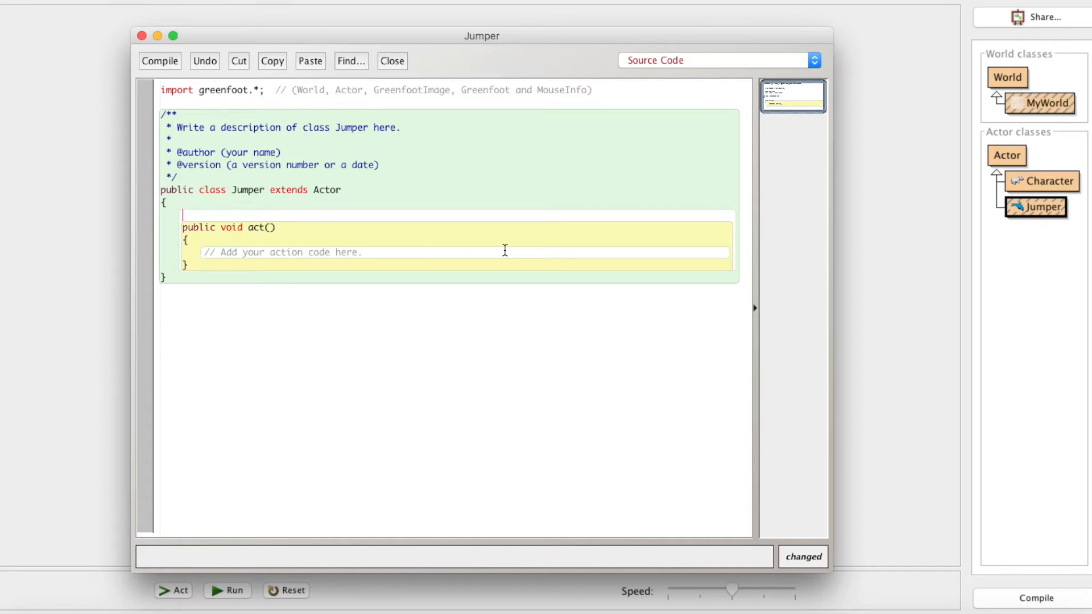
pyautogui.moveTo(457, 106)
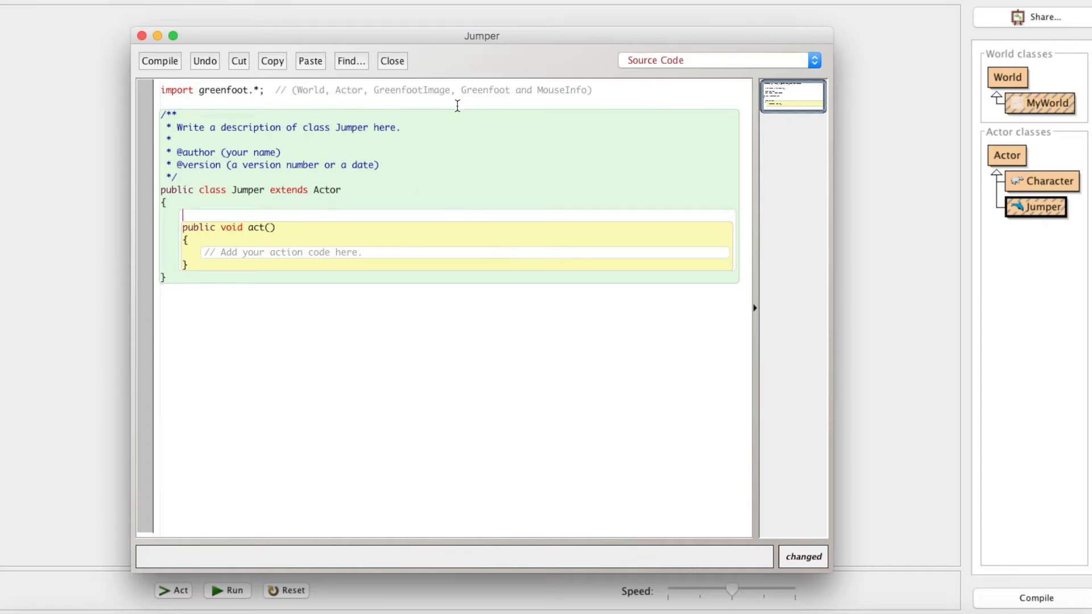
pyautogui.moveTo(375, 229)
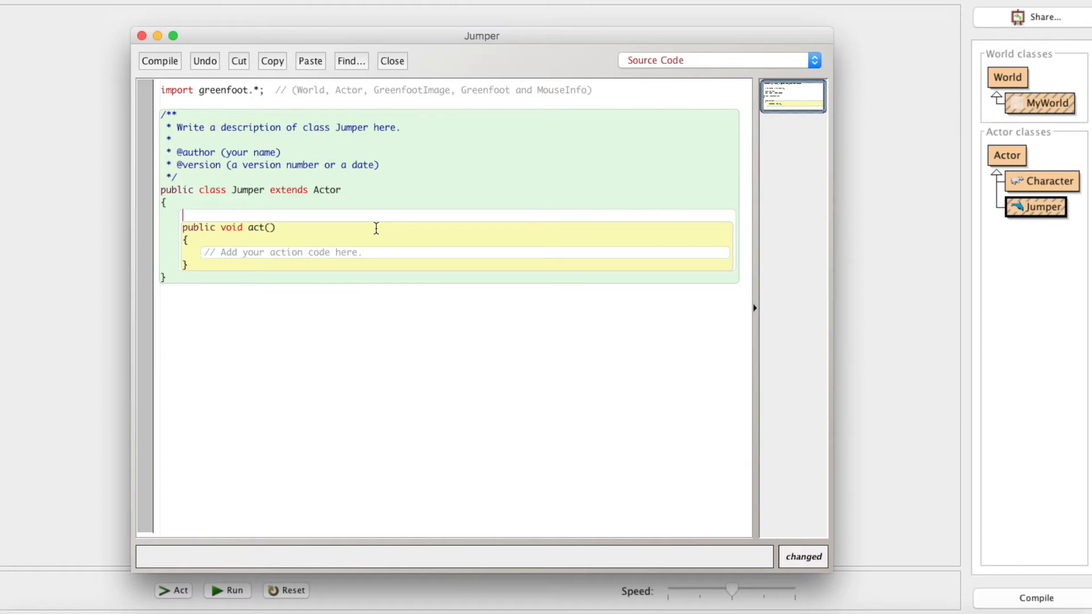
# Step: Declare private final int GRAVITY = 1; above act() in the Jumper class
pyautogui.write('private')
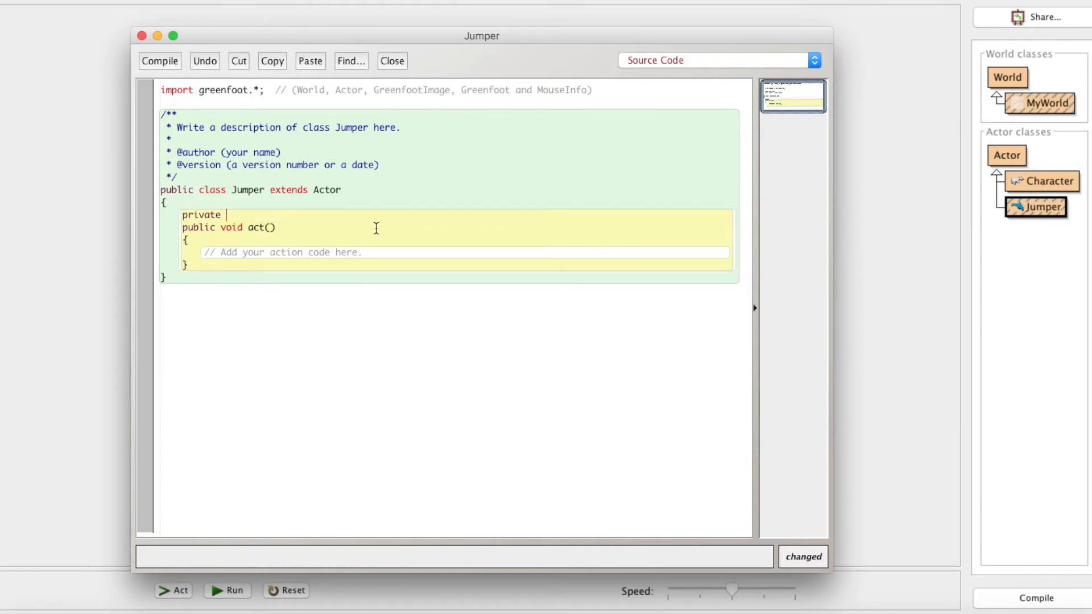
pyautogui.write('final int g')
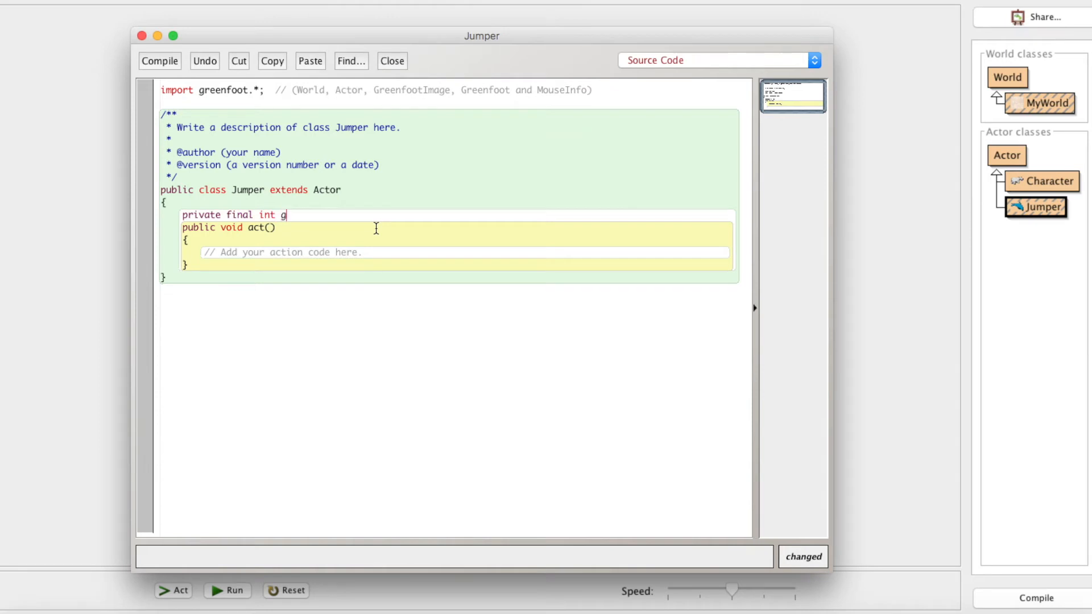
pyautogui.write('ravity = 1;')
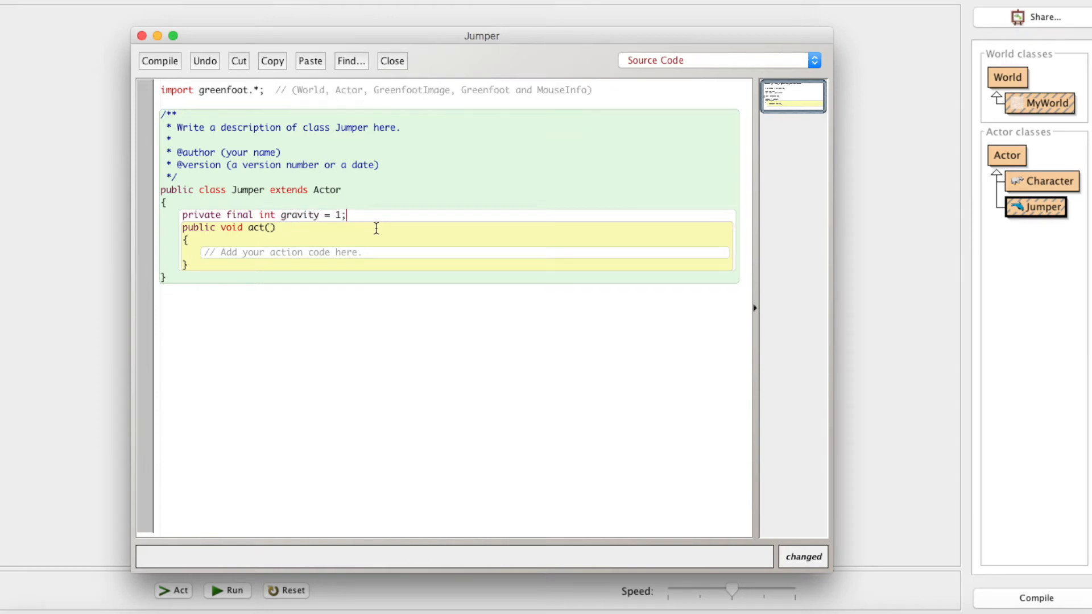
pyautogui.moveTo(192, 154)
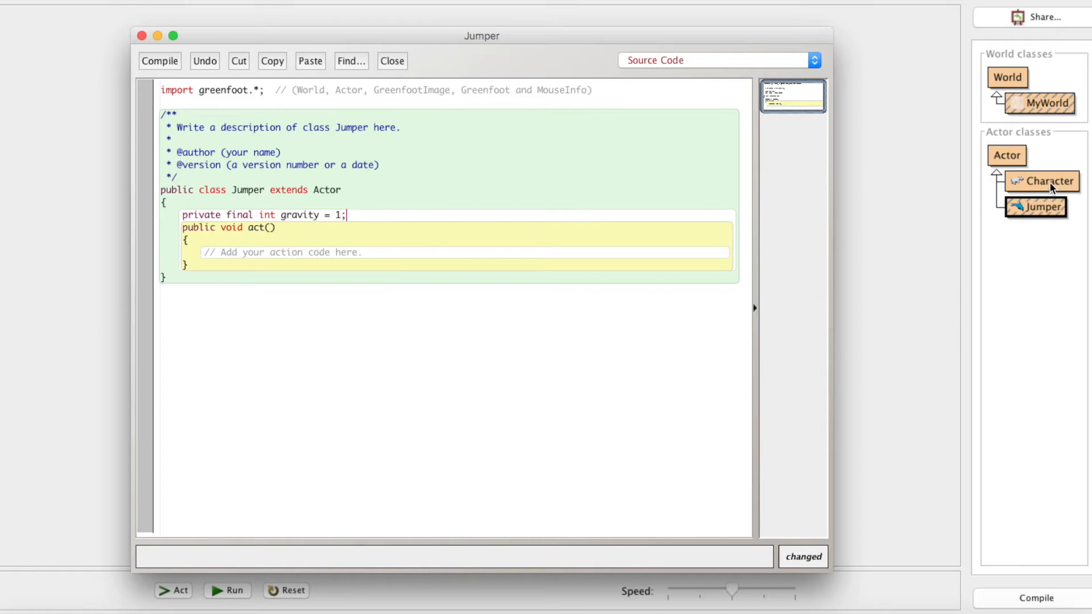
pyautogui.moveTo(1044, 172)
pyautogui.write('GRAV')
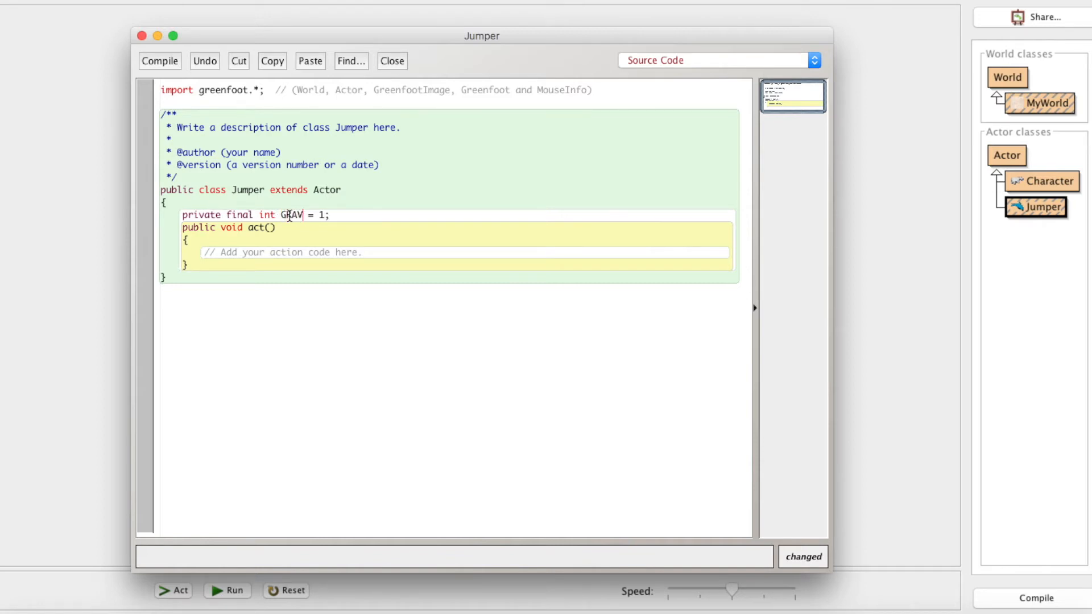
pyautogui.write('ITY')
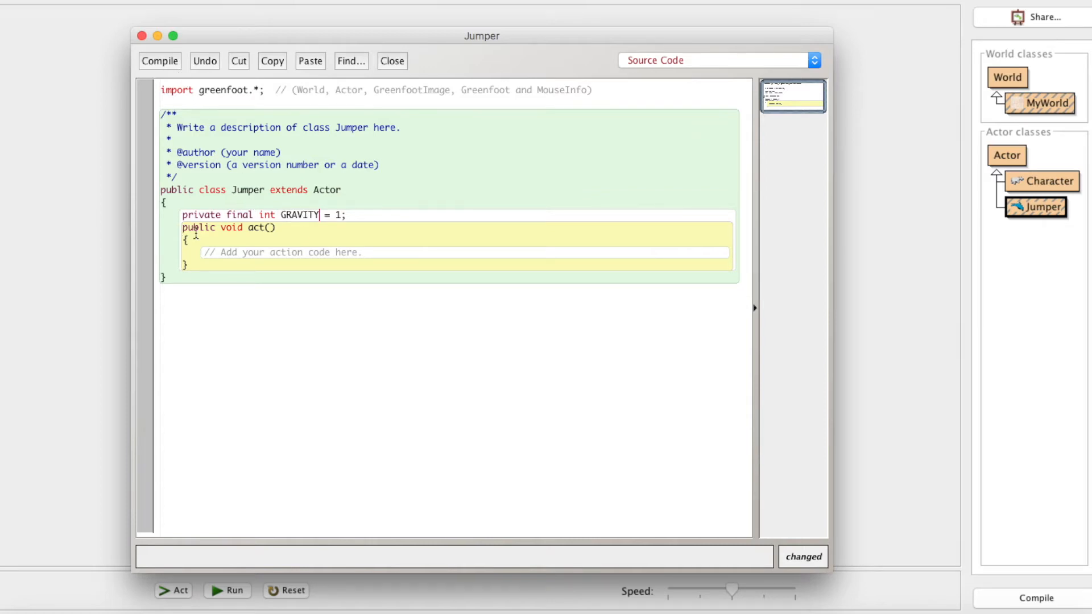
pyautogui.click(336, 215)
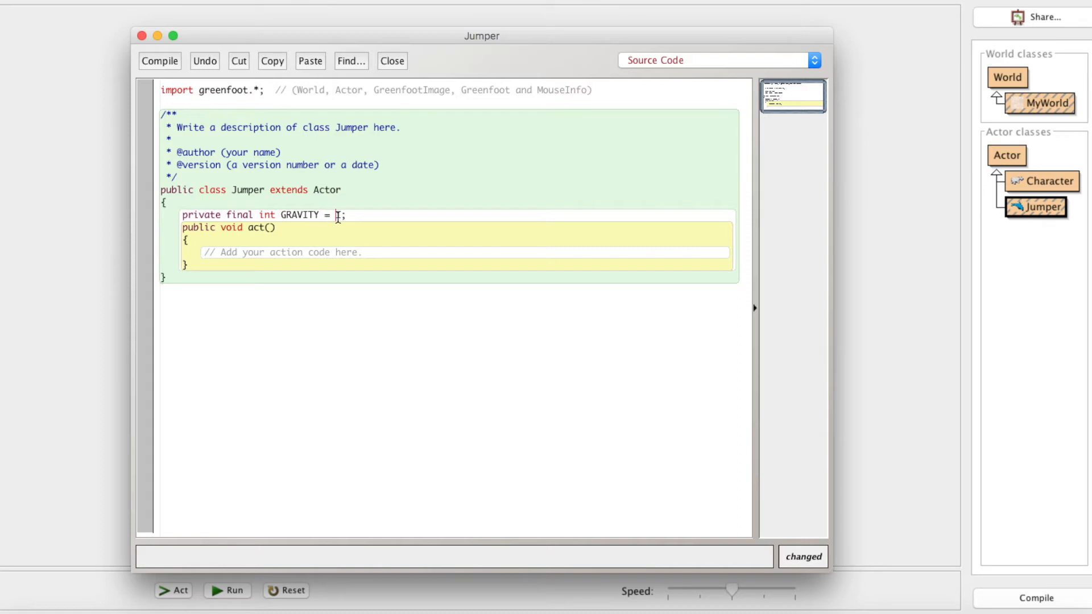
pyautogui.write('1')
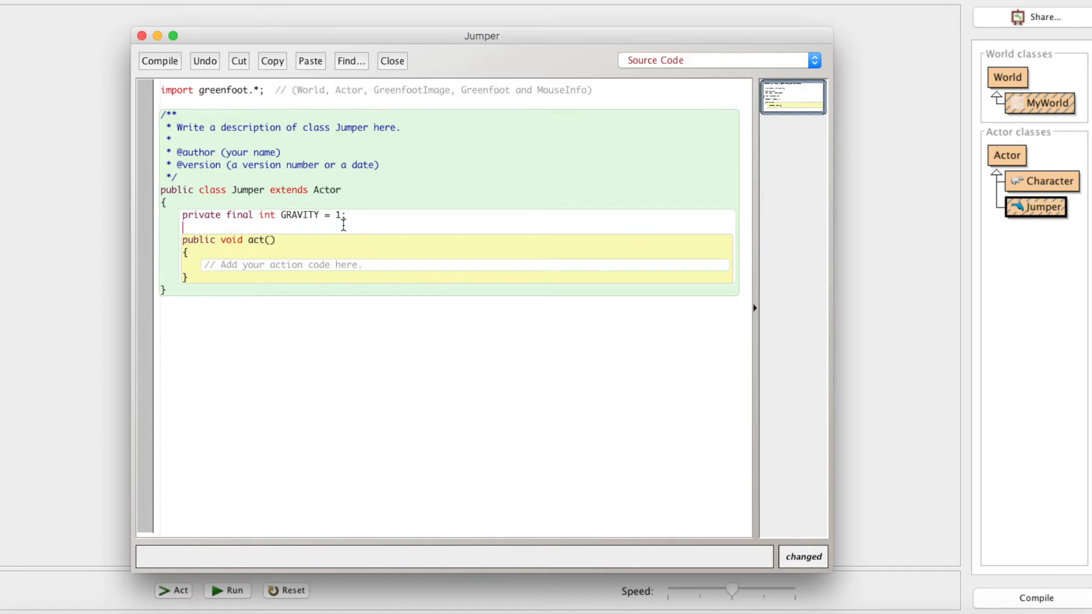
# Step: Add the field private int velocity; below the GRAVITY constant
pyautogui.write('pr')
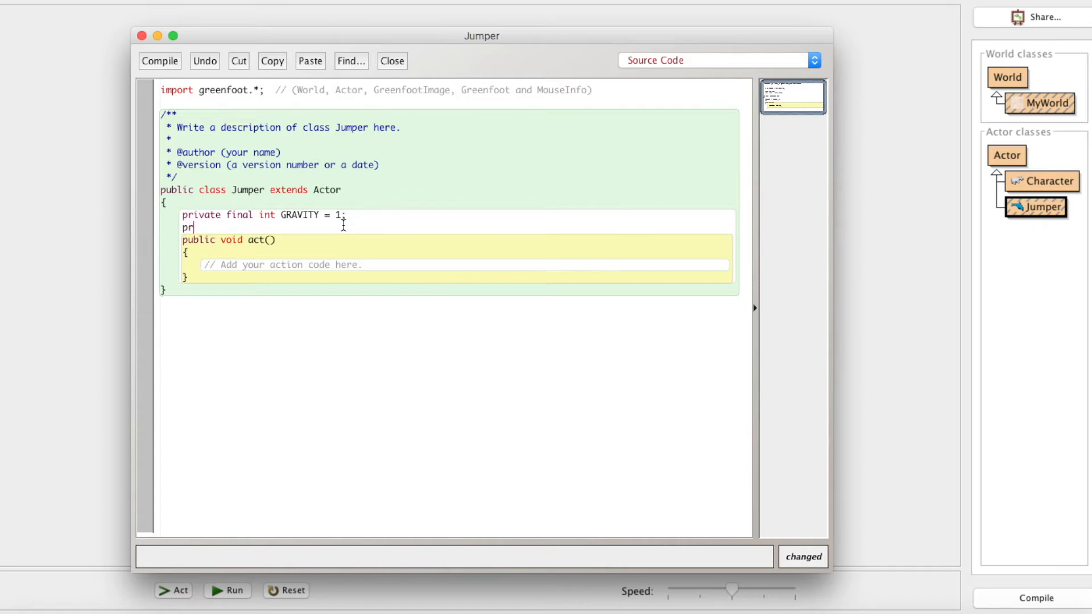
pyautogui.write('ivate int')
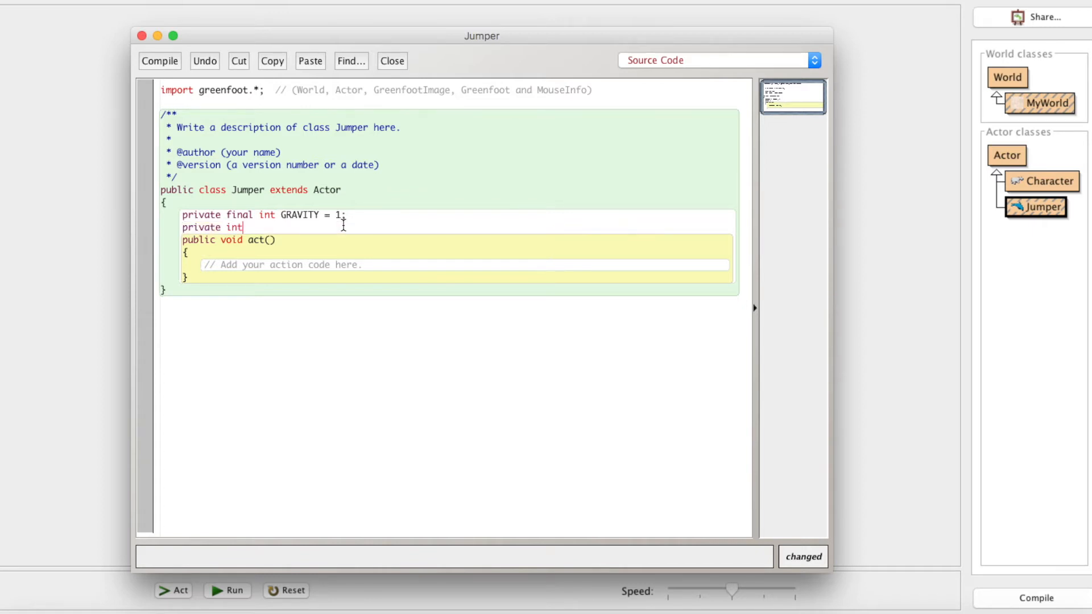
pyautogui.write('velocity')
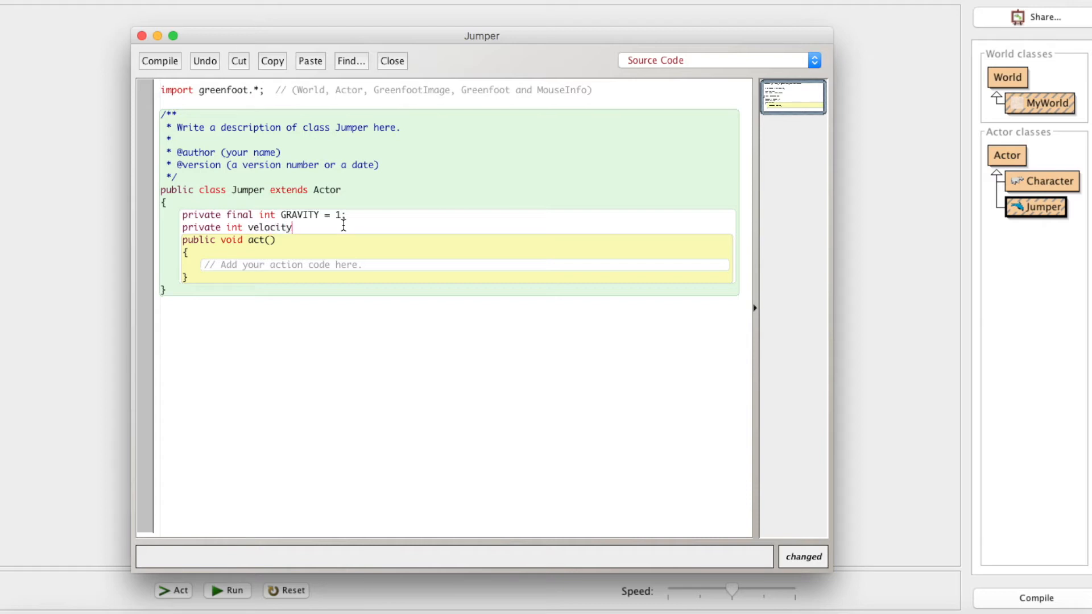
pyautogui.write(';')
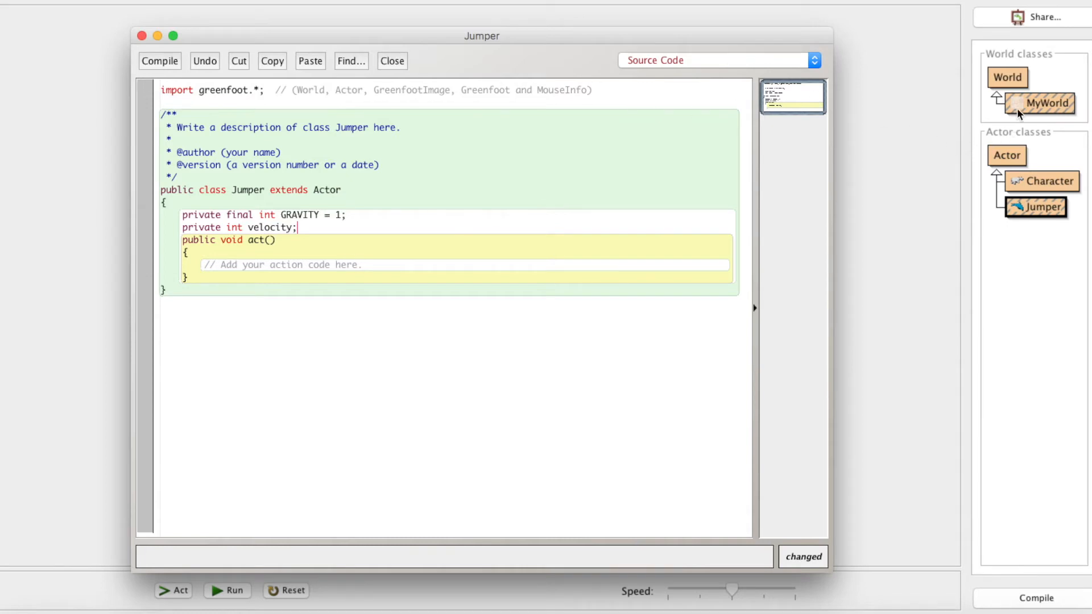
pyautogui.click(391, 60)
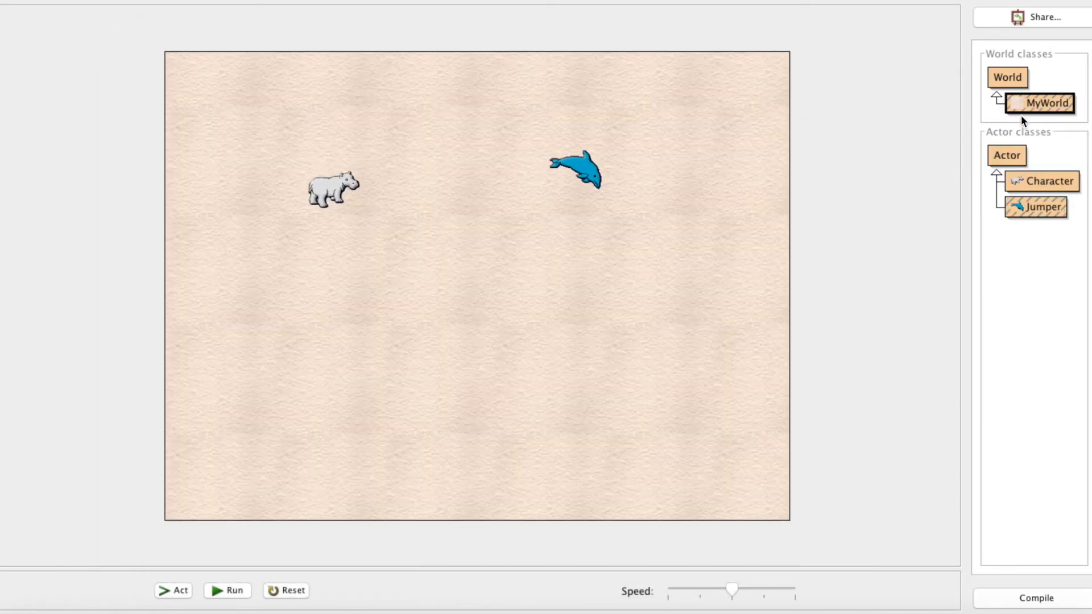
pyautogui.doubleClick(1045, 104)
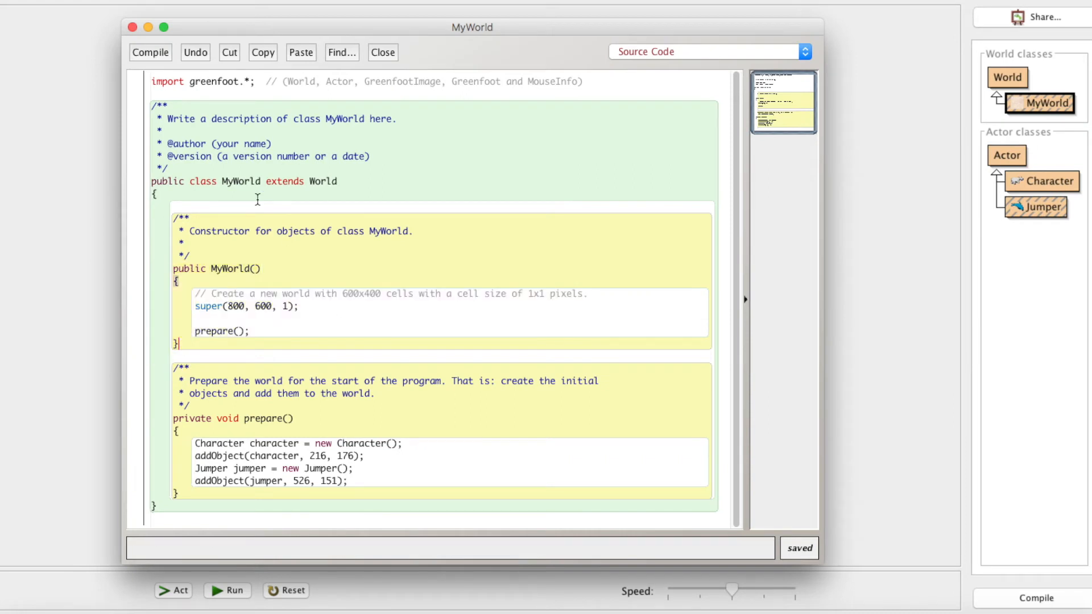
pyautogui.moveTo(293, 284)
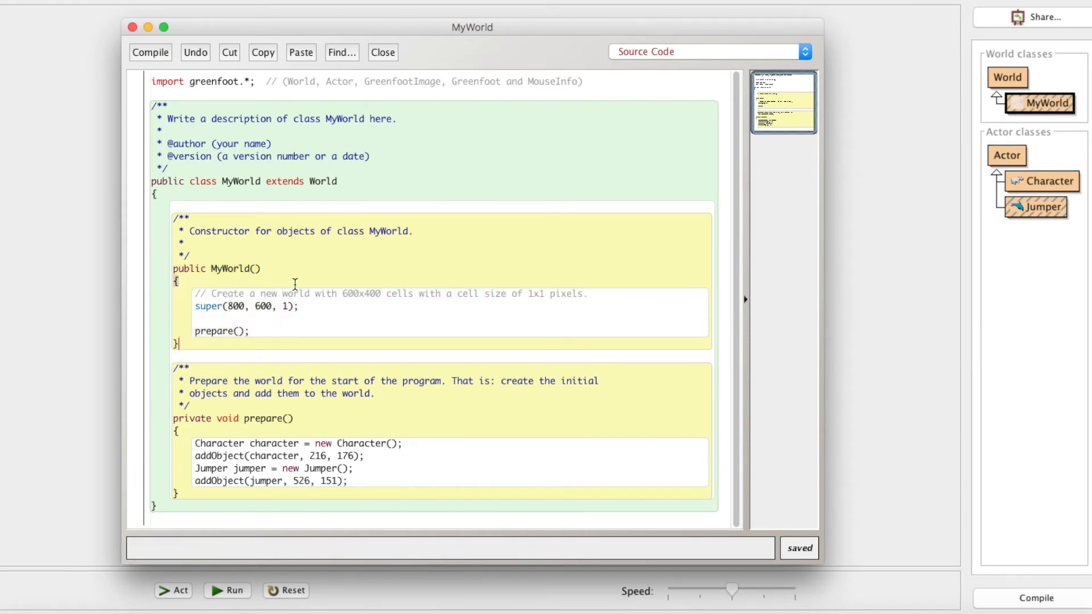
pyautogui.moveTo(224, 328)
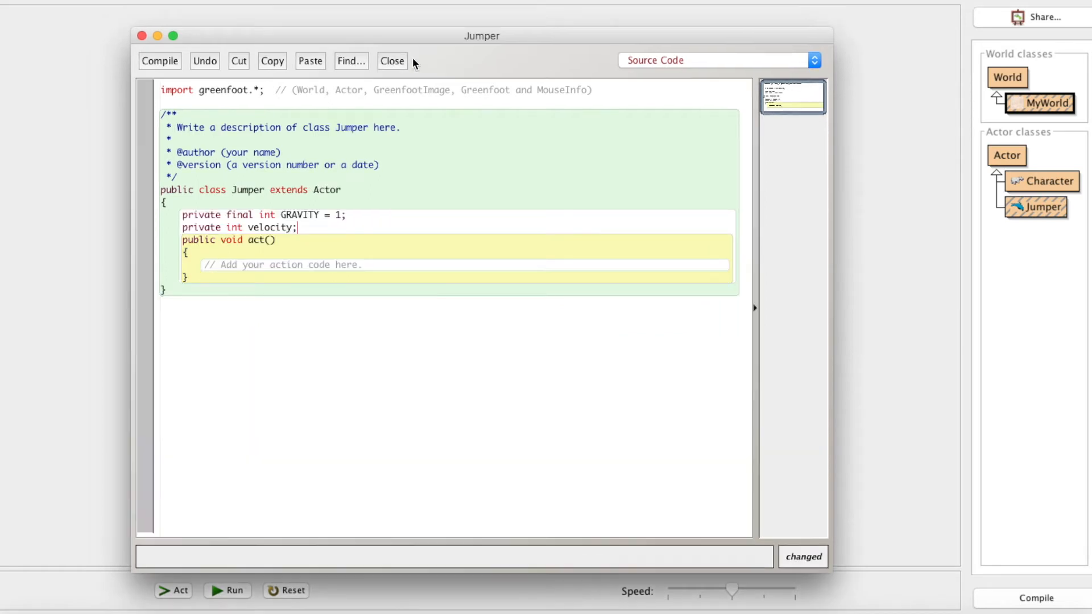
pyautogui.moveTo(407, 293)
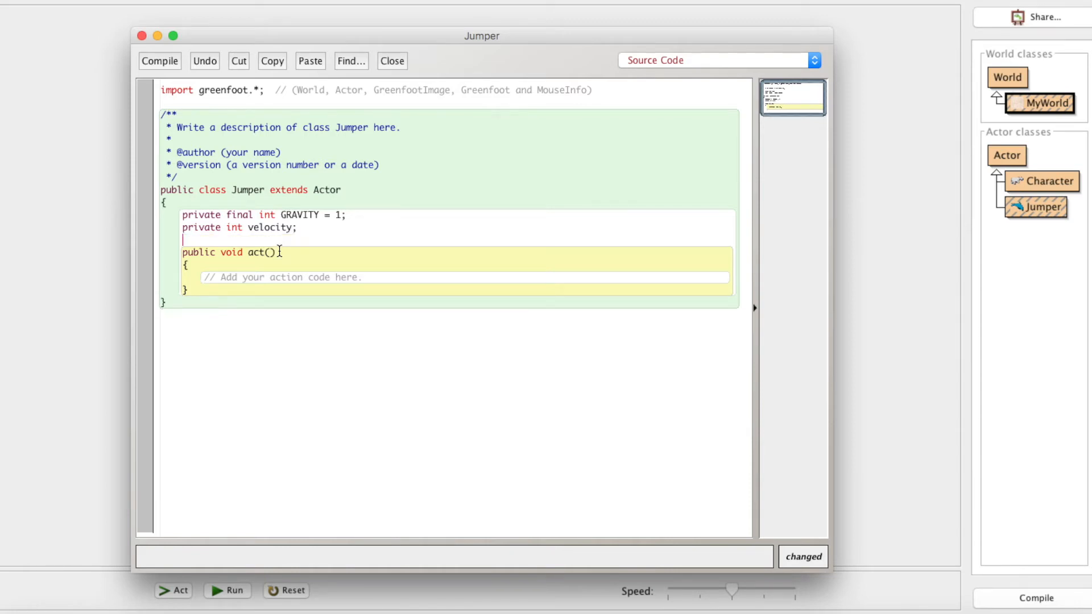
# Step: Write a public Jumper() constructor setting velocity = 0 and compile the class
pyautogui.write('public')
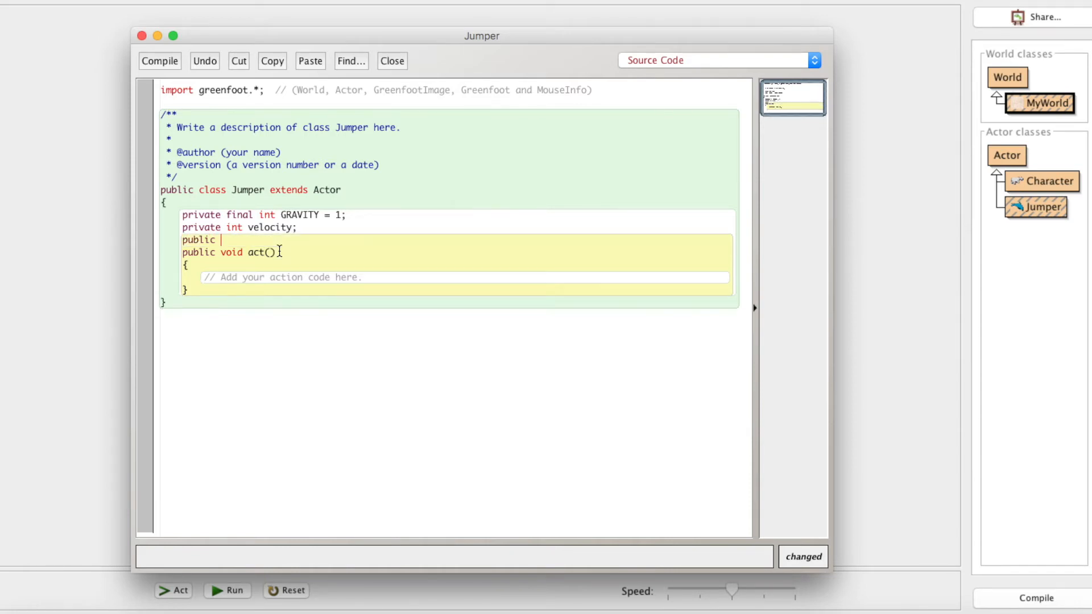
pyautogui.write('Jumper()')
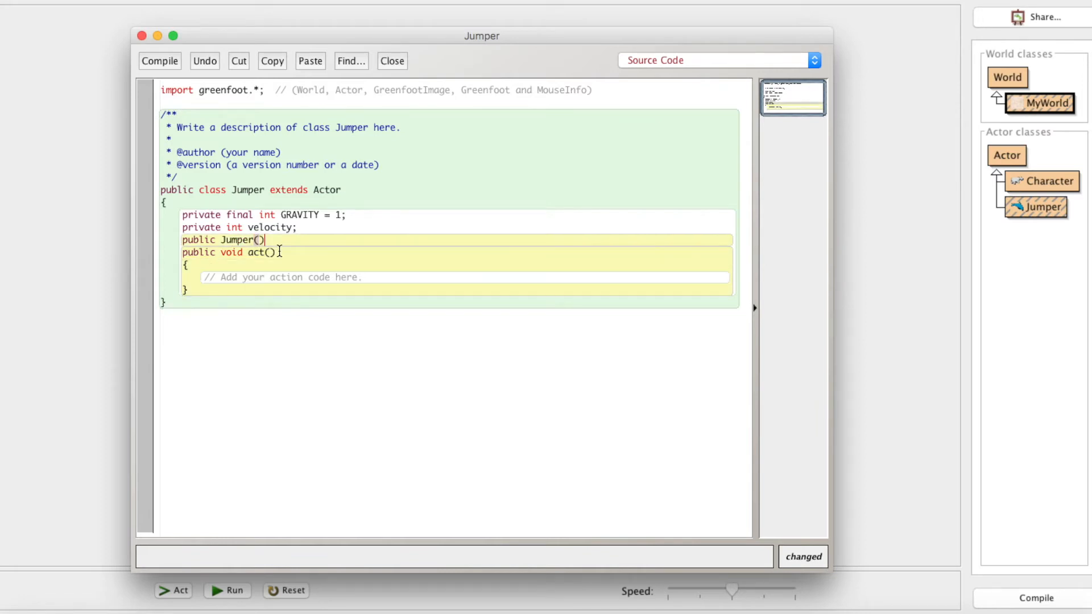
pyautogui.write('{')
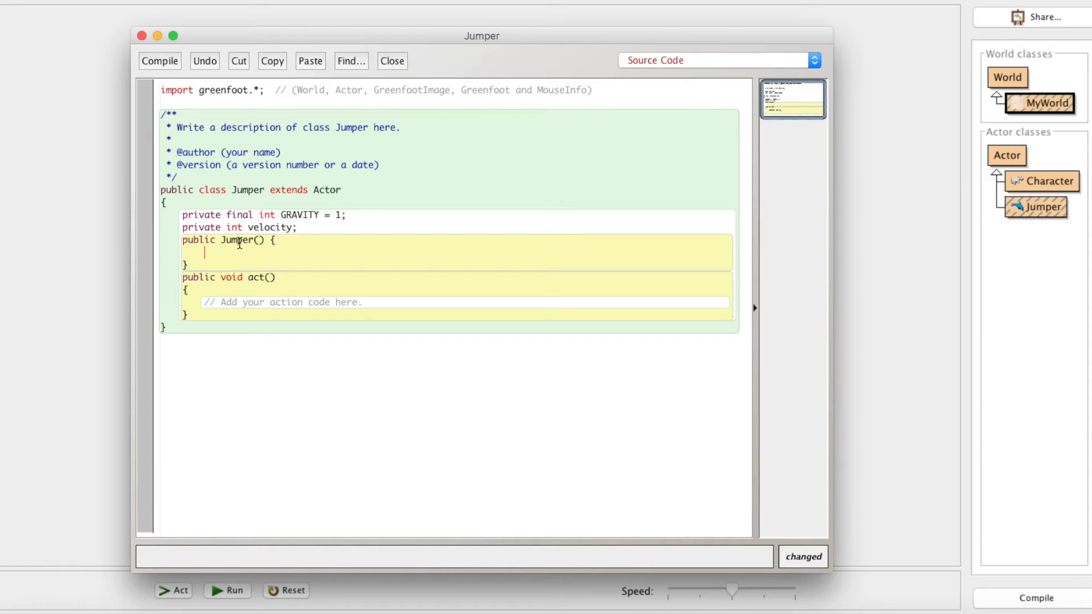
pyautogui.moveTo(446, 279)
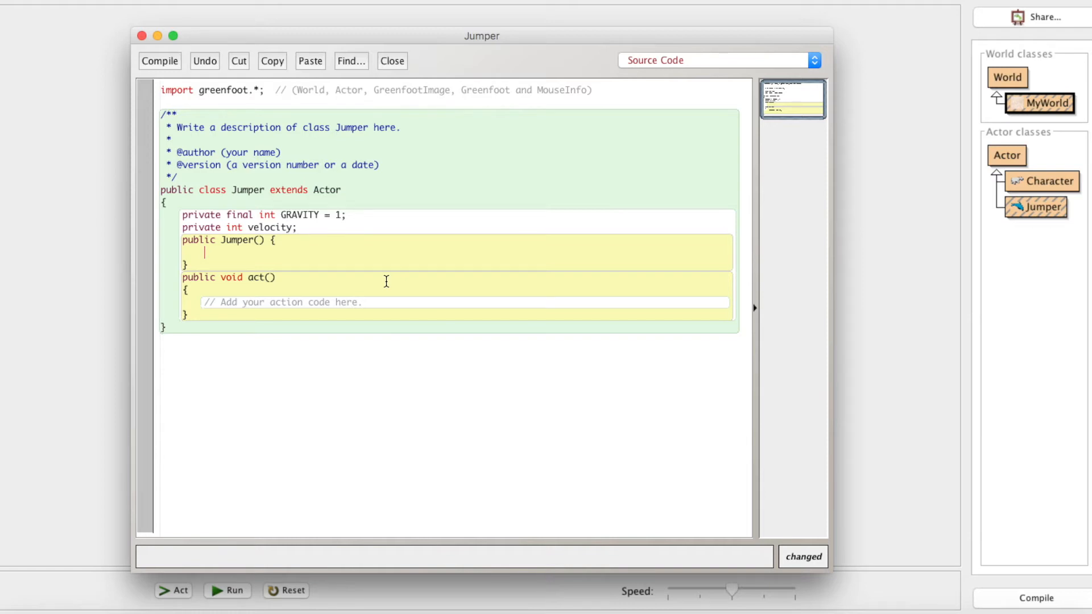
pyautogui.write('velocity')
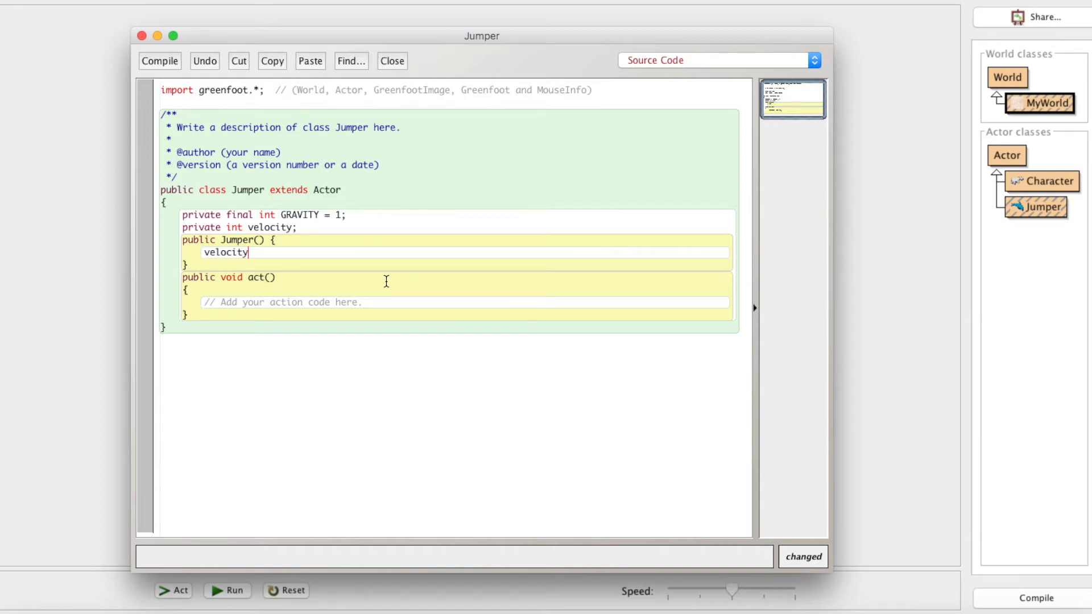
pyautogui.write('= 0;')
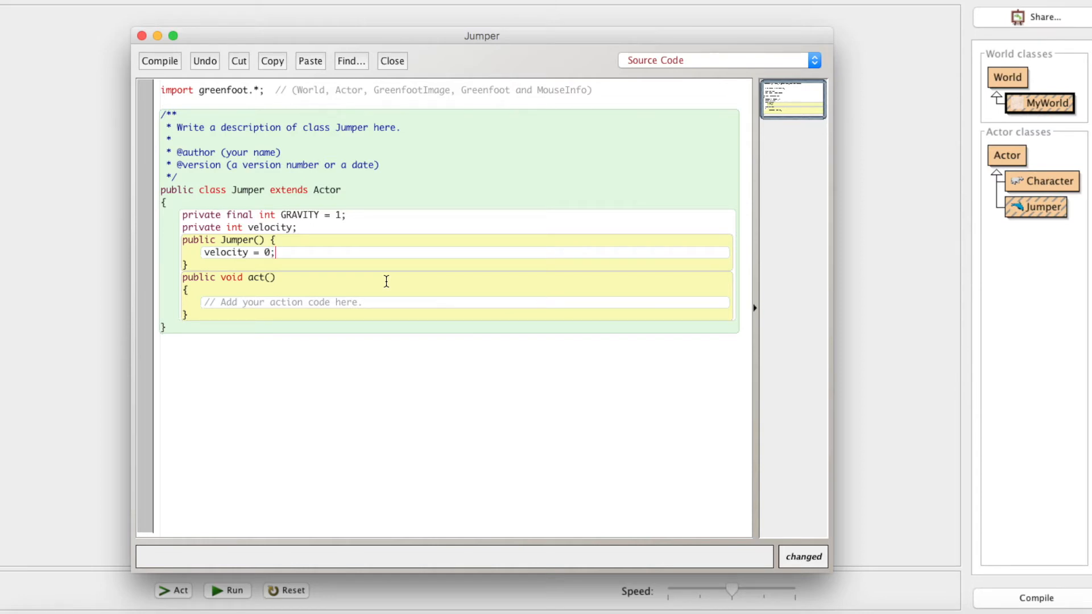
pyautogui.click(159, 60)
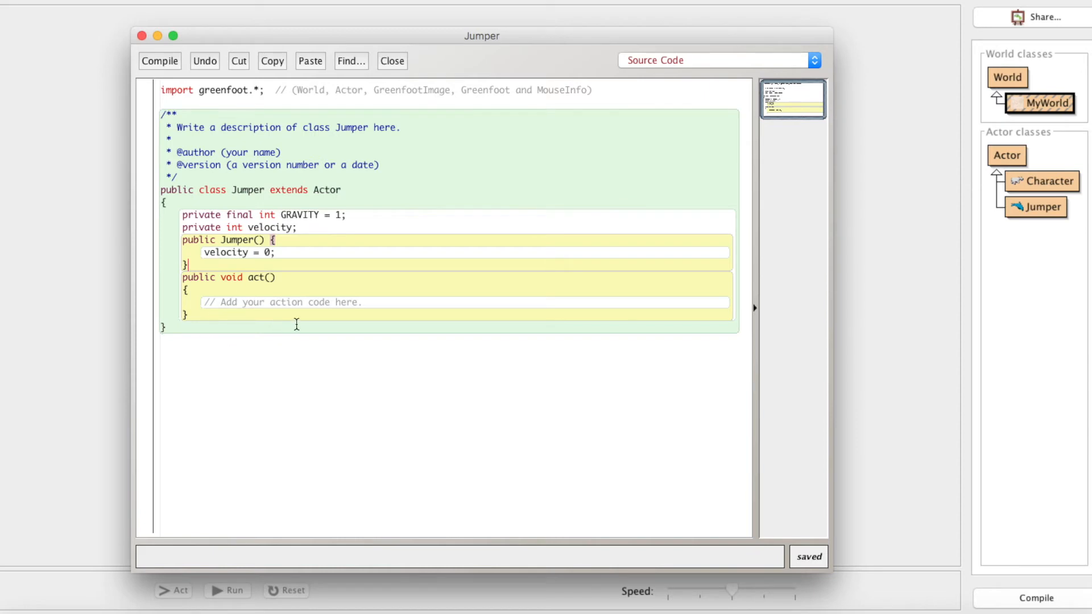
# Step: Replace act()'s placeholder with fall(); and begin a public void fall() method
pyautogui.tripleClick(282, 302)
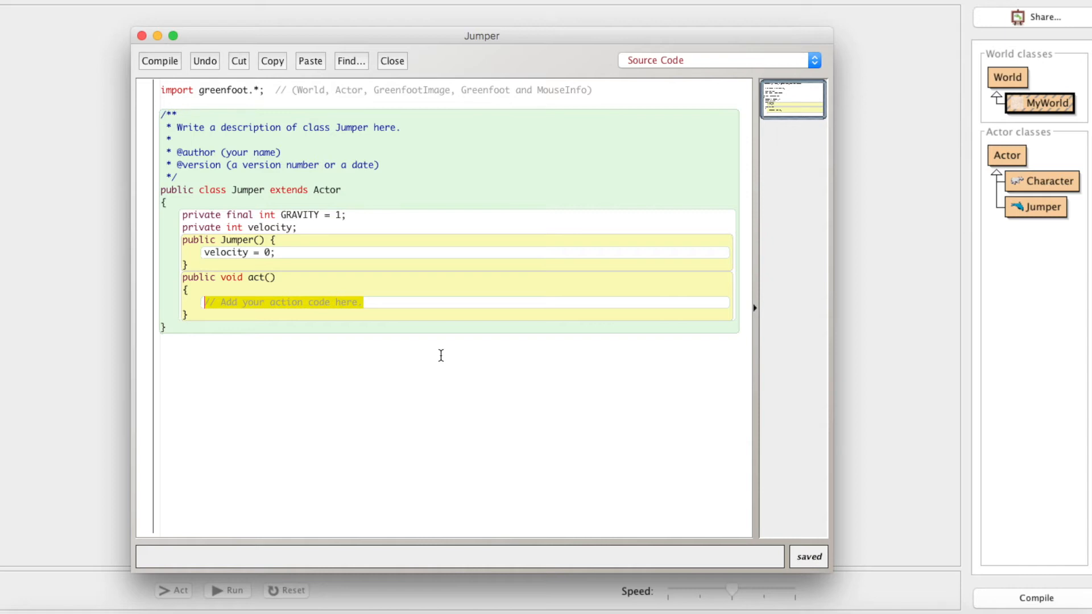
pyautogui.write('fall')
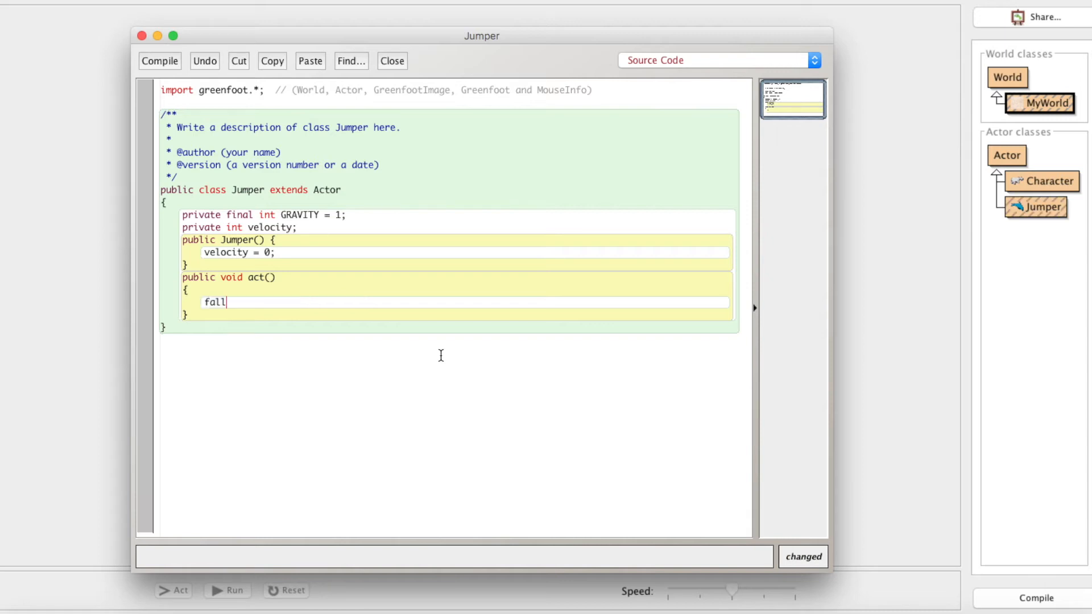
pyautogui.write('();')
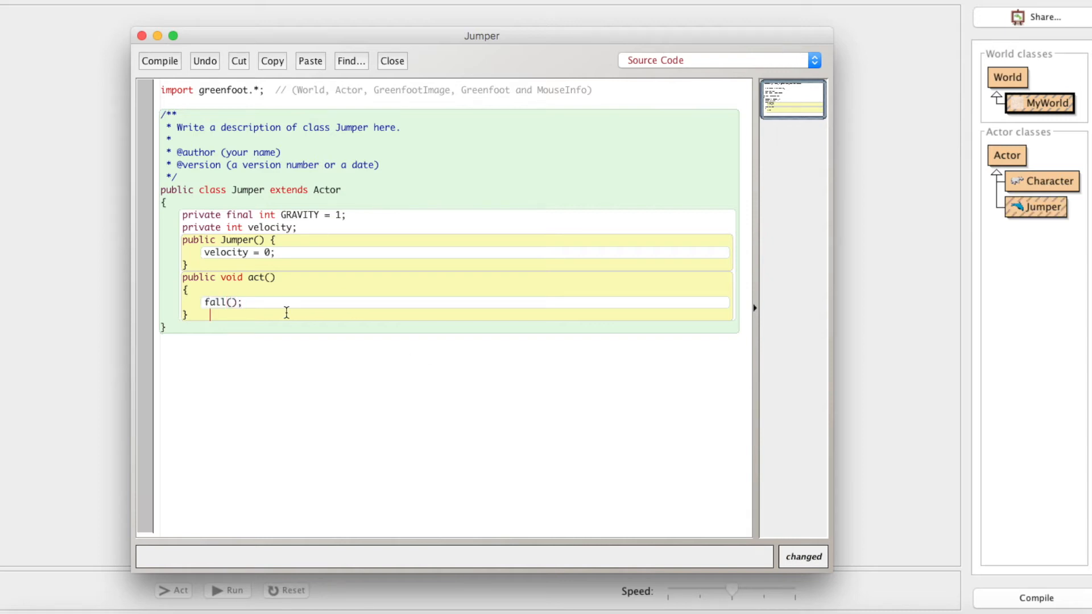
pyautogui.write('pu')
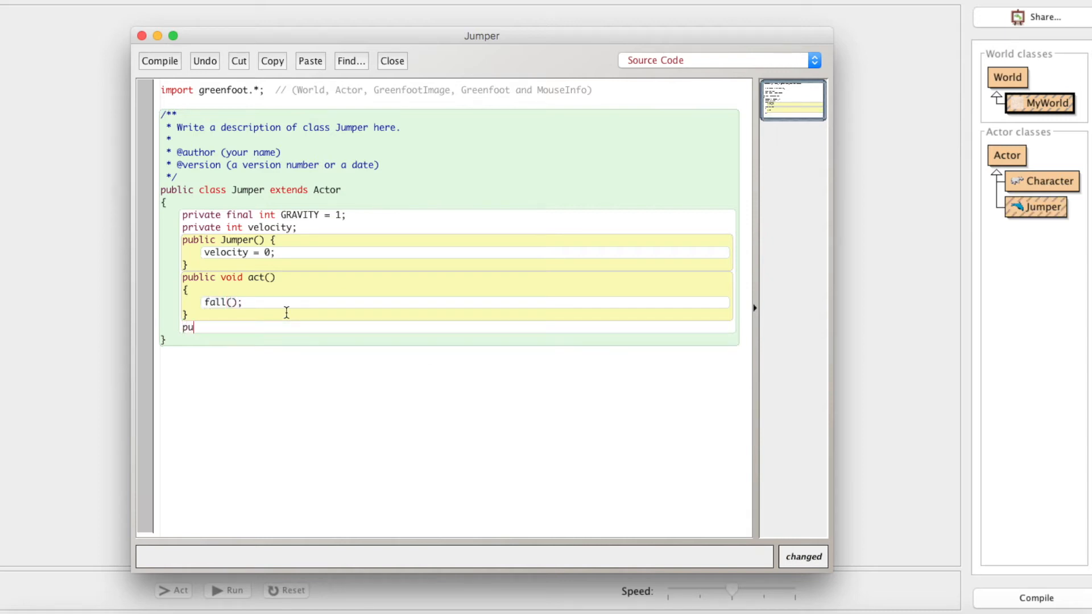
pyautogui.write('blic void')
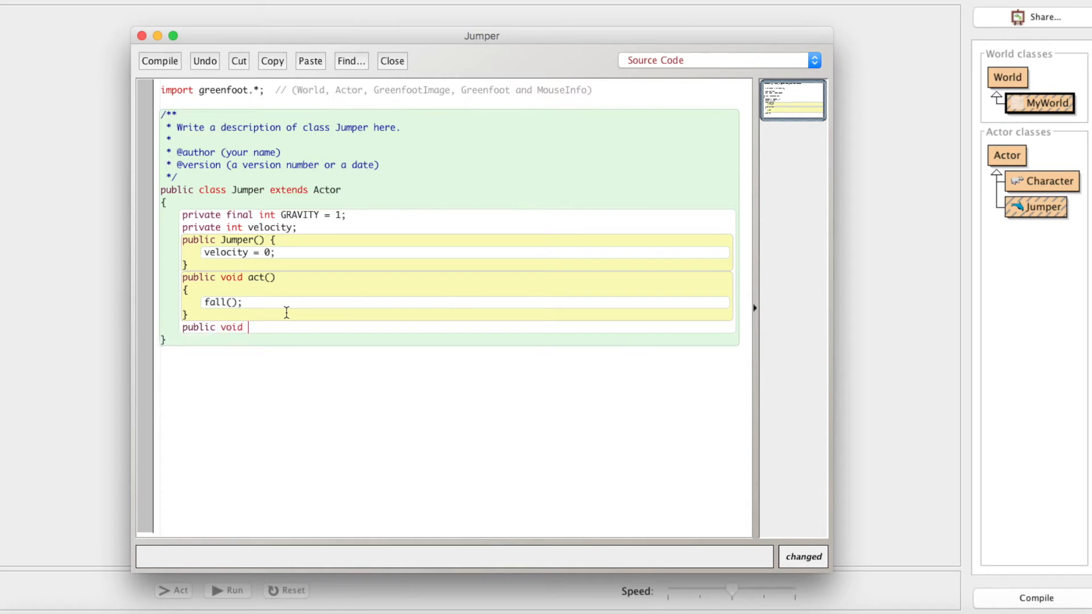
pyautogui.write('fall() {')
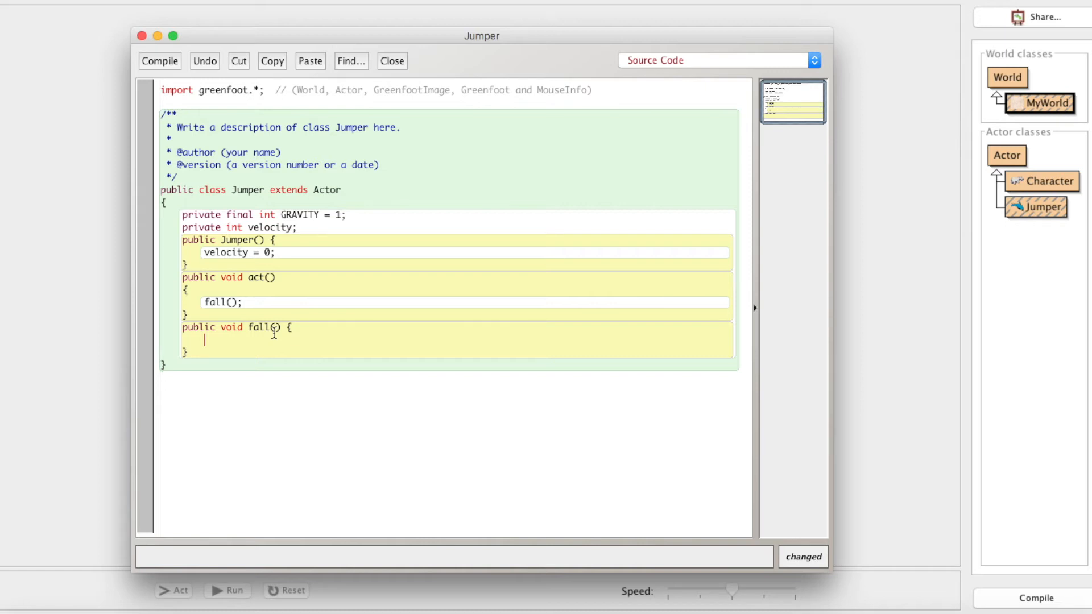
# Step: Start fall() with a partial setLocation(getX(), ) call, then close the editor
pyautogui.write('set')
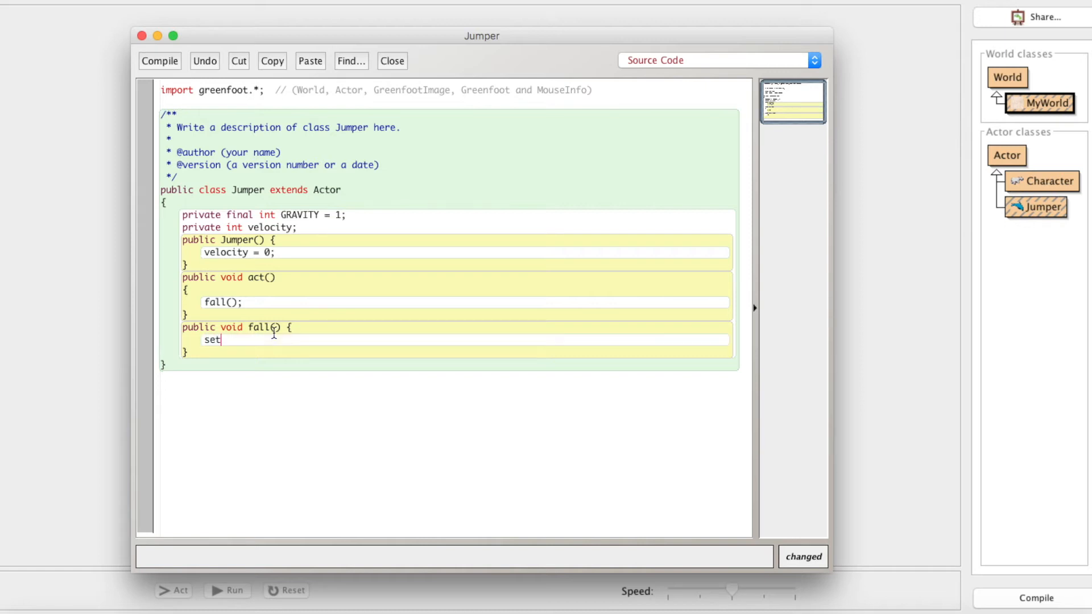
pyautogui.write('Location();')
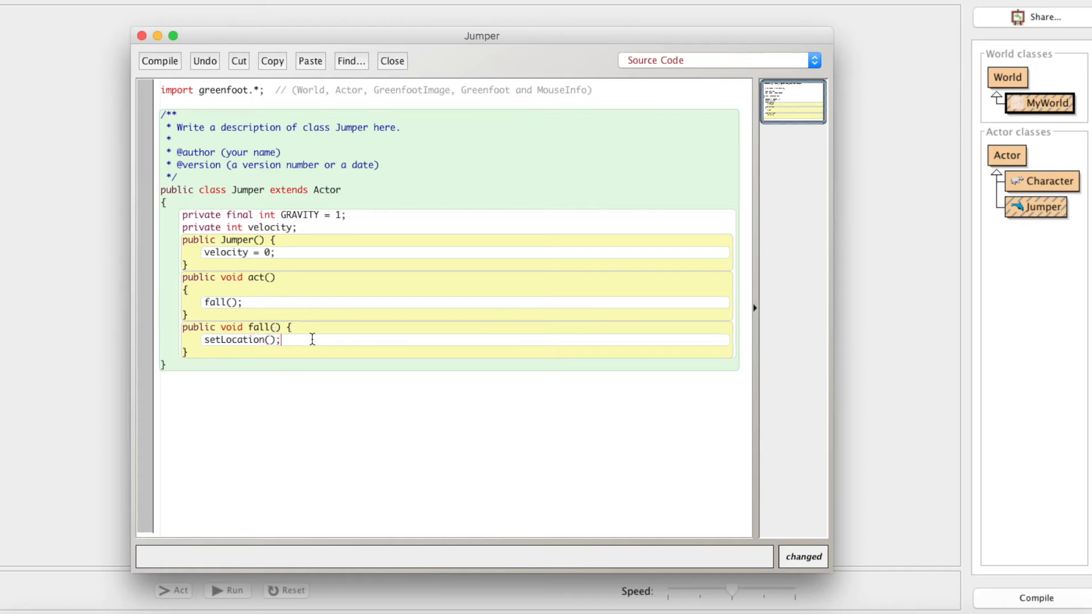
pyautogui.write(',')
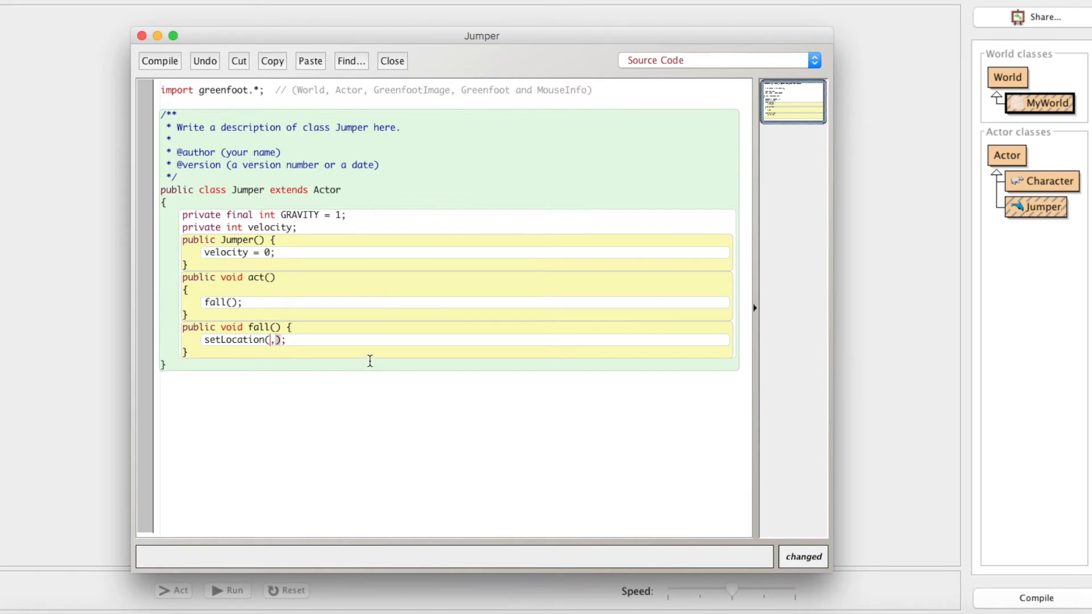
pyautogui.moveTo(340, 340)
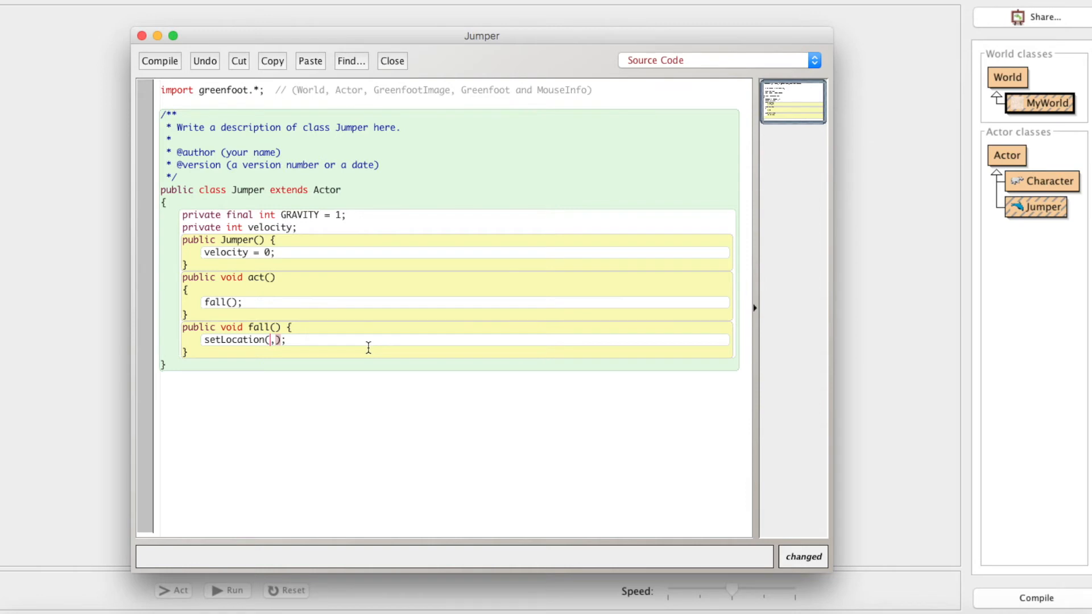
pyautogui.write('get')
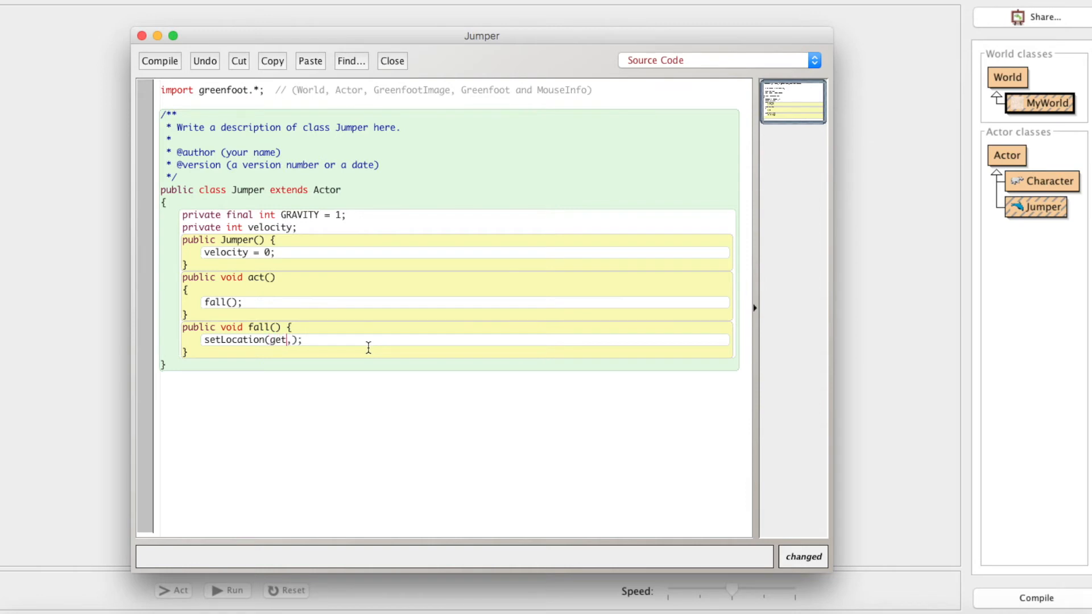
pyautogui.write('X()')
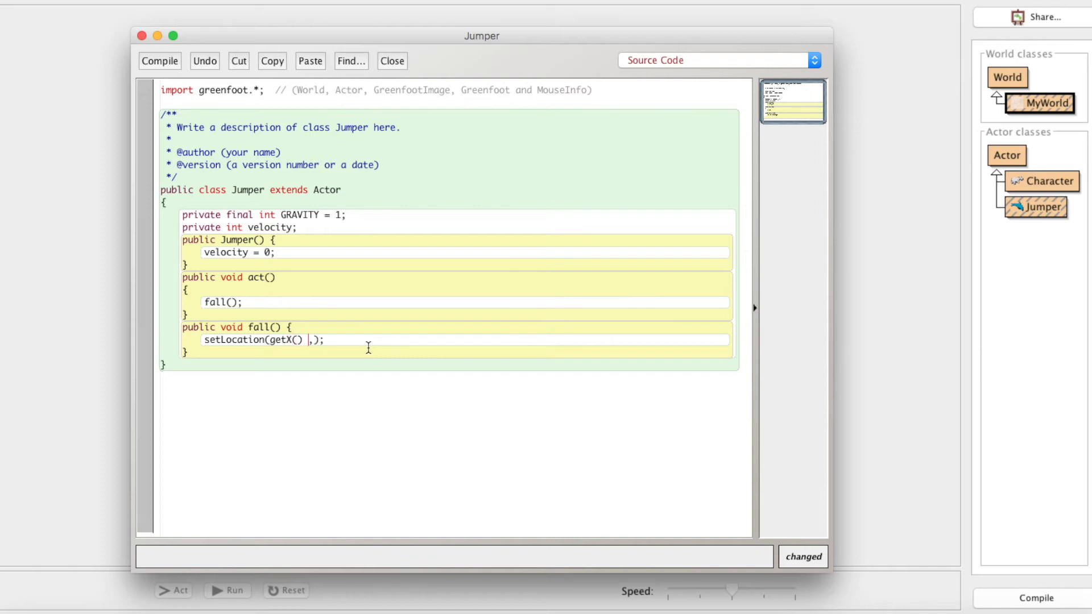
pyautogui.write(',')
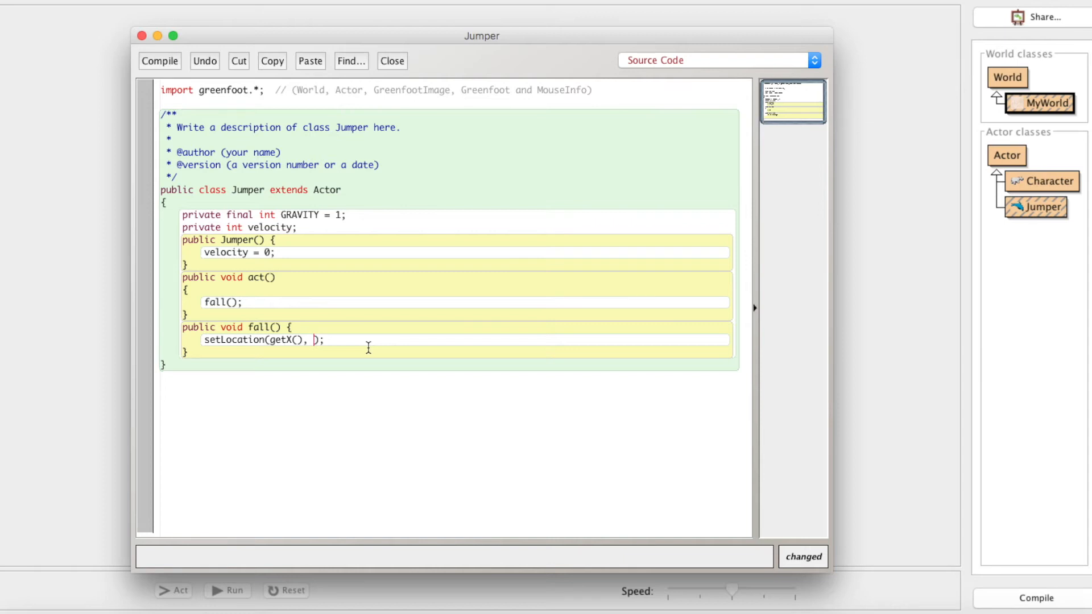
pyautogui.click(391, 60)
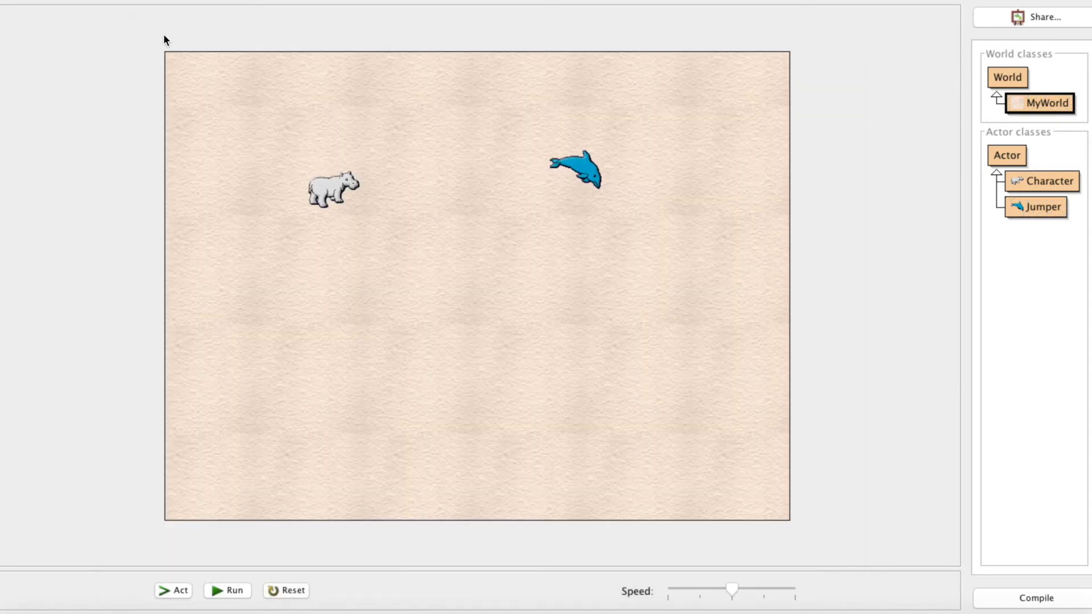
pyautogui.moveTo(145, 45)
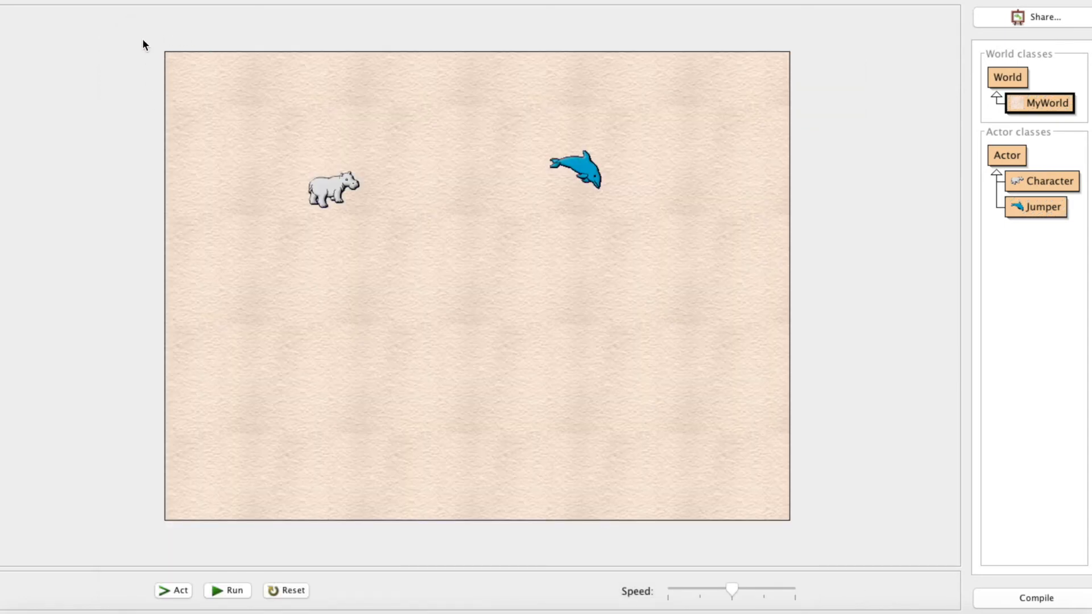
pyautogui.moveTo(214, 58)
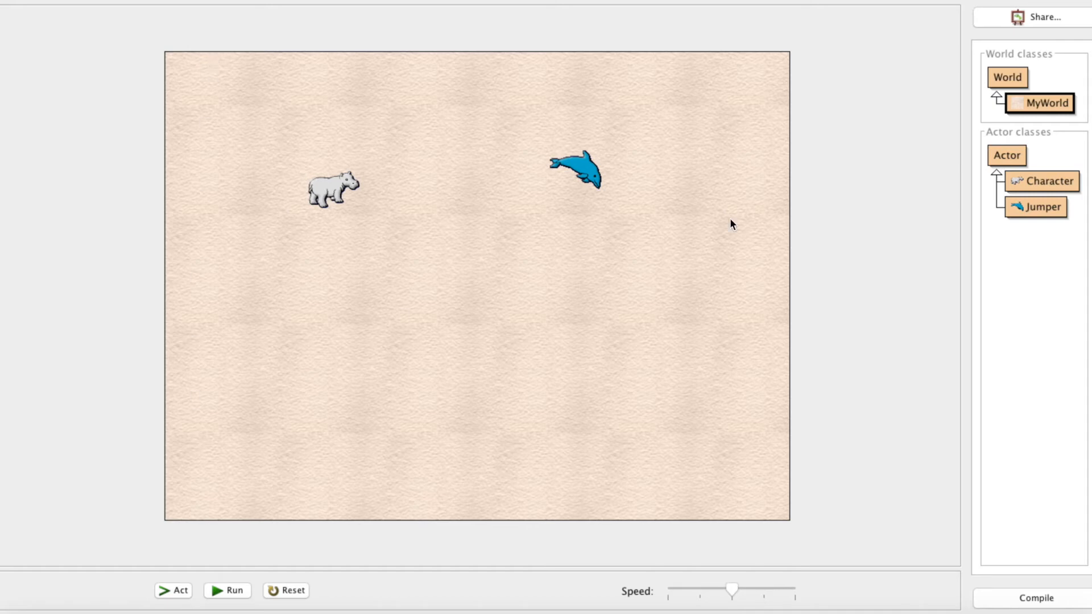
# Step: Reopen the Jumper class source from the Actor classes panel
pyautogui.doubleClick(1040, 207)
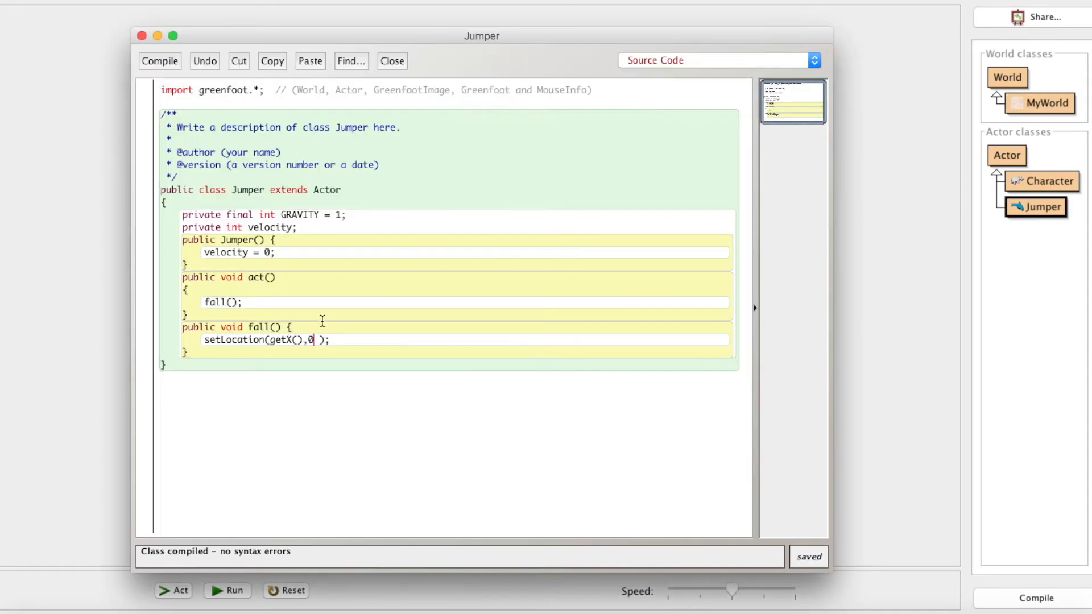
# Step: Make fall() call setLocation(getX(), getY() + velocity) and compile the class
pyautogui.press('Backspace')
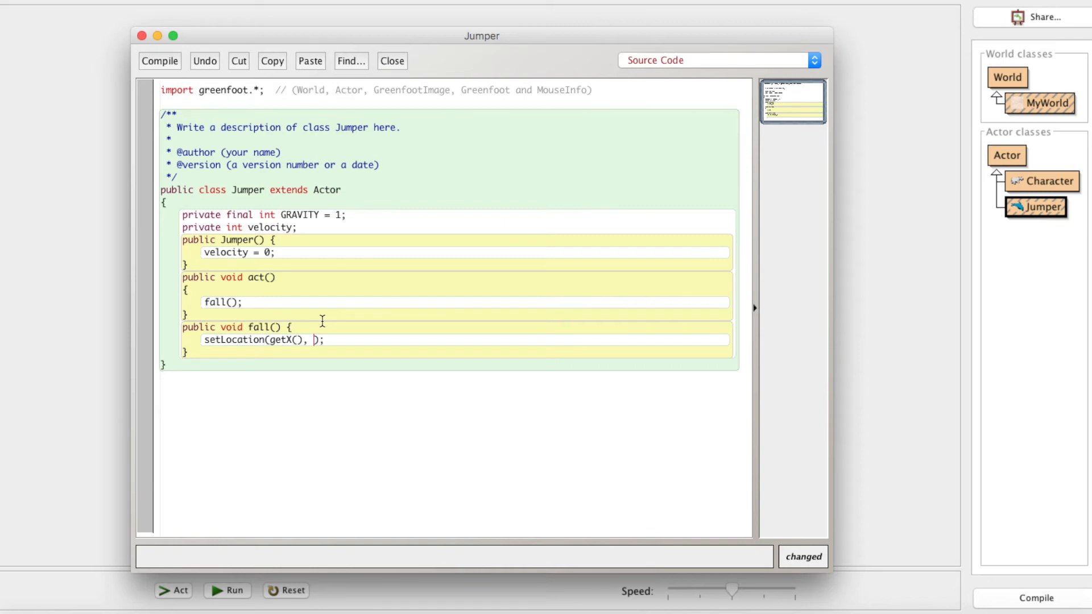
pyautogui.write('getY()')
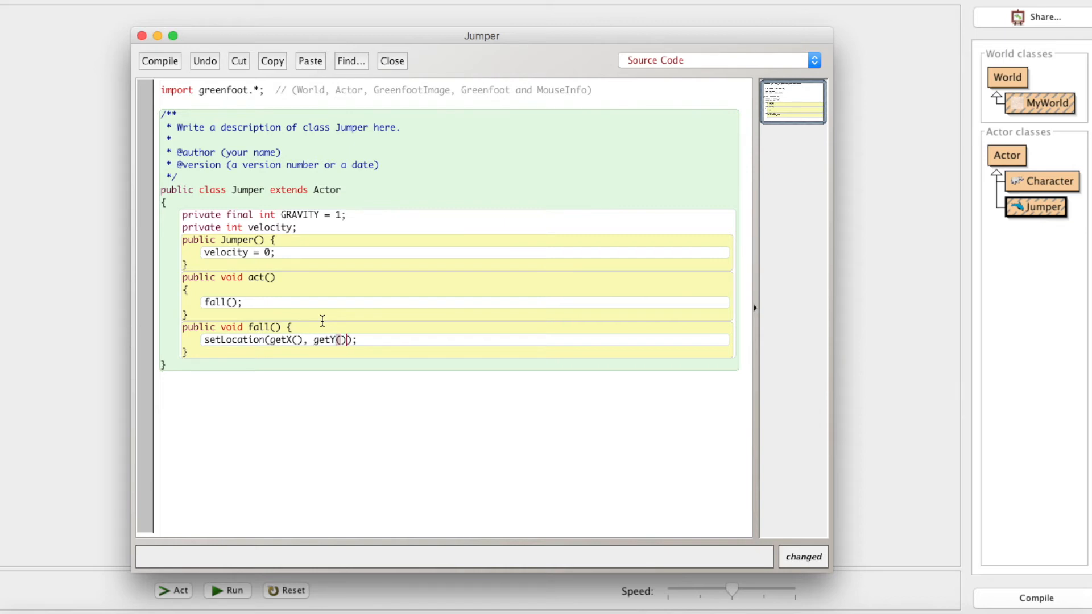
pyautogui.write('+')
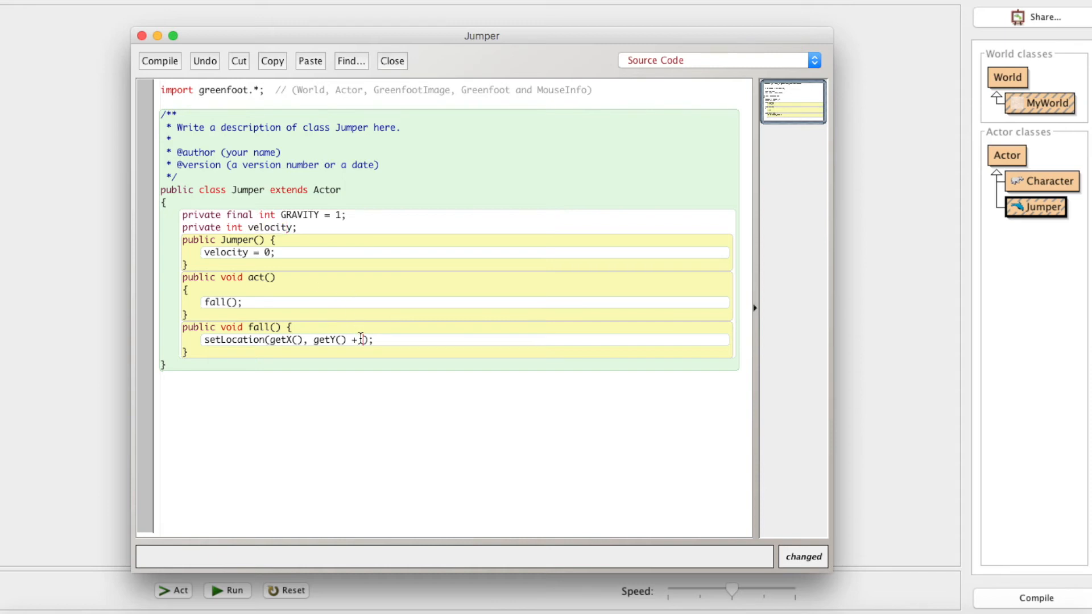
pyautogui.write('velocity')
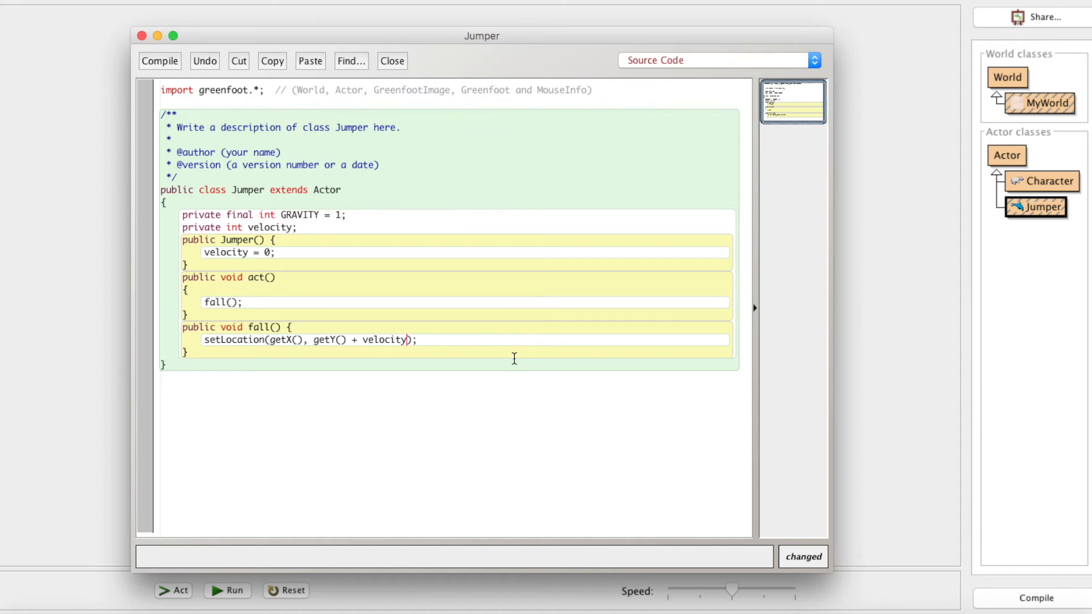
pyautogui.click(159, 60)
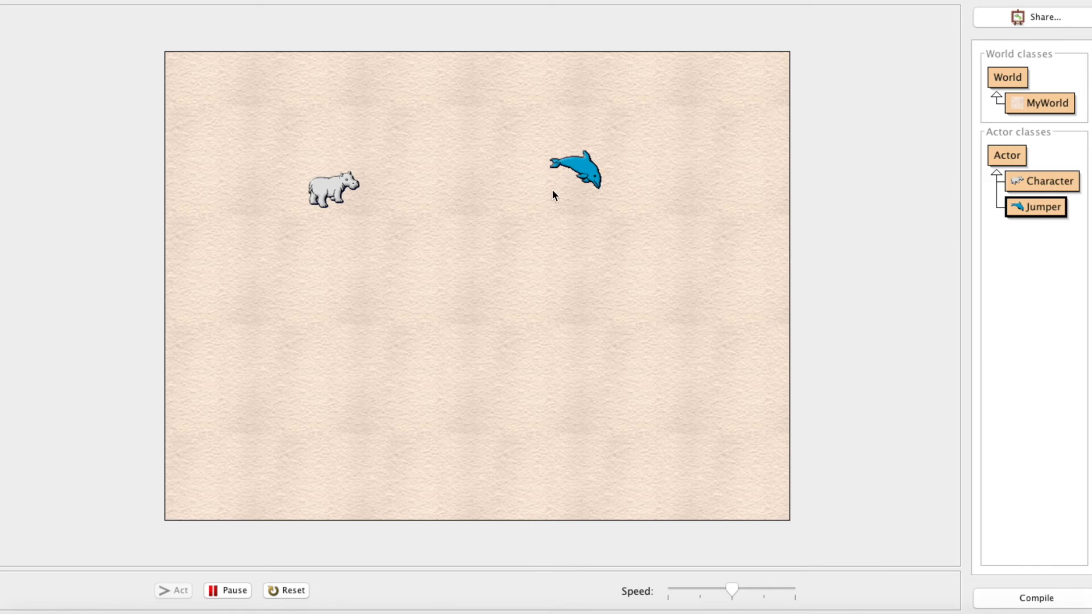
# Step: Pause the world and compile Jumper with a starting velocity of 4
pyautogui.click(227, 590)
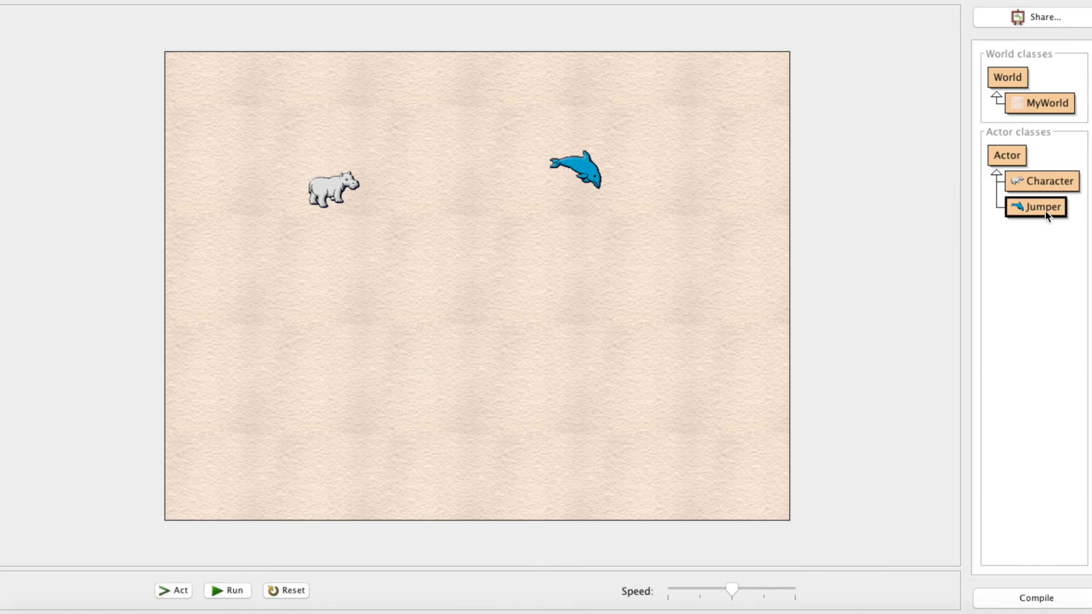
pyautogui.doubleClick(1042, 207)
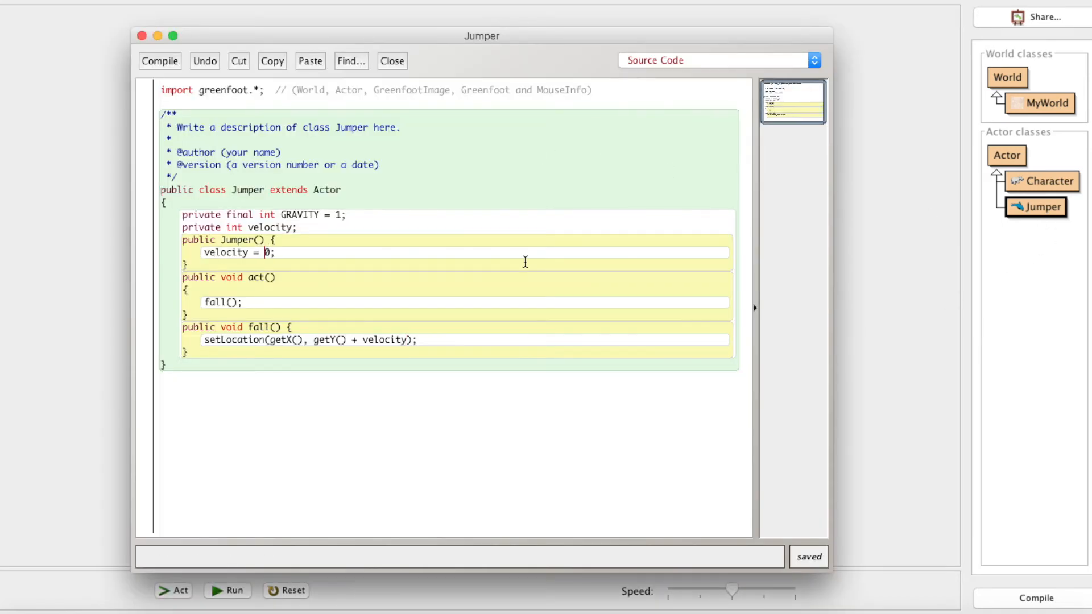
pyautogui.click(390, 60)
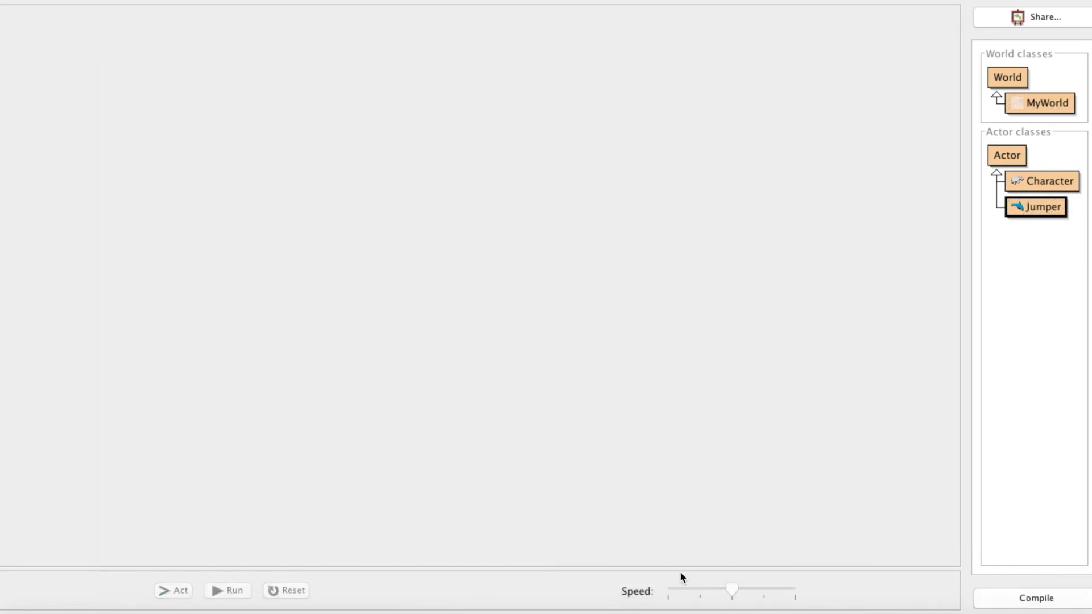
# Step: Run the world to watch the dolphin fall, reset it, and reopen the Jumper source
pyautogui.click(228, 590)
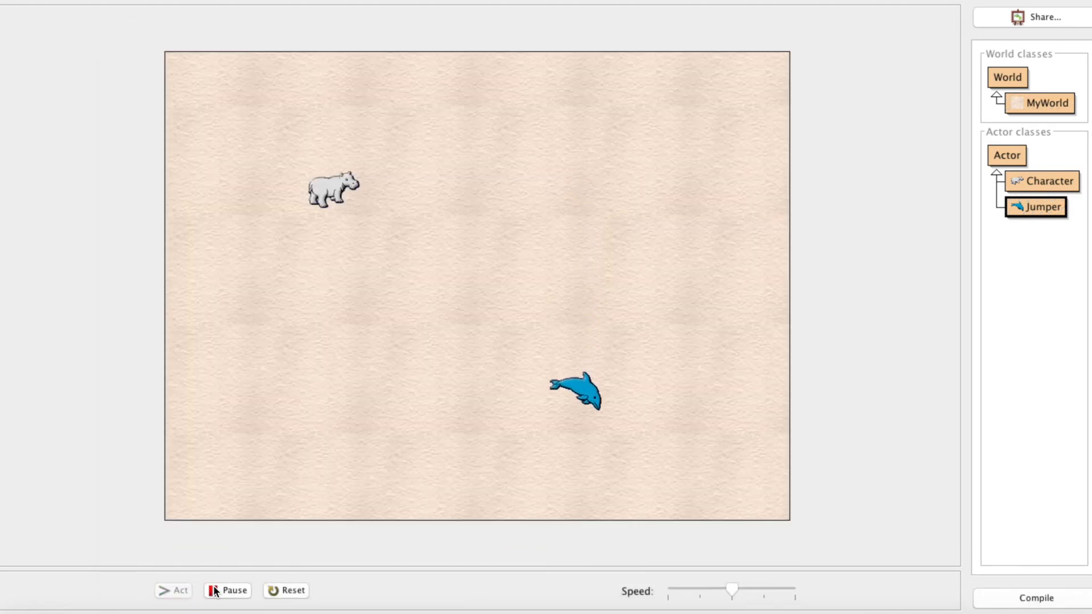
pyautogui.click(227, 591)
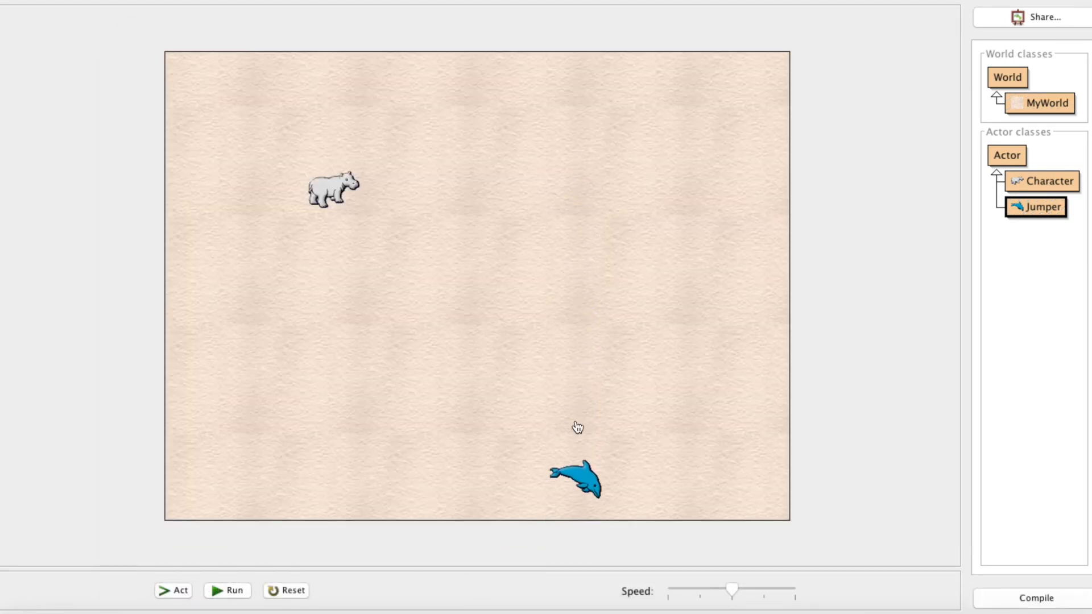
pyautogui.click(227, 590)
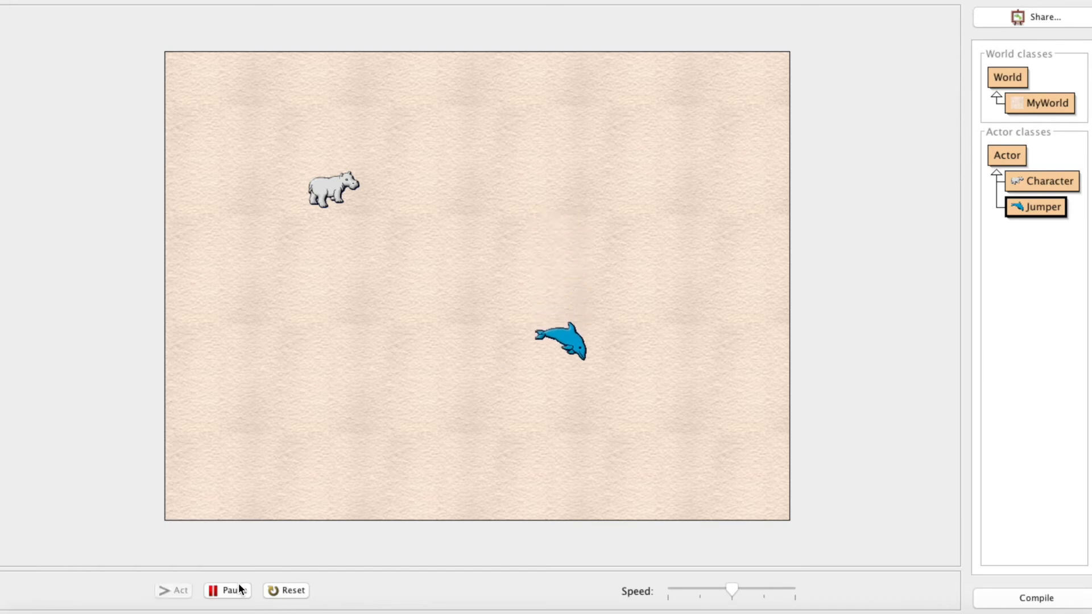
pyautogui.click(228, 590)
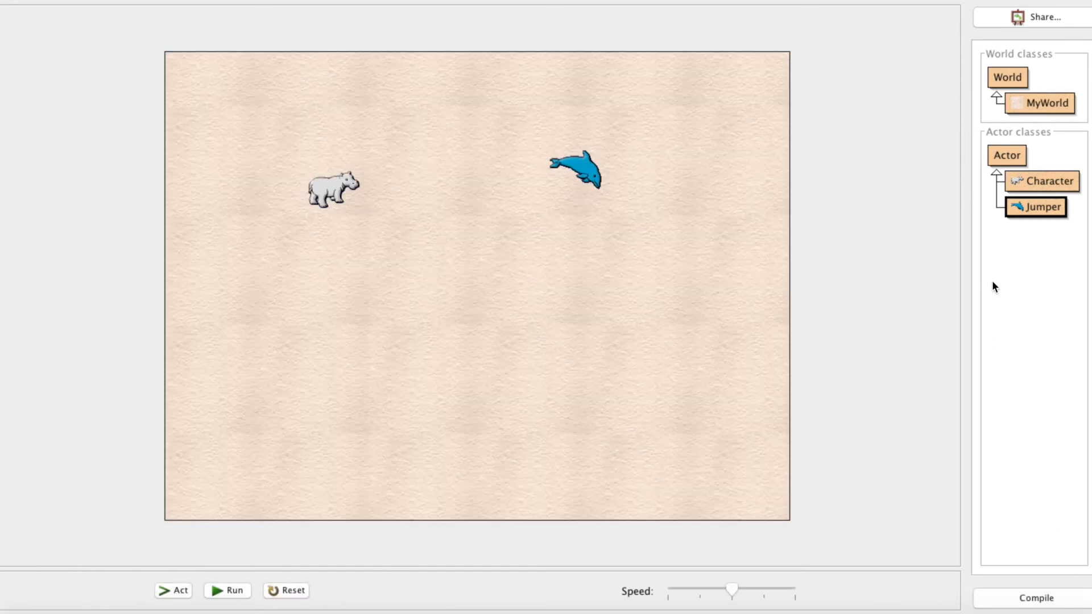
pyautogui.doubleClick(1042, 207)
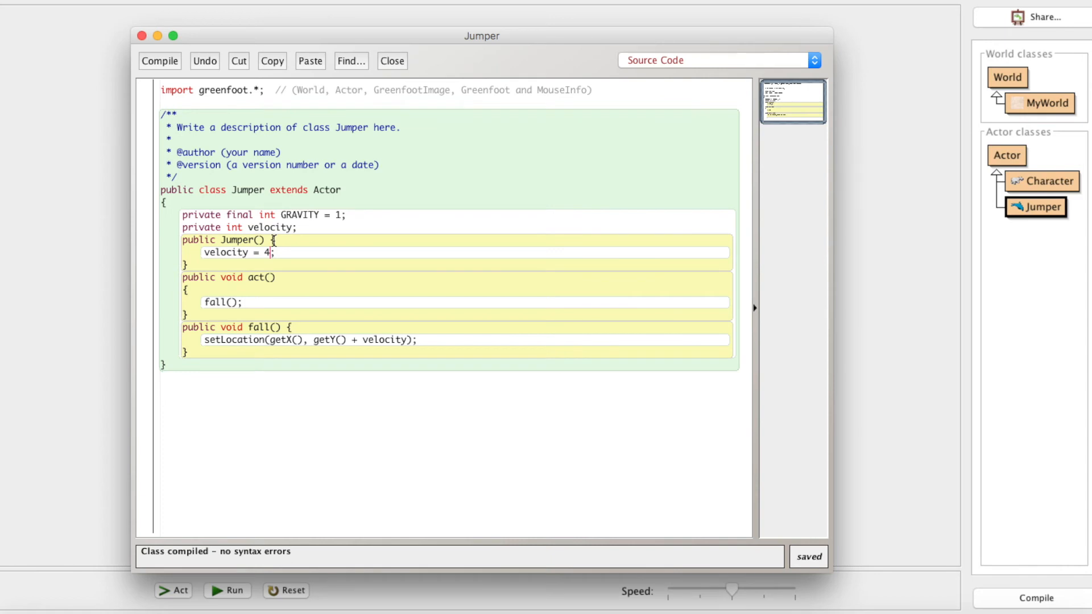
# Step: Set the constructor's starting velocity back to 0, close the editor and reopen Jumper
pyautogui.write('0')
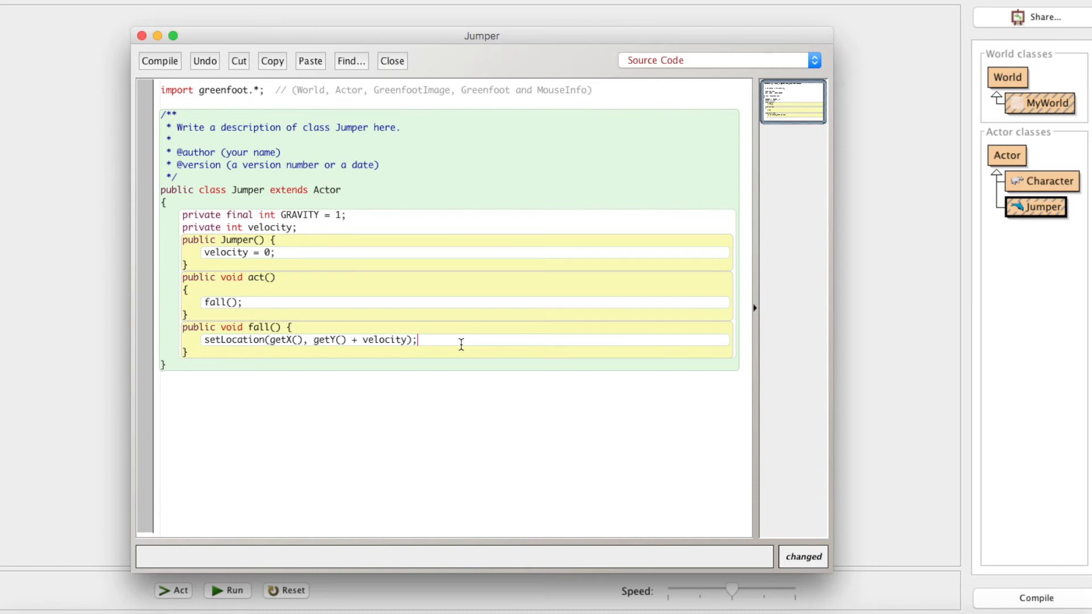
pyautogui.moveTo(864, 182)
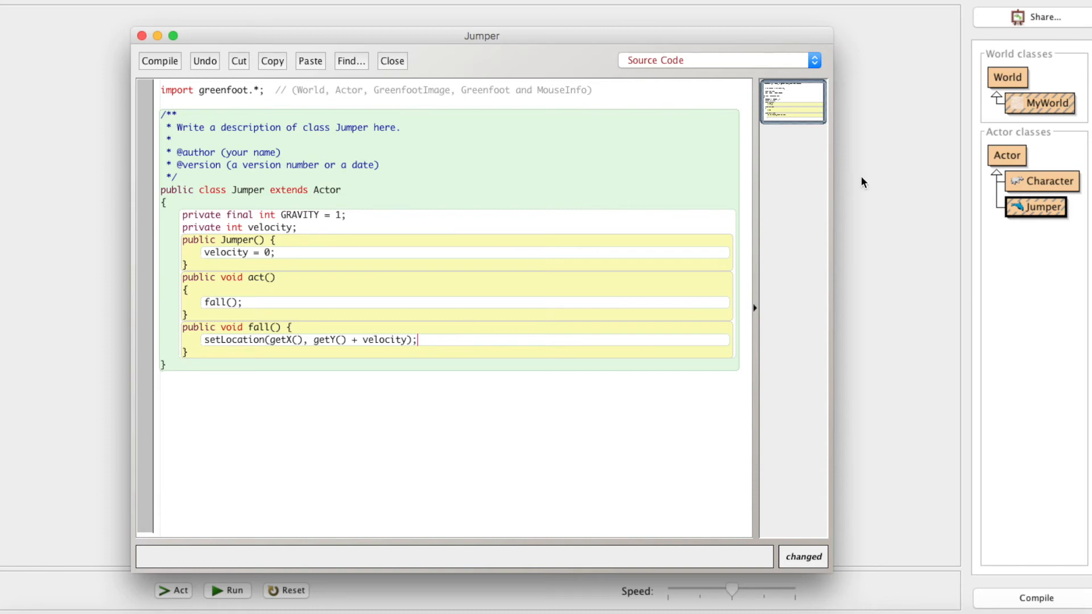
pyautogui.click(390, 61)
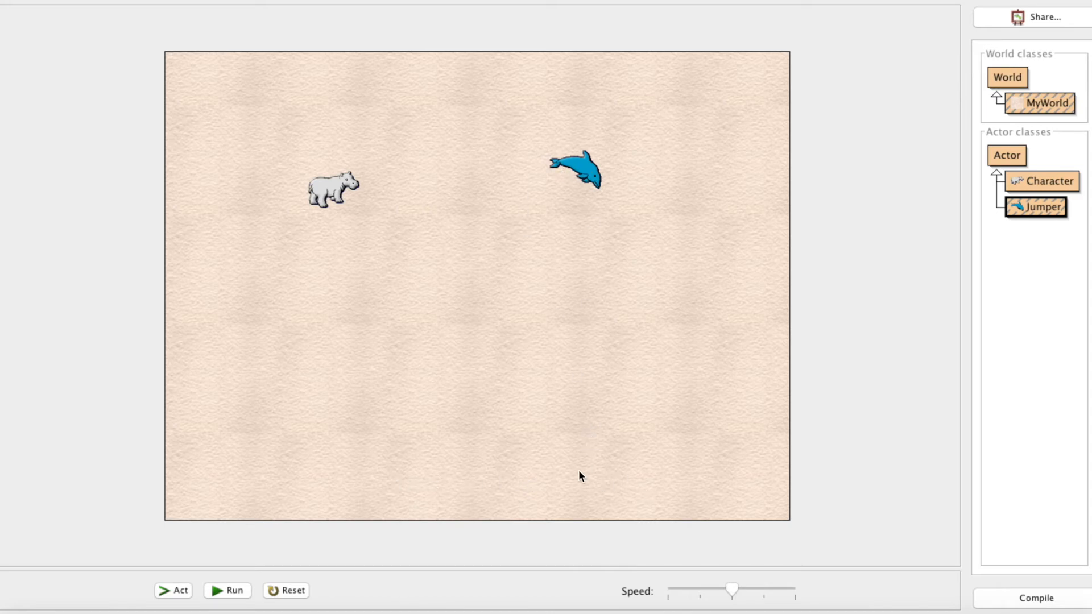
pyautogui.moveTo(1028, 220)
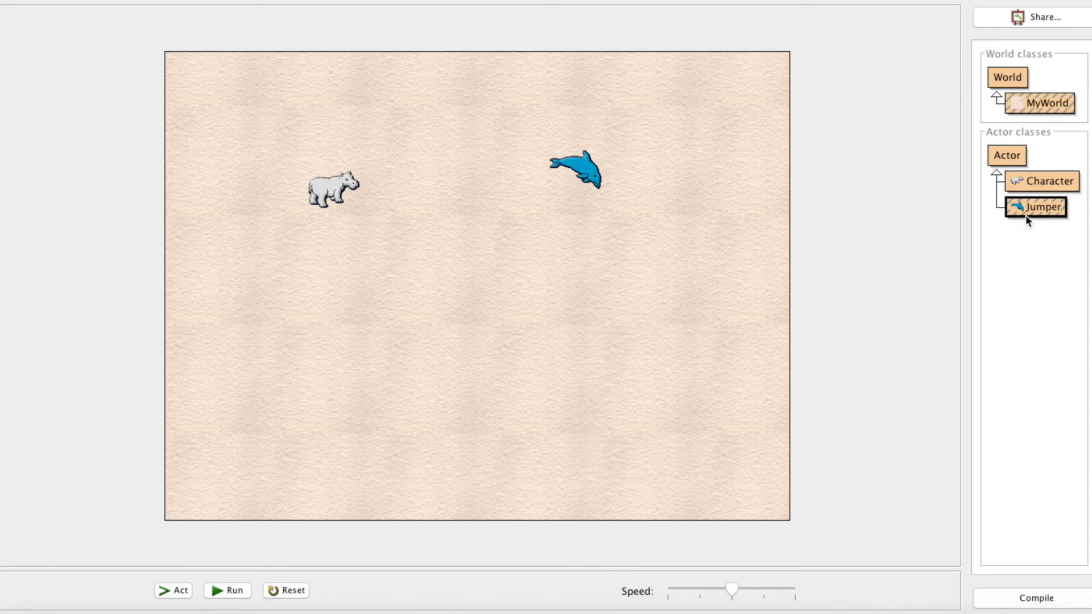
pyautogui.doubleClick(1041, 207)
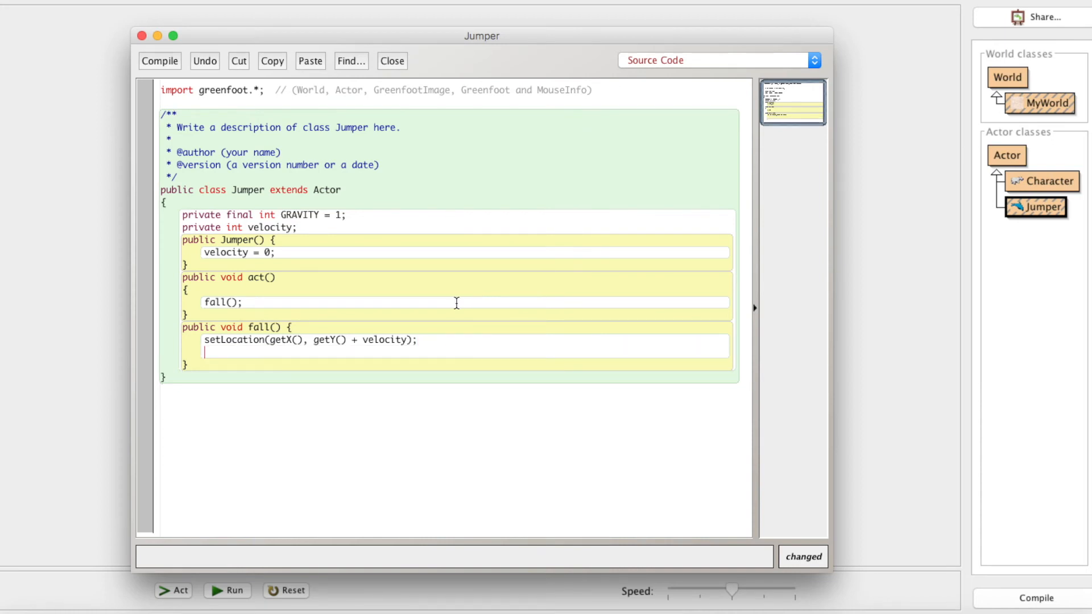
# Step: In fall(), add the condition if (getY() > getWorld().getHeight() - 50)
pyautogui.write('if (getY() >')
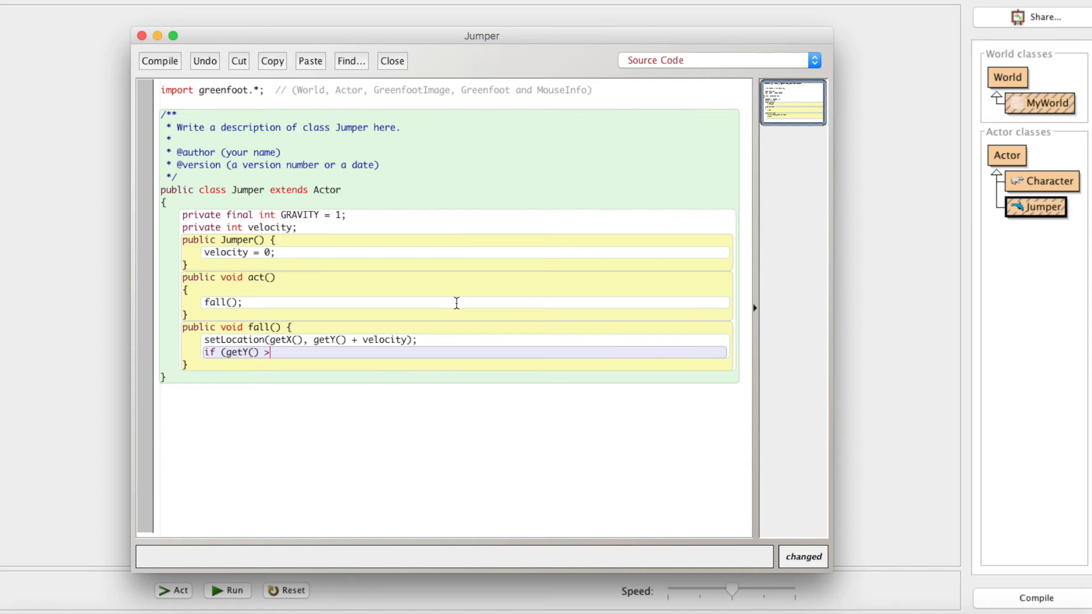
pyautogui.write('getWr')
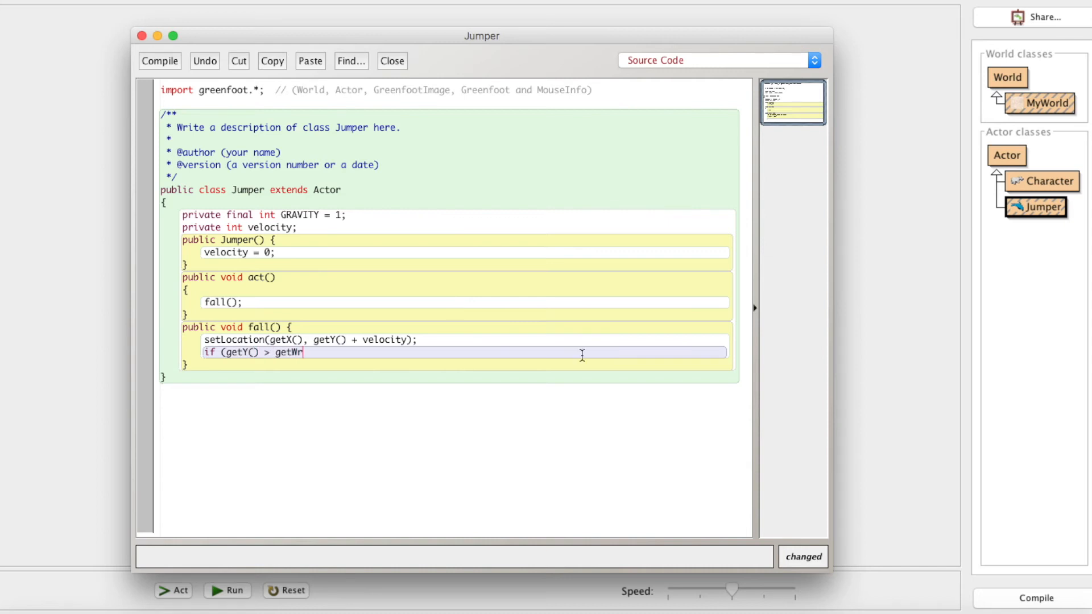
pyautogui.write('ld().getH')
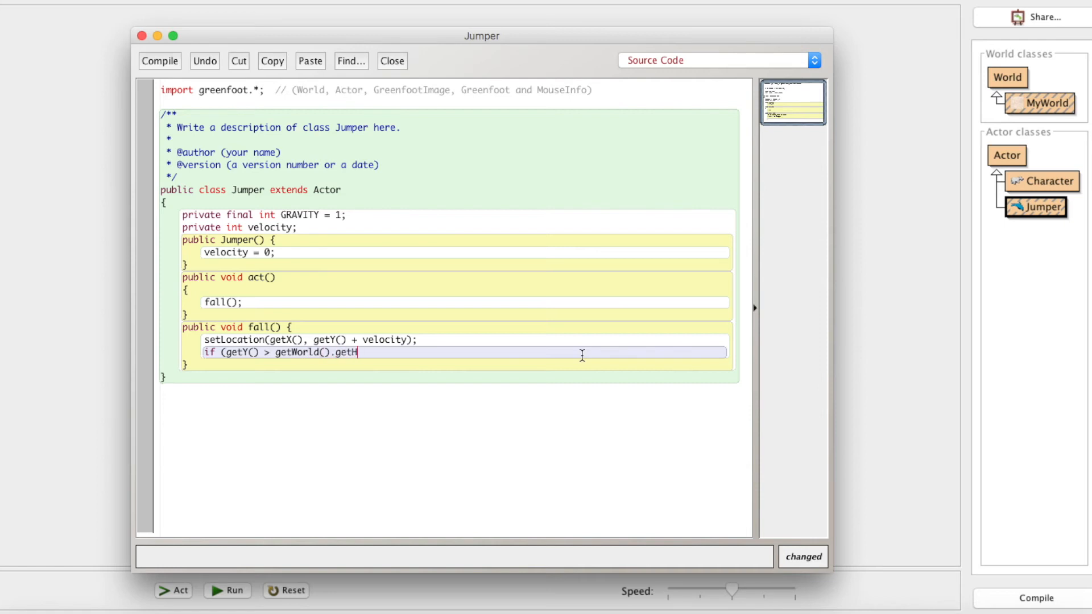
pyautogui.write('eight()')
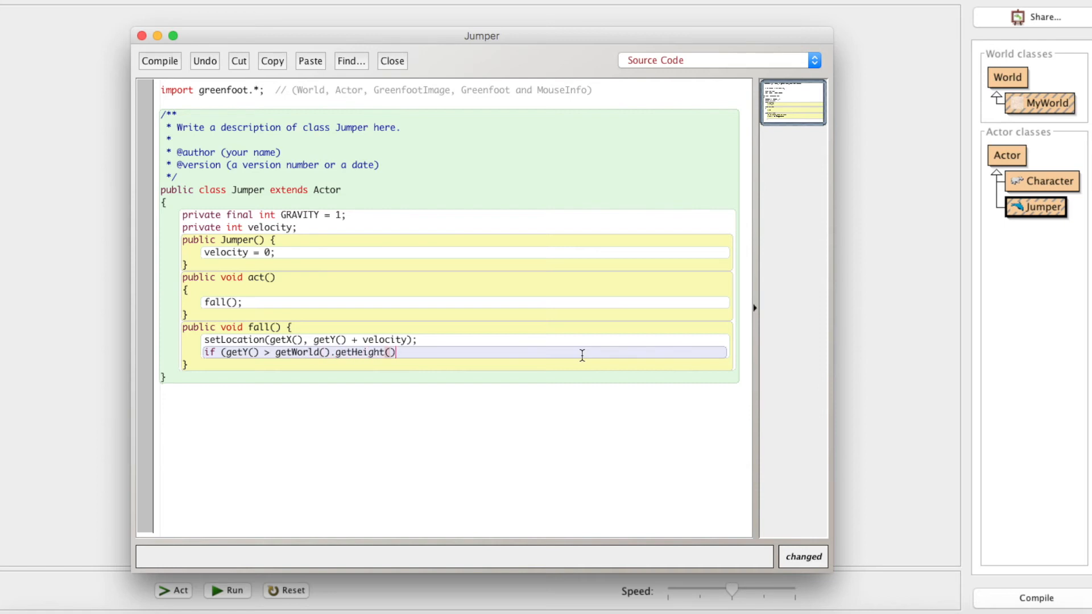
pyautogui.write('- 50')
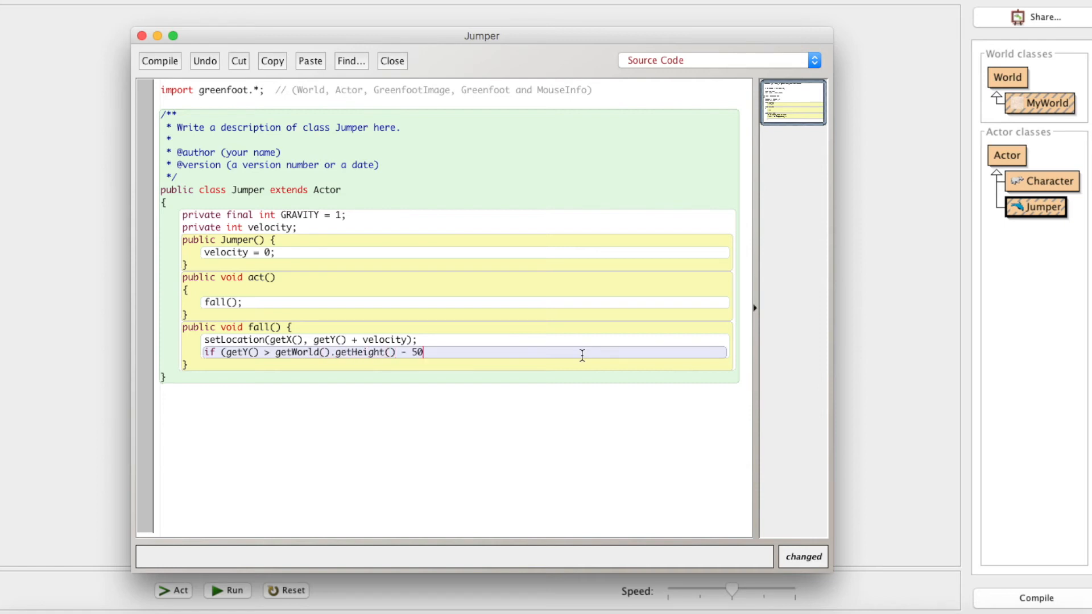
pyautogui.write(')')
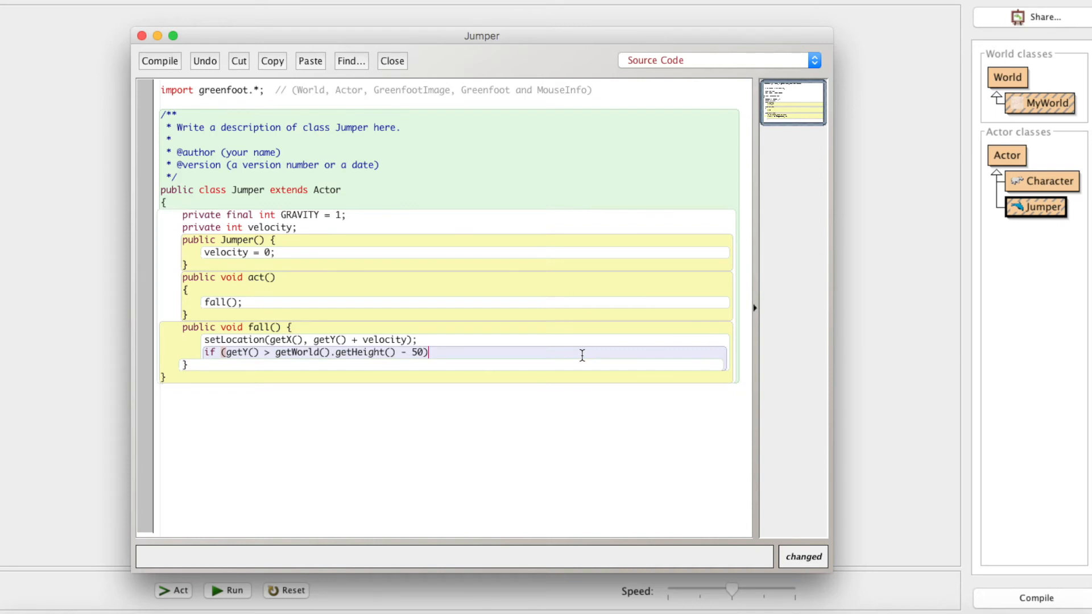
pyautogui.moveTo(299, 358)
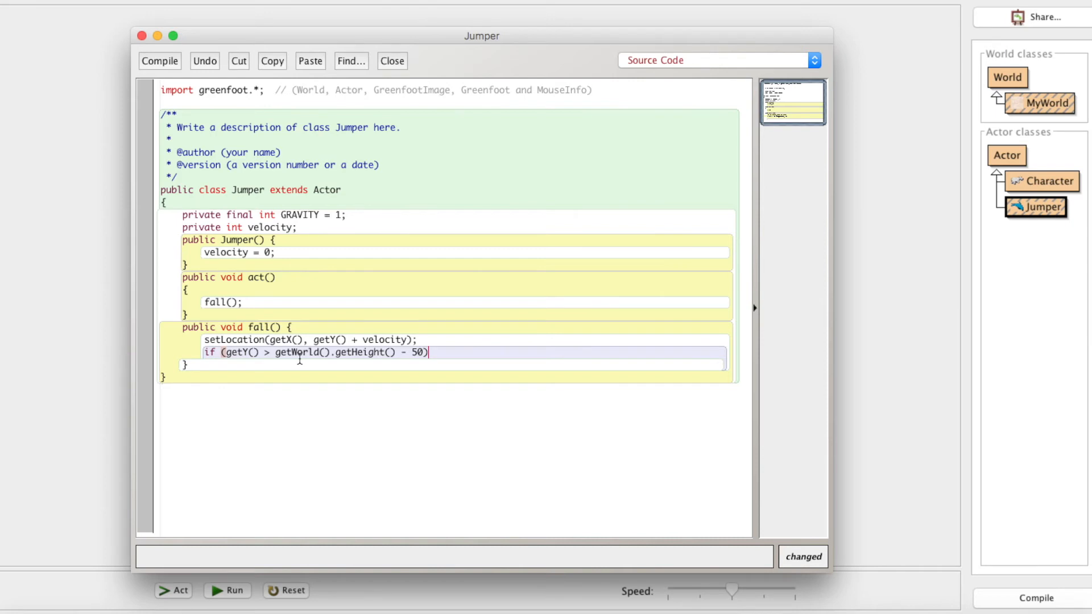
pyautogui.click(391, 61)
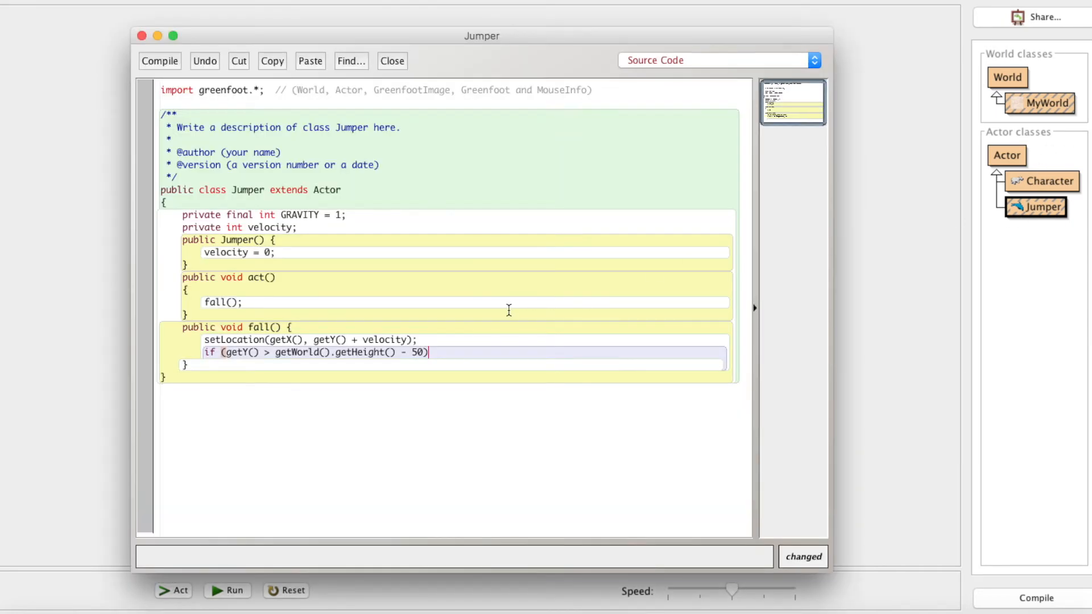
# Step: Set velocity = 0 near the floor, else velocity += gravity, and compile the scenario
pyautogui.write('veloci')
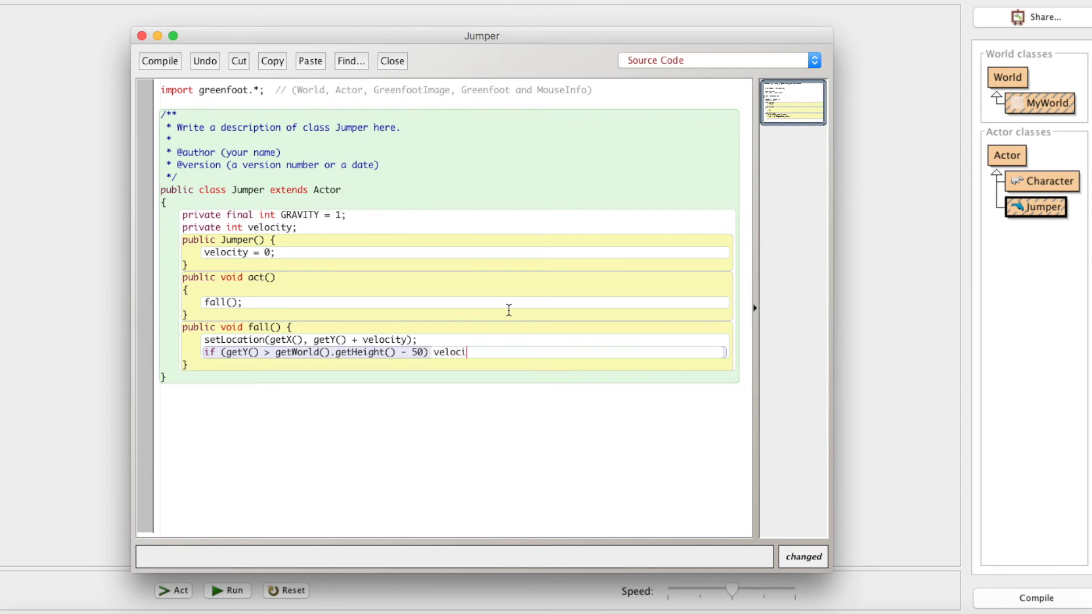
pyautogui.write('ty = 0;')
pyautogui.write('else')
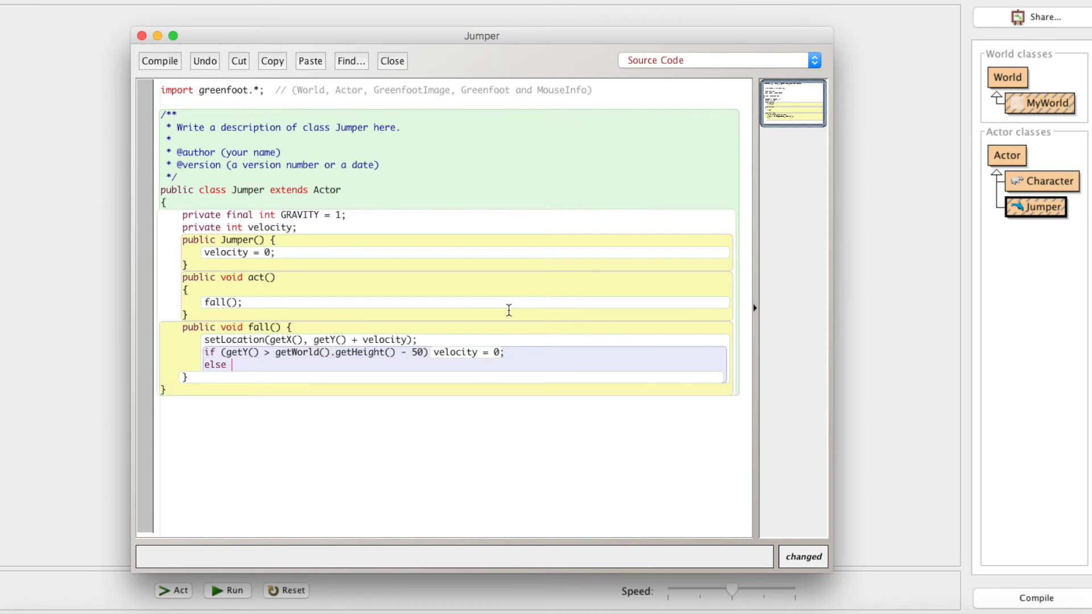
pyautogui.write('velocity')
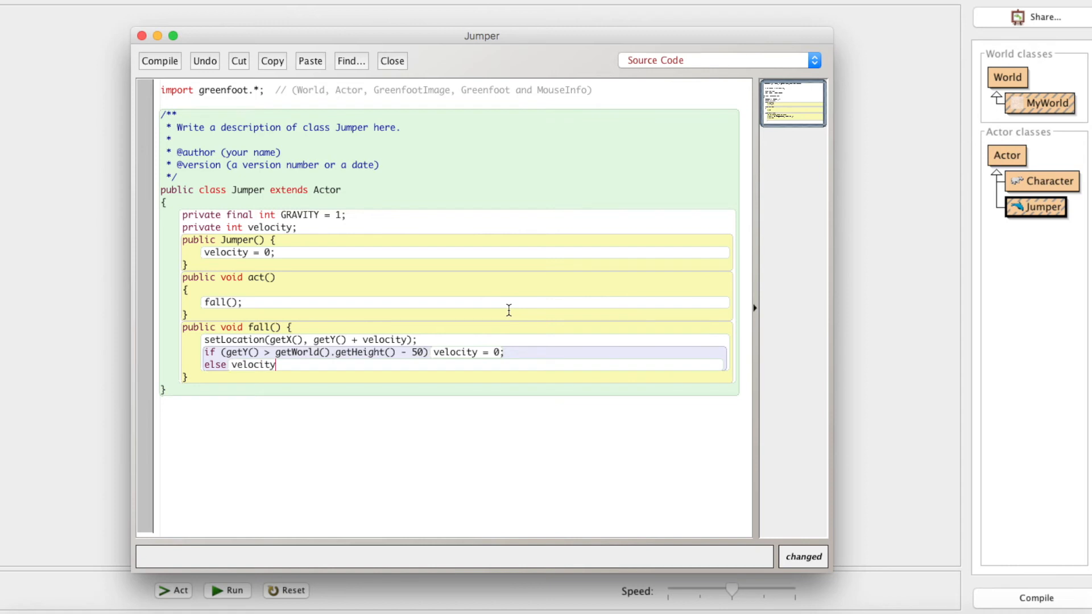
pyautogui.write('+= gravity;')
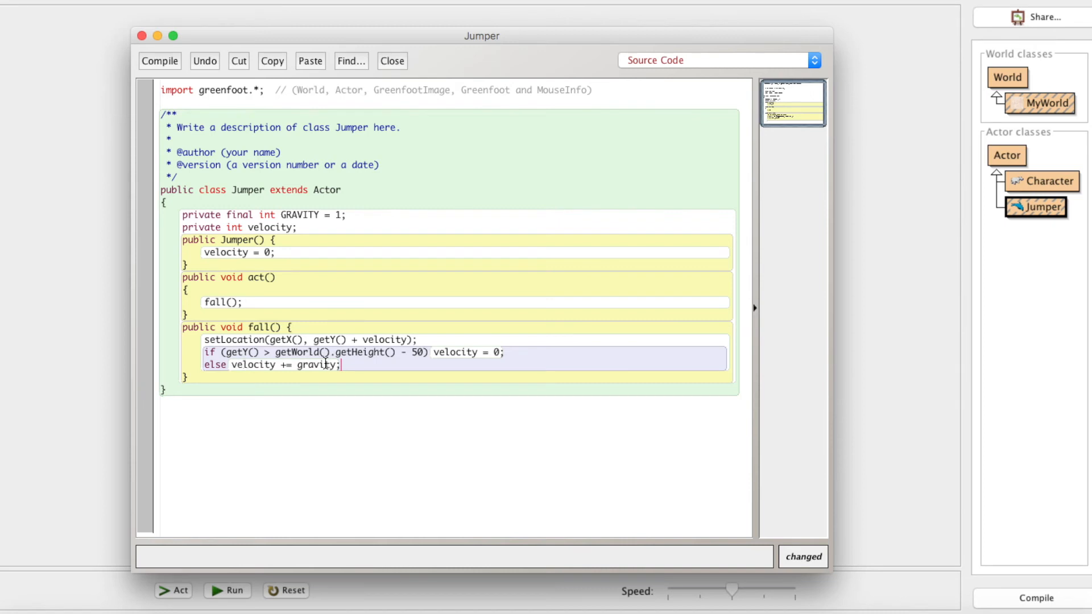
pyautogui.moveTo(1037, 514)
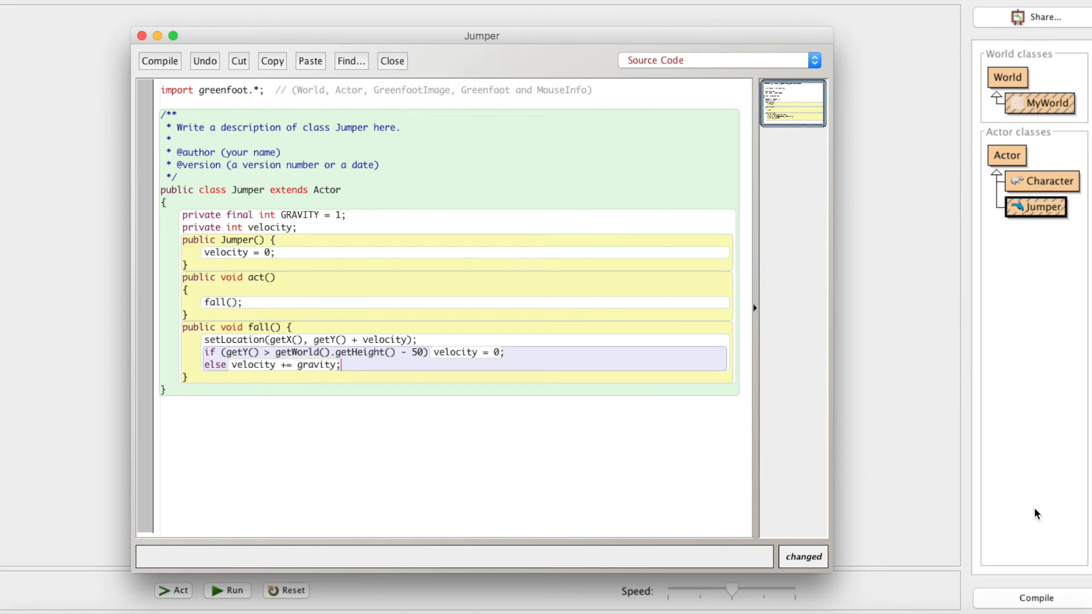
pyautogui.moveTo(1074, 562)
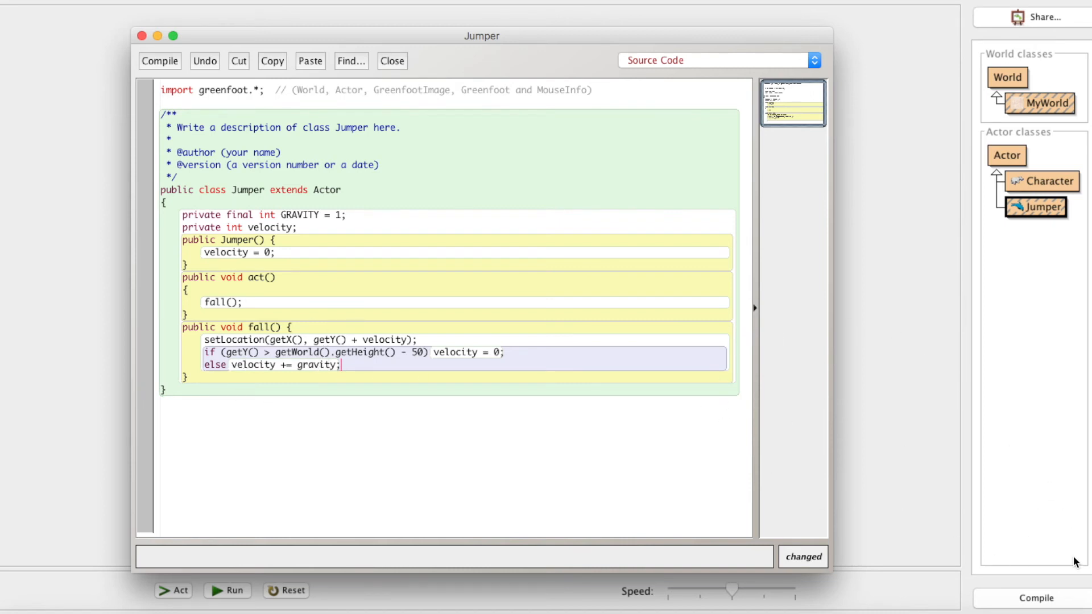
pyautogui.click(390, 60)
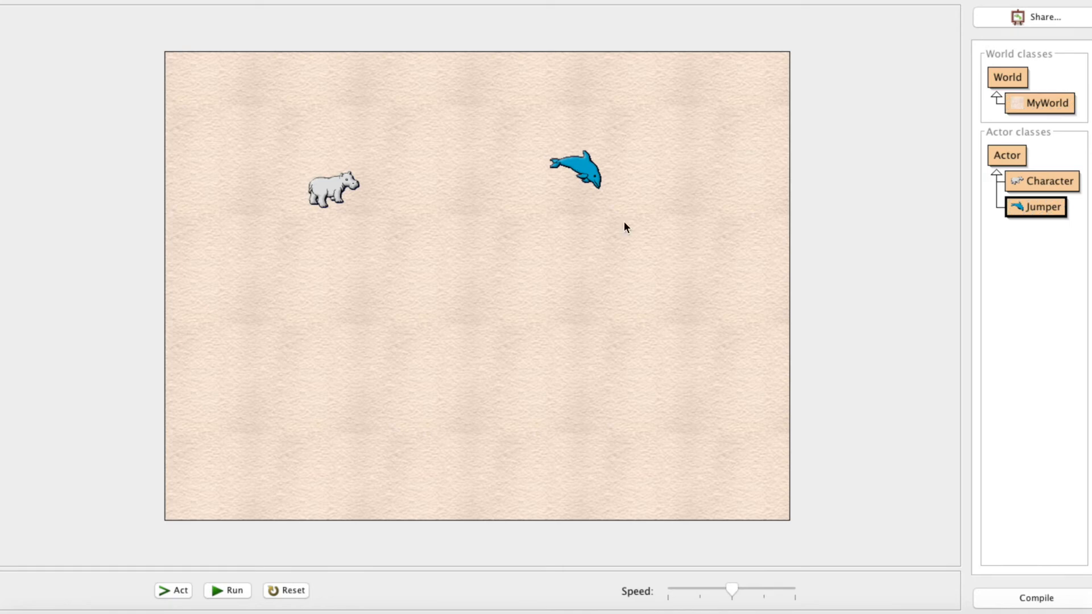
pyautogui.moveTo(272, 466)
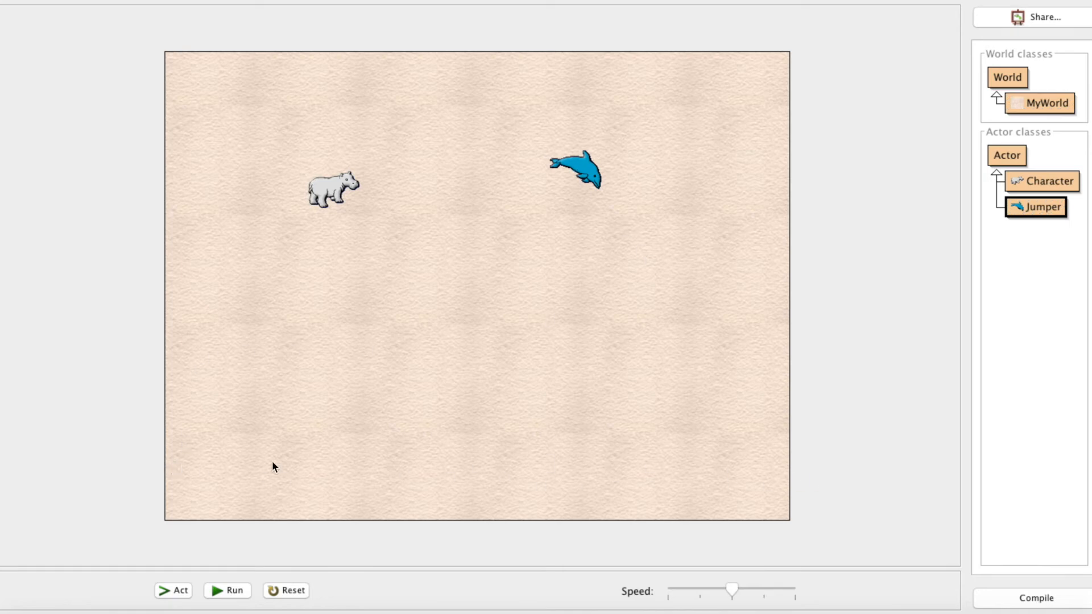
pyautogui.moveTo(588, 111)
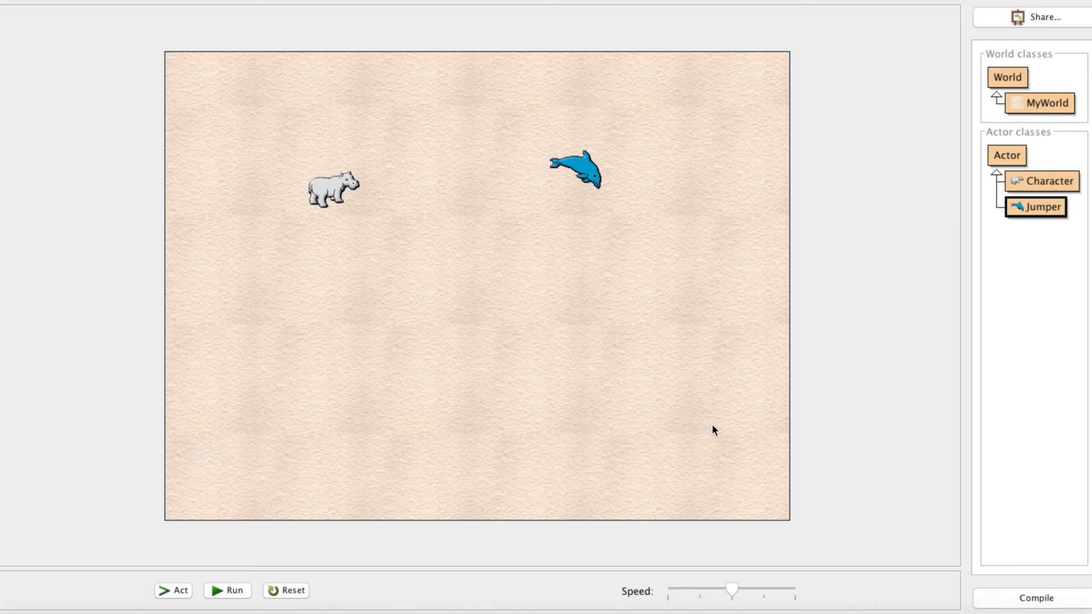
pyautogui.moveTo(226, 588)
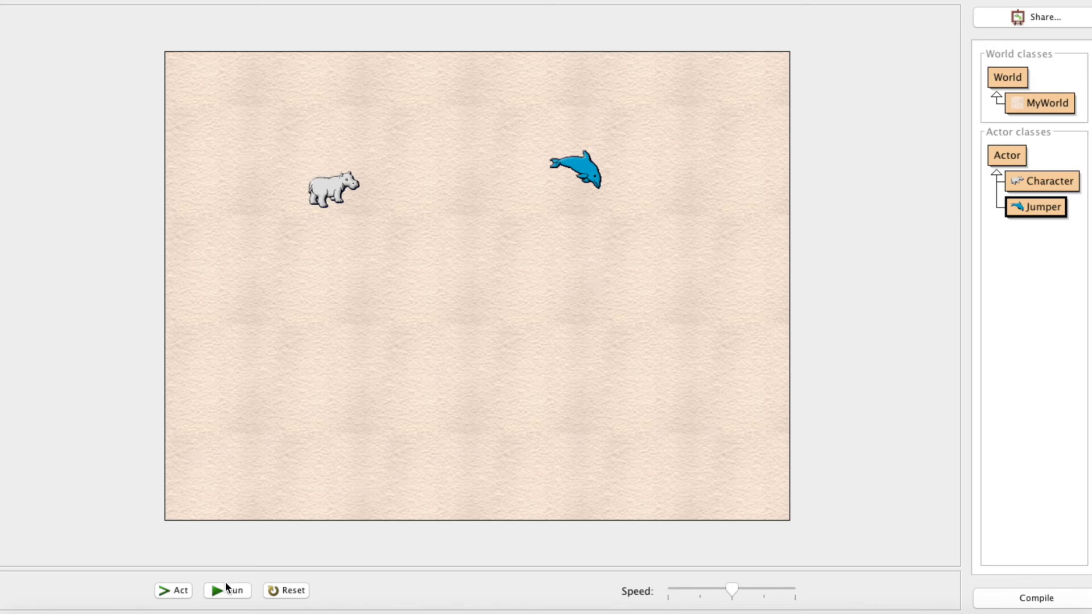
pyautogui.click(227, 590)
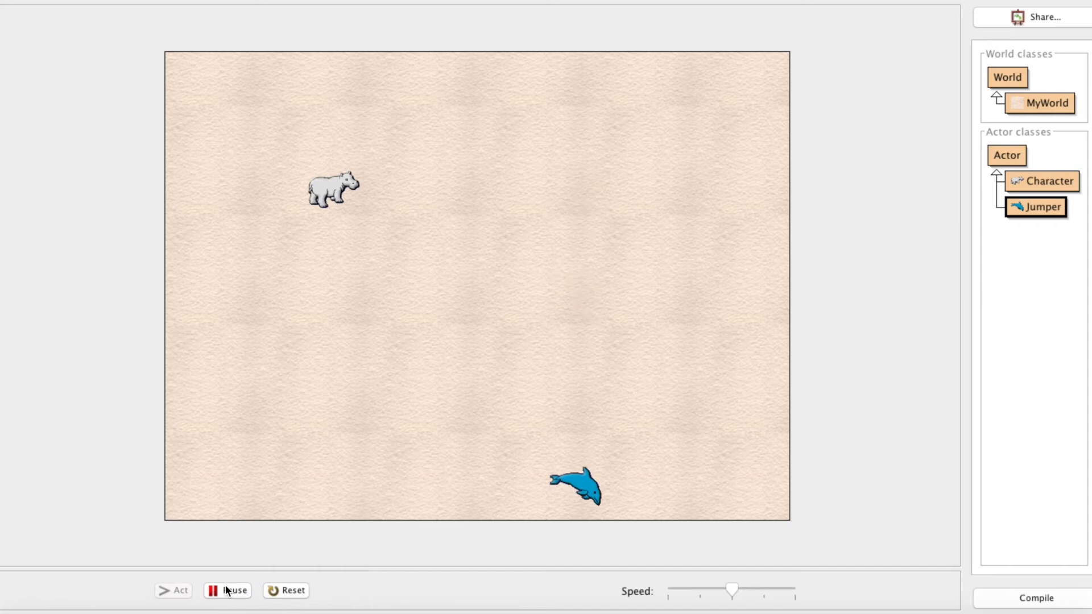
pyautogui.click(228, 590)
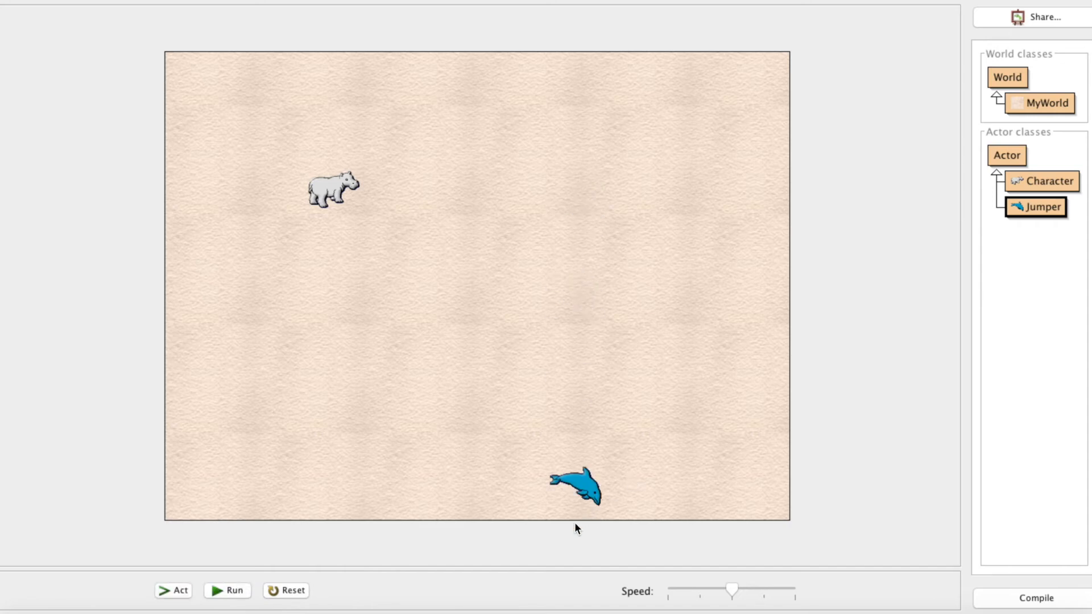
pyautogui.moveTo(576, 483); pyautogui.dragTo(507, 114)
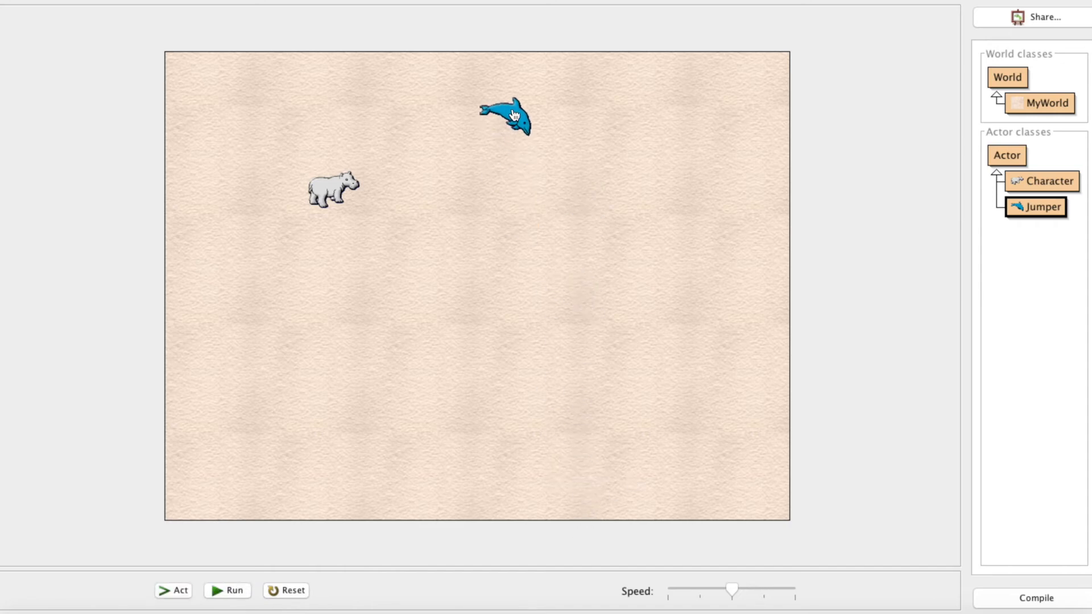
pyautogui.click(228, 590)
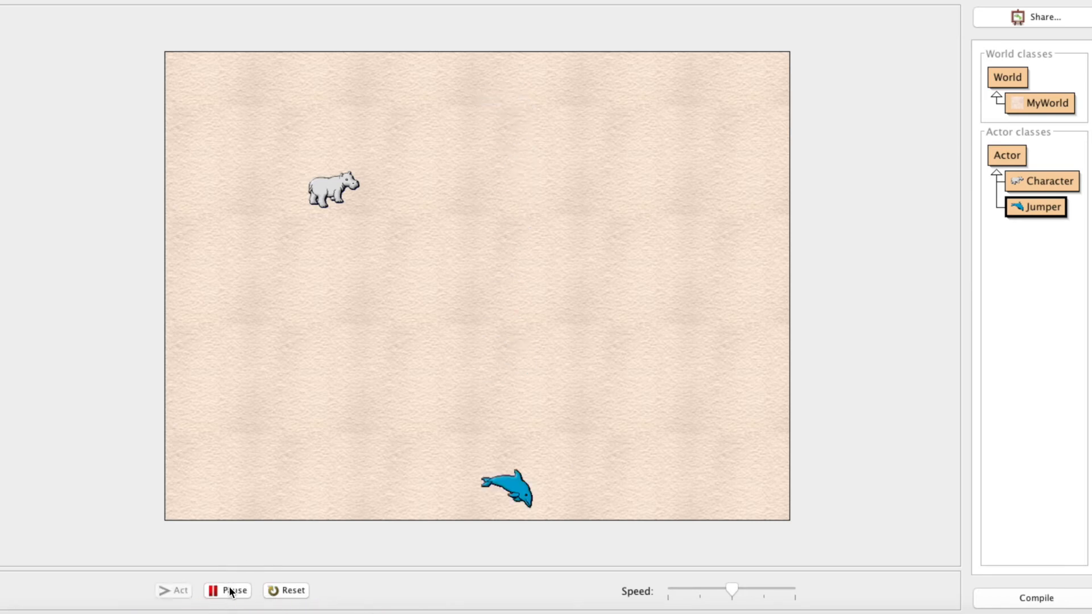
pyautogui.click(227, 590)
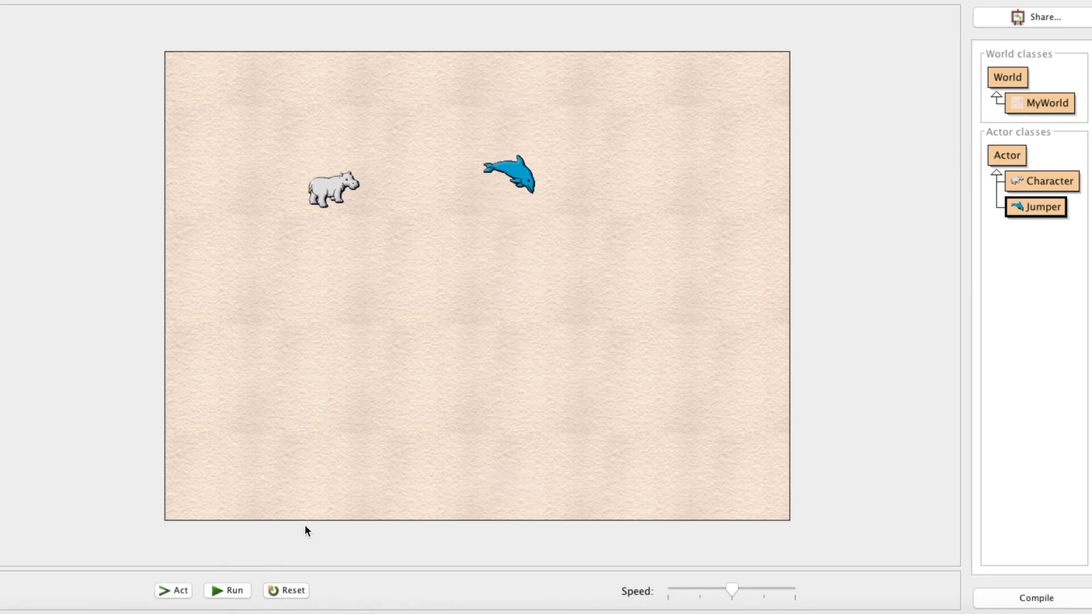
pyautogui.click(227, 590)
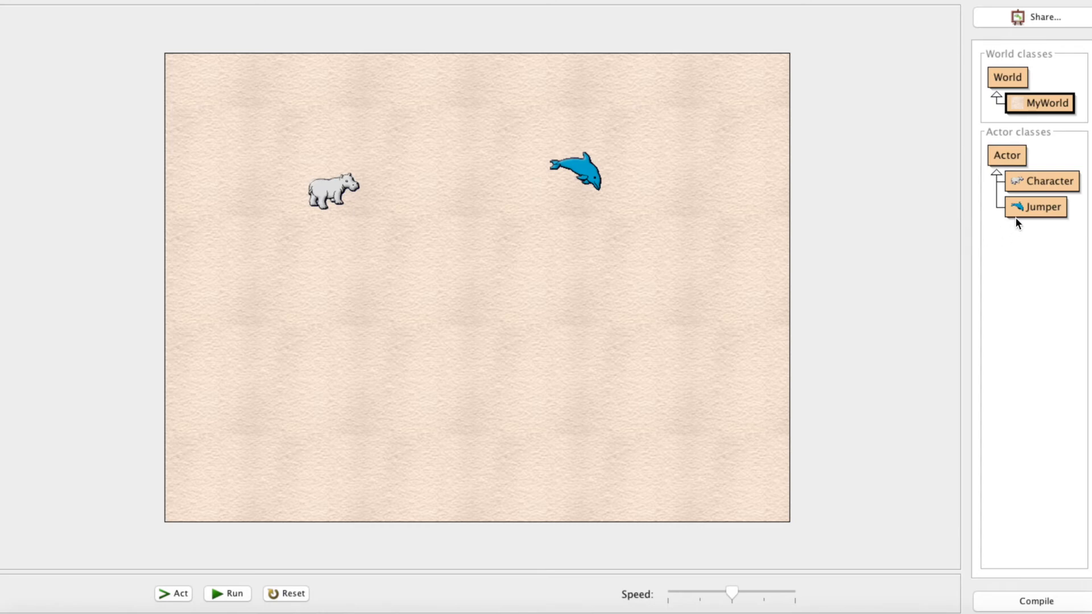
pyautogui.moveTo(1019, 220)
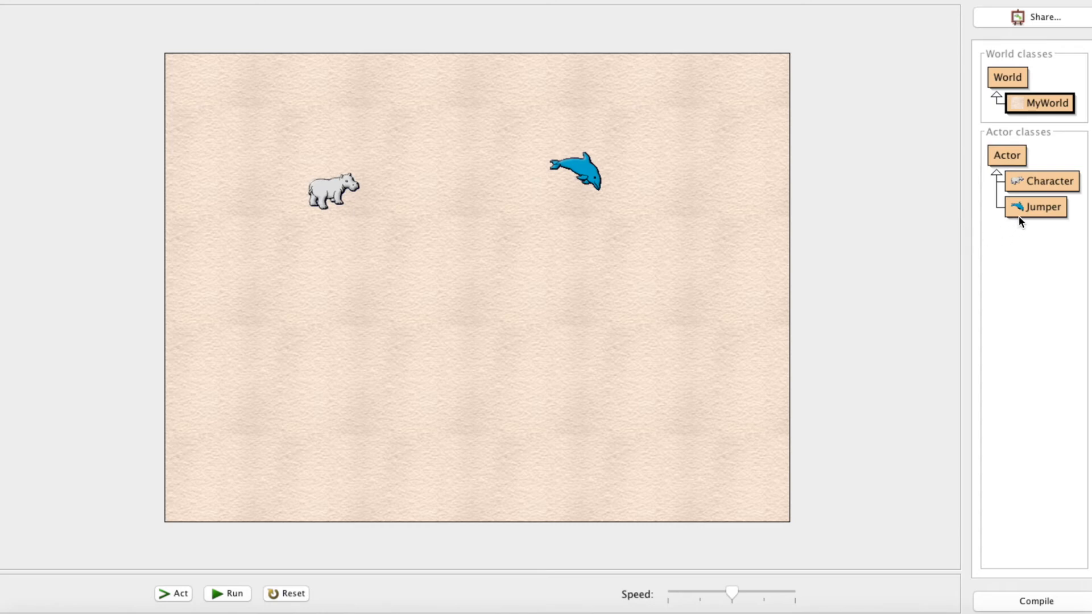
pyautogui.click(1042, 207)
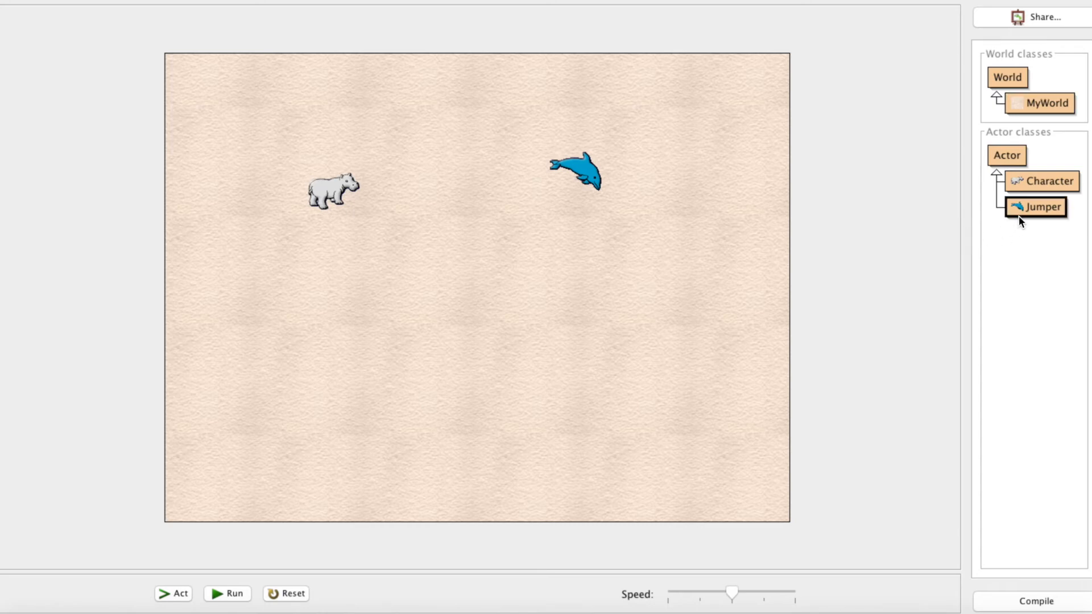
# Step: Open the Jumper source showing the GRAVITY-based fall() method
pyautogui.doubleClick(1040, 207)
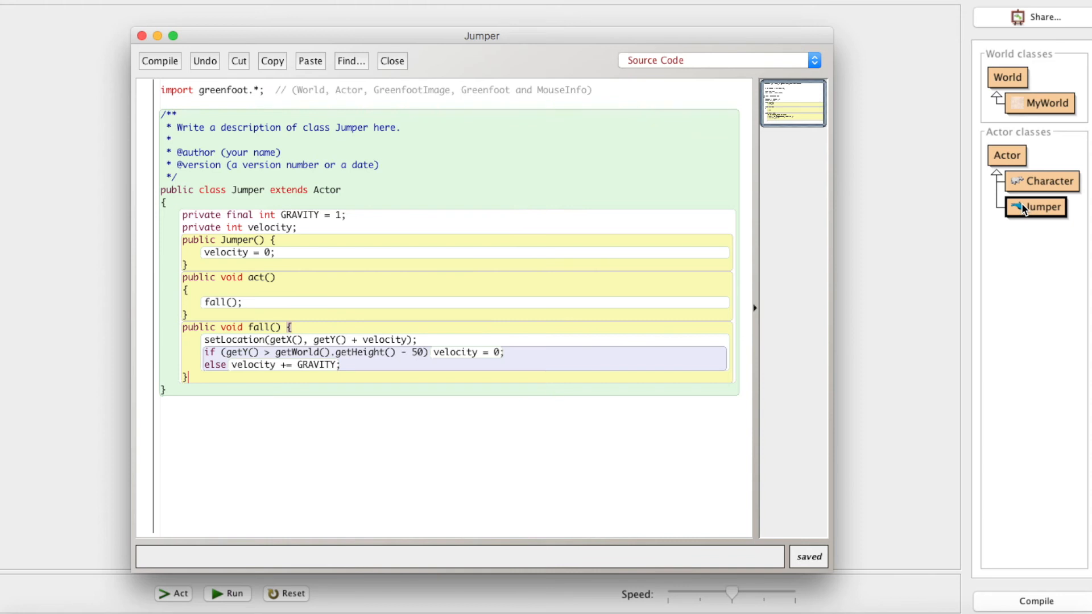
# Step: Write public void jump() { velocity = -20; } below fall()
pyautogui.write('pu')
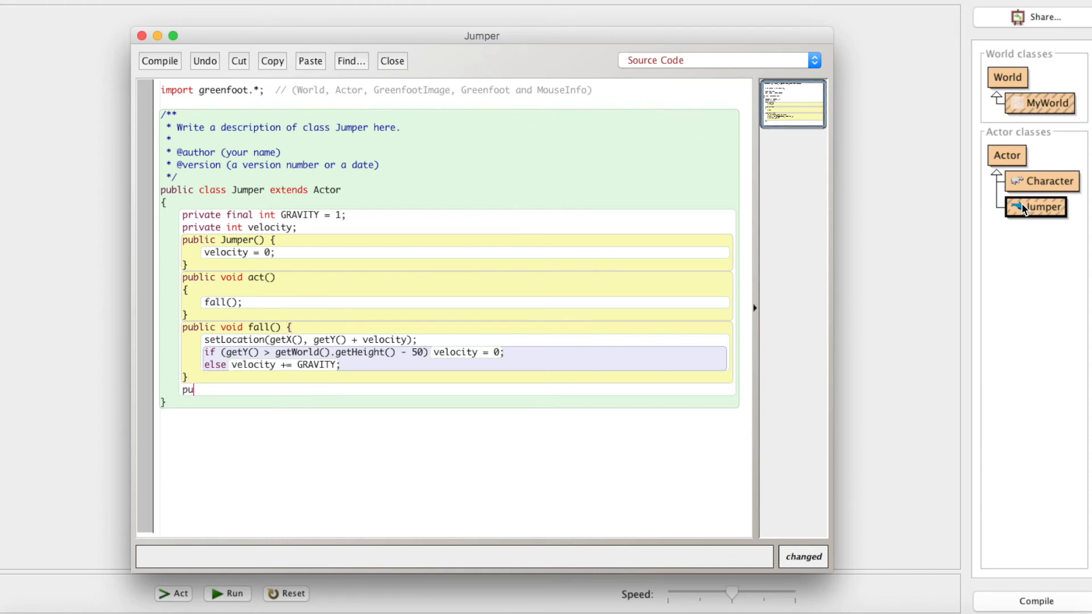
pyautogui.write('blic void jump() {')
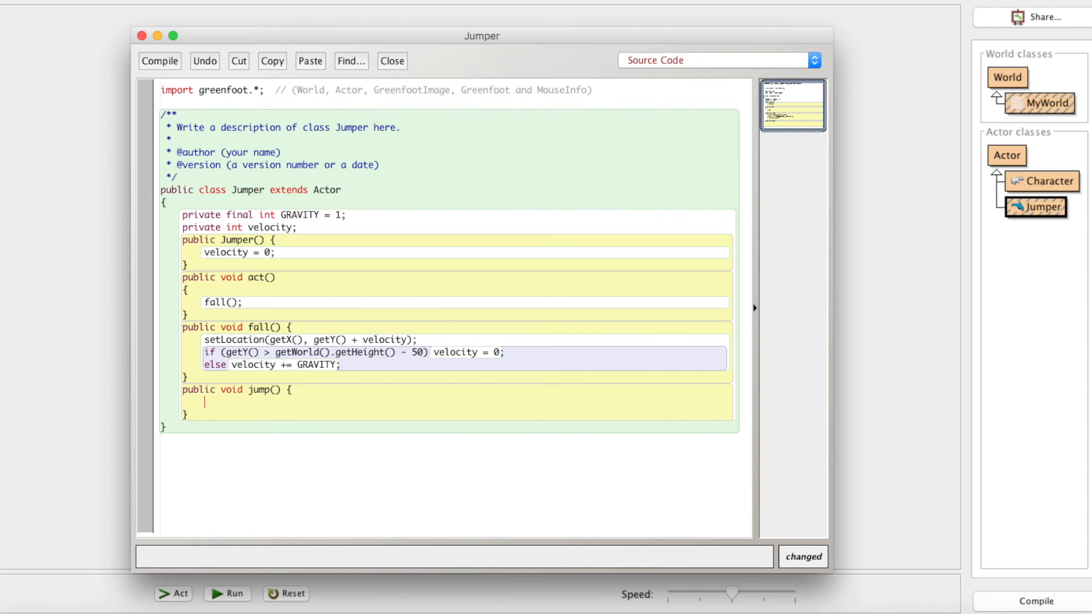
pyautogui.write('ve')
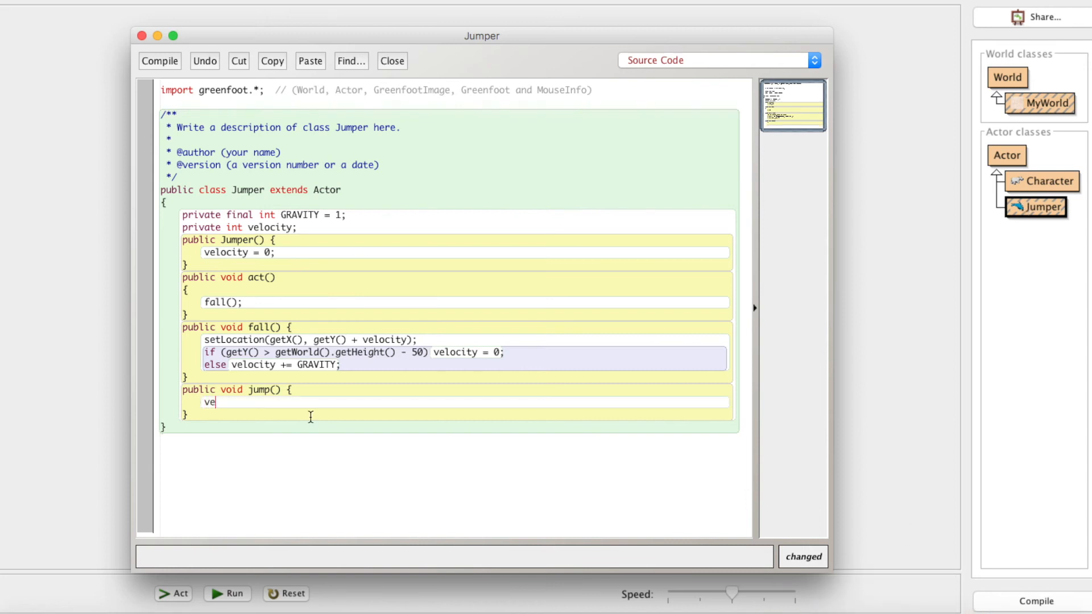
pyautogui.write('locity =')
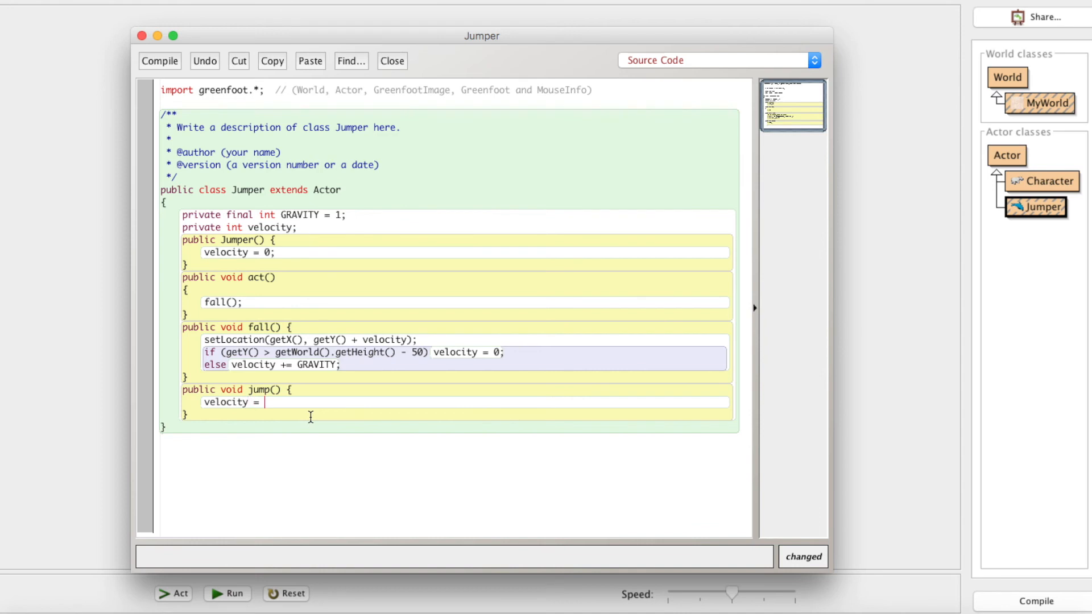
pyautogui.write('-20;')
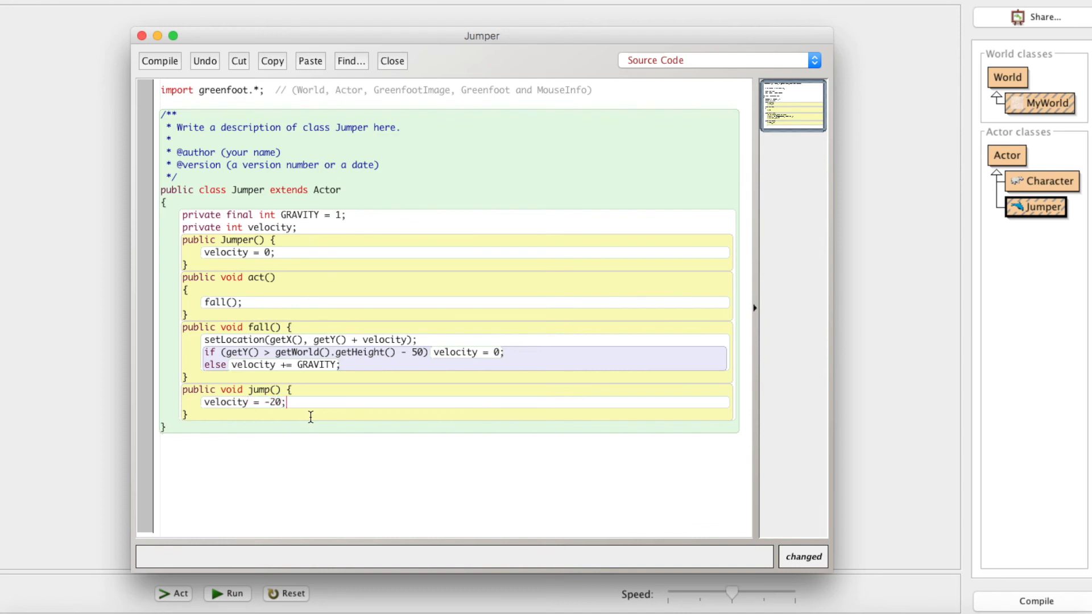
pyautogui.moveTo(553, 384)
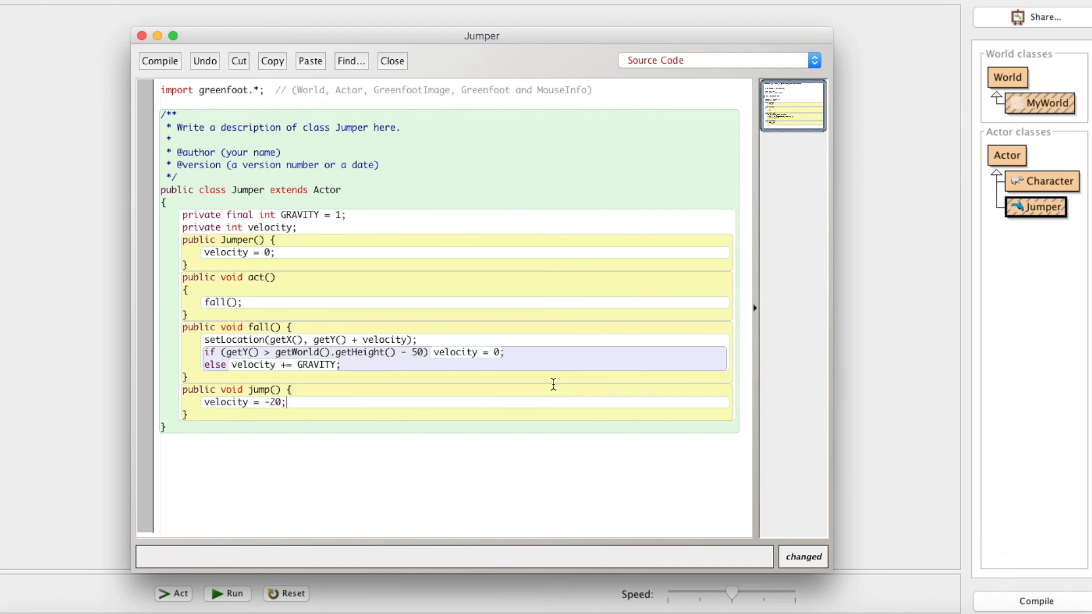
pyautogui.moveTo(262, 302)
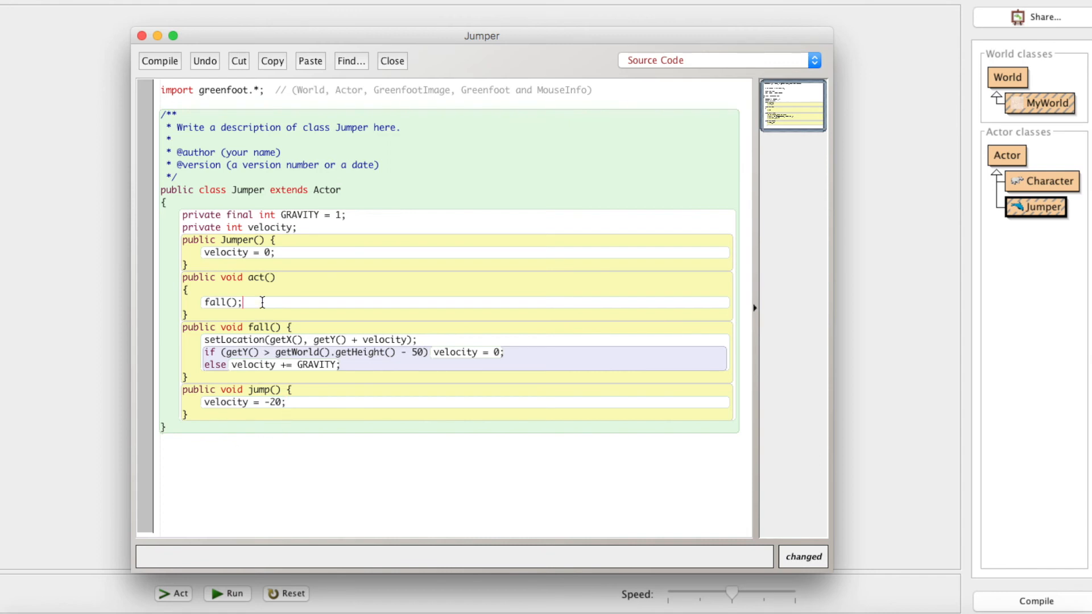
# Step: In act(), add if (Greenfoot.isKeyDown("space")) jump();
pyautogui.write('if (')
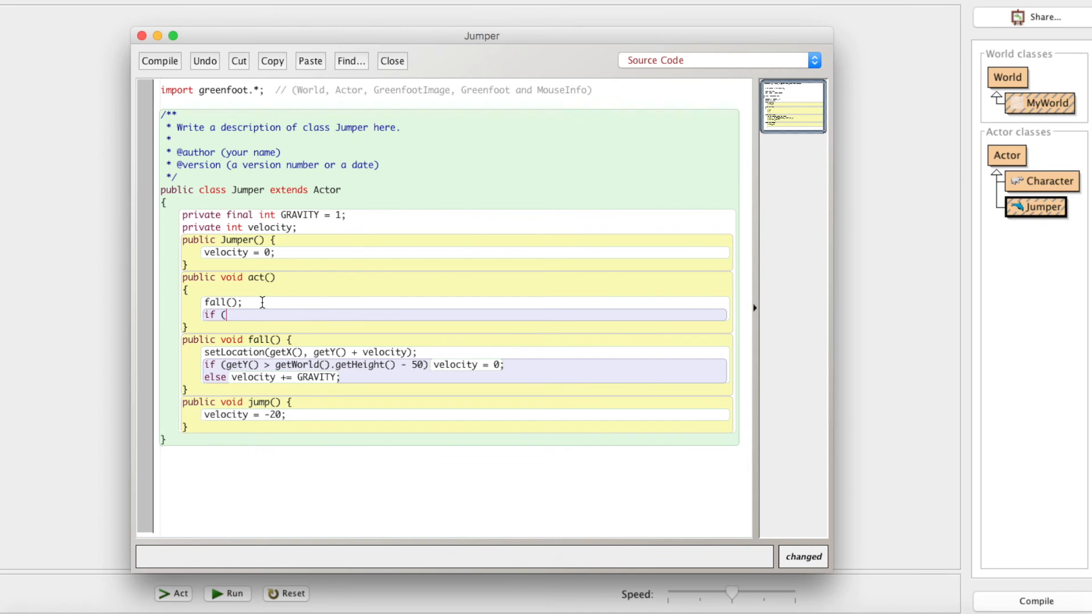
pyautogui.write('Greenfoot.is')
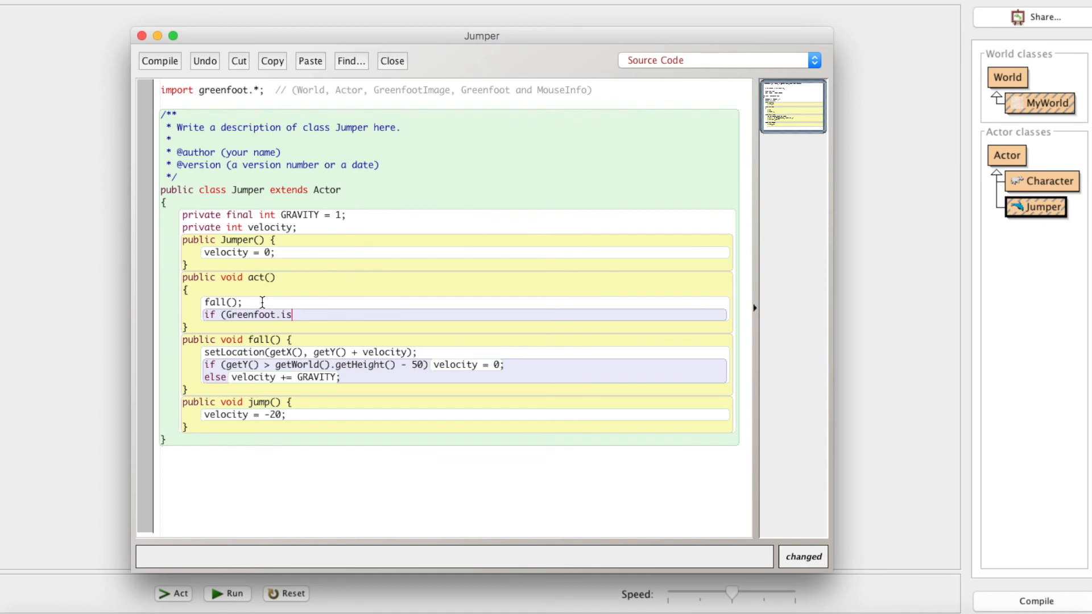
pyautogui.write('KeyDown("space')
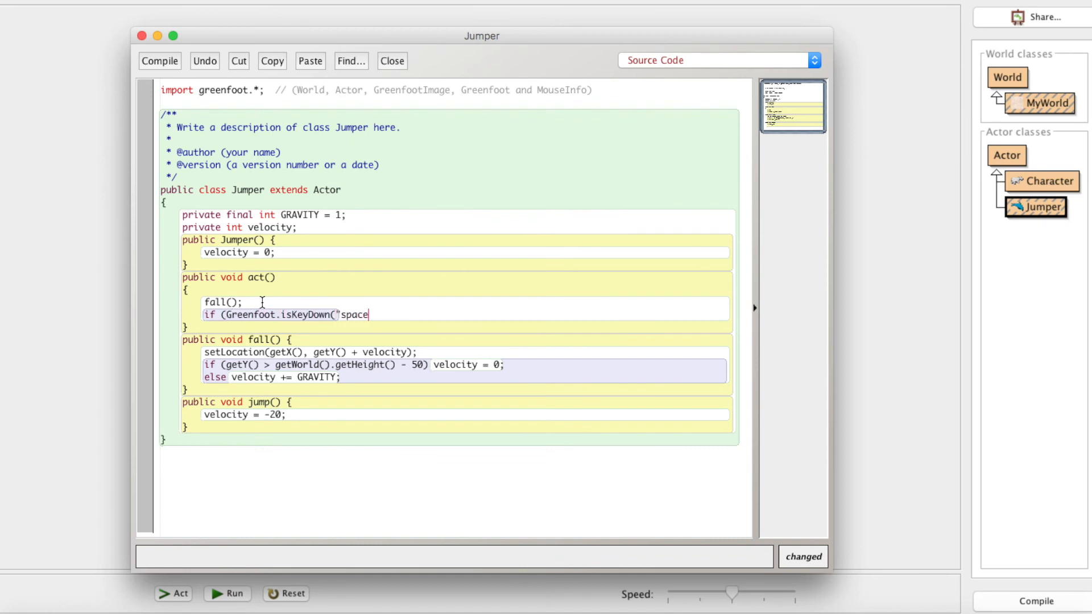
pyautogui.write('"))"')
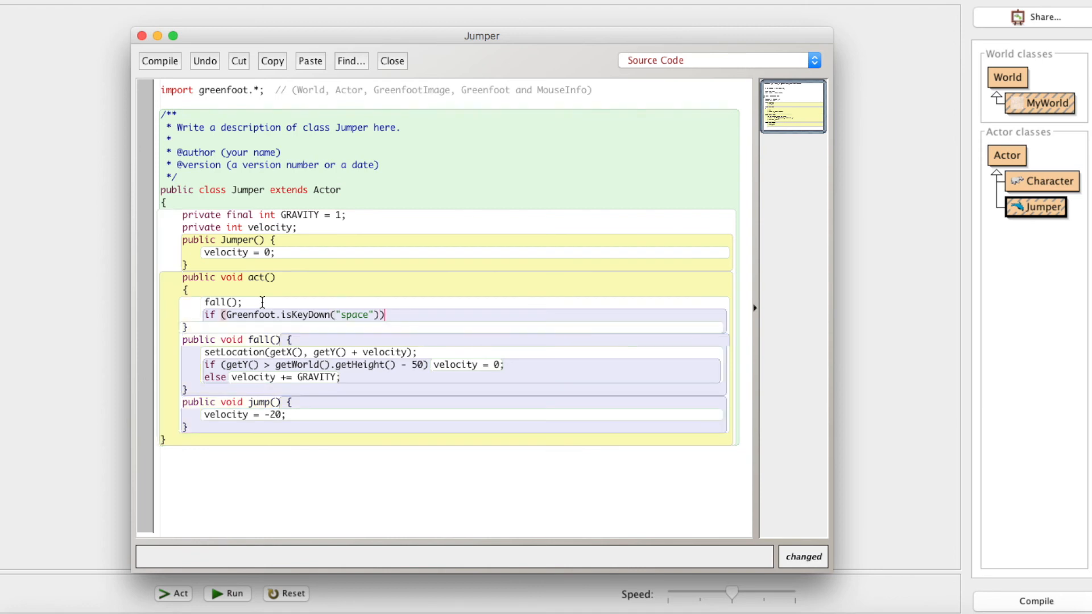
pyautogui.moveTo(398, 297)
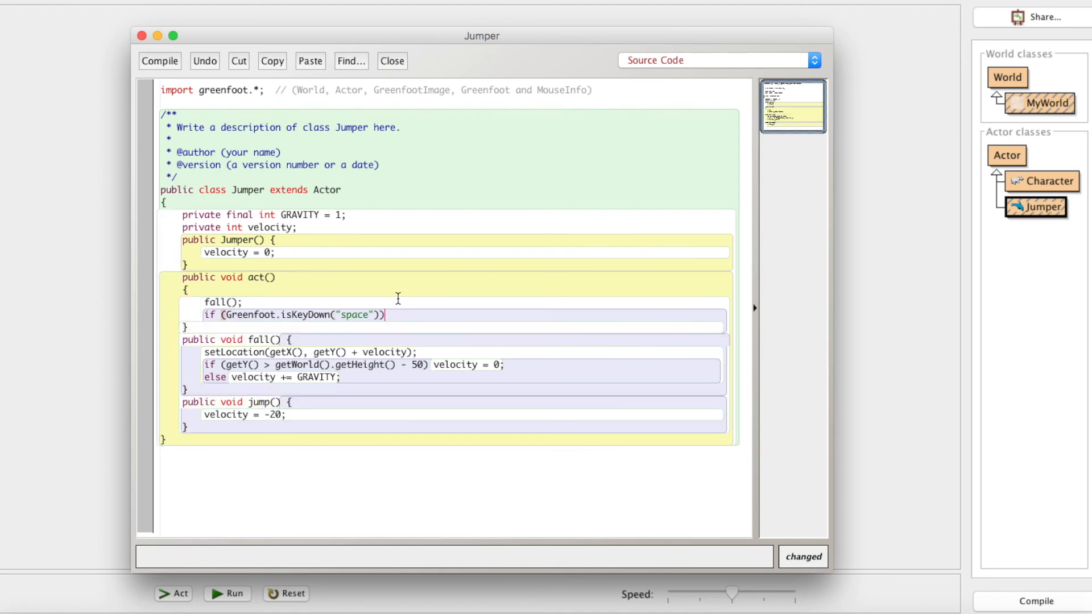
pyautogui.write('jum')
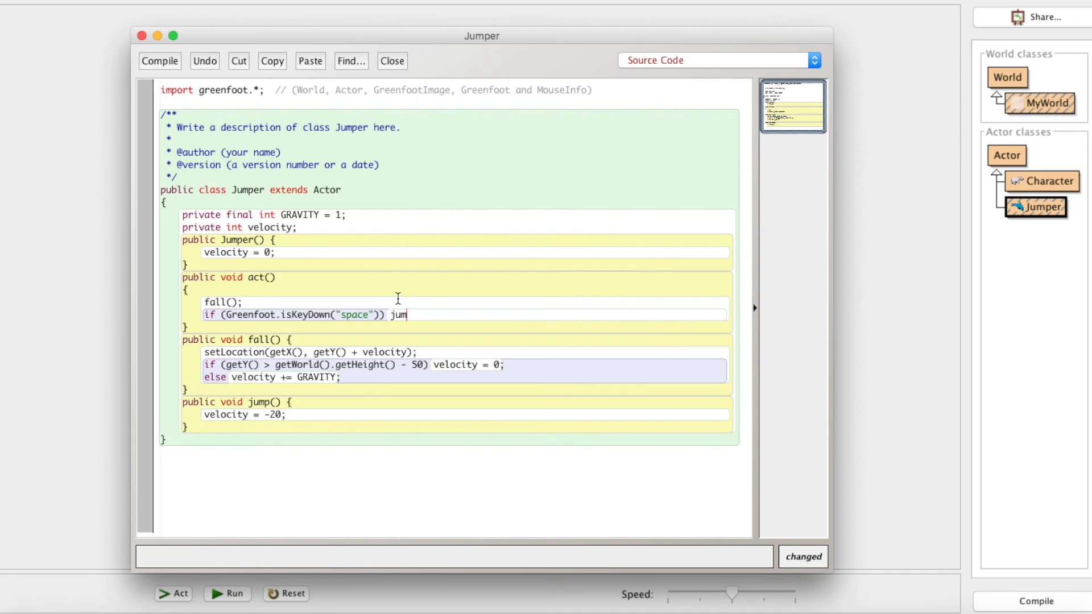
pyautogui.write('p();')
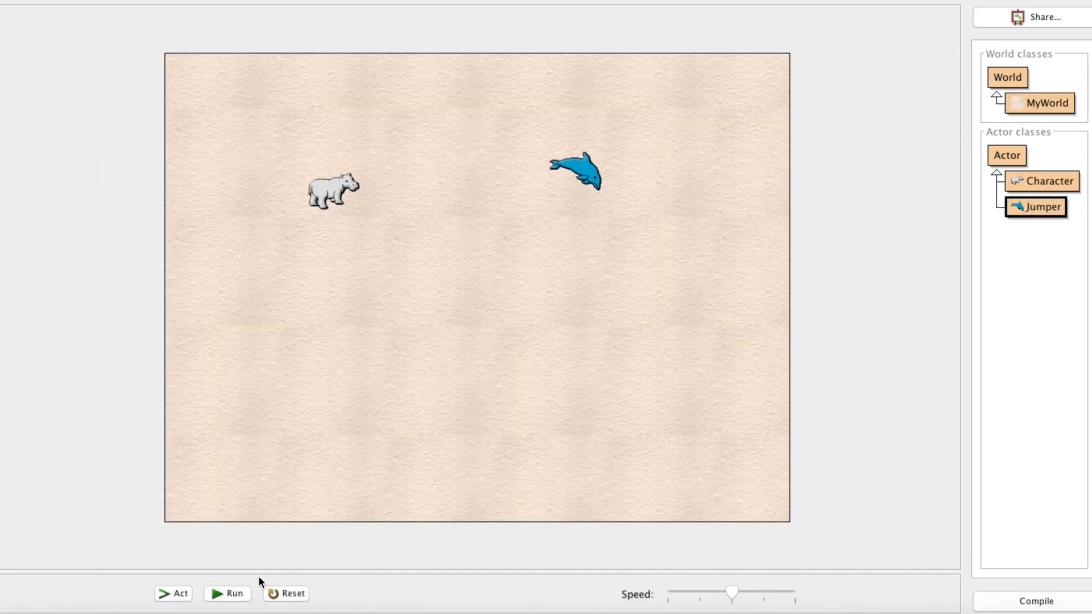
pyautogui.click(228, 593)
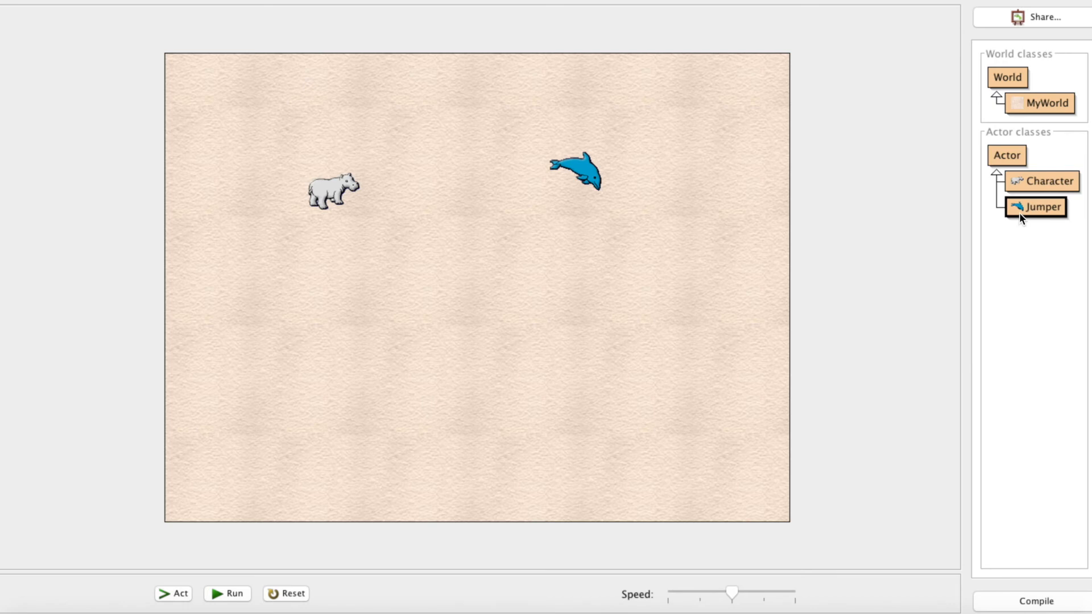
# Step: Extend the space-key check with && getY() > getWorld().getHeight() - 50
pyautogui.doubleClick(1039, 207)
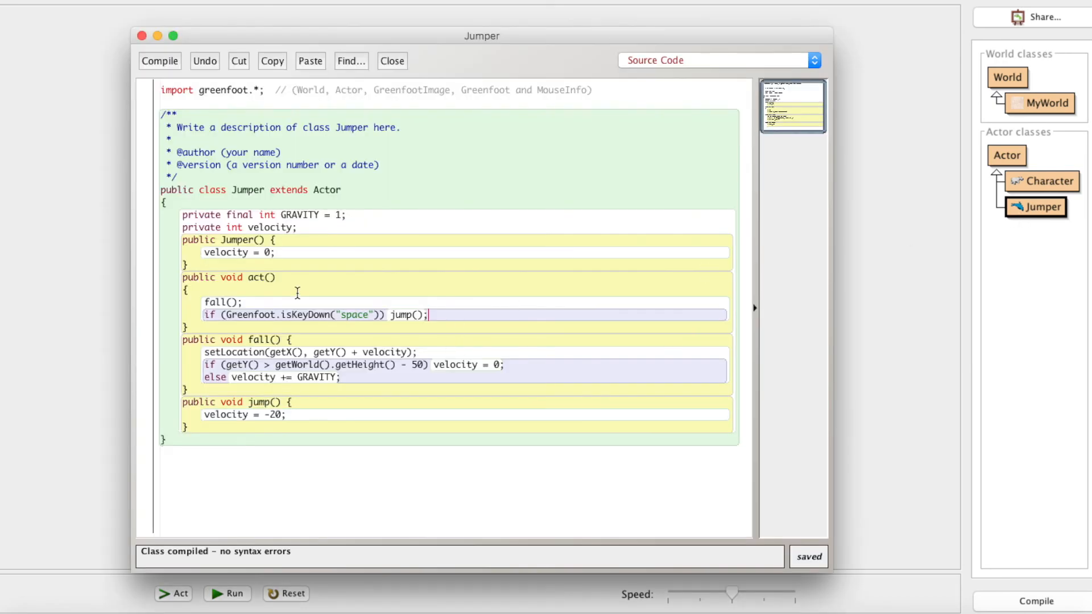
pyautogui.moveTo(792, 429)
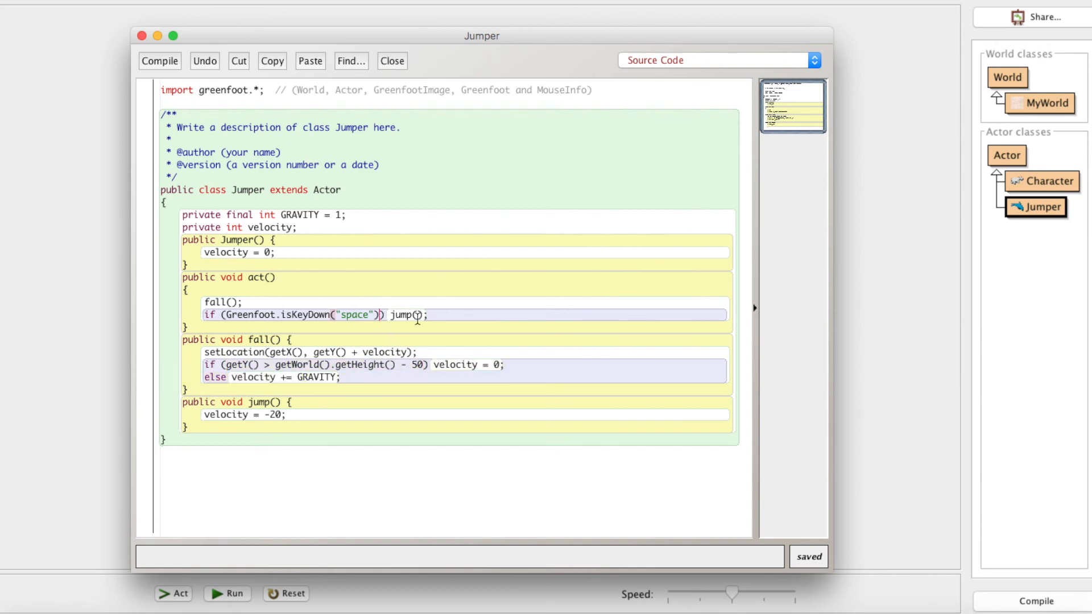
pyautogui.write('&& getY() > getWorld().getHeight() - 50')
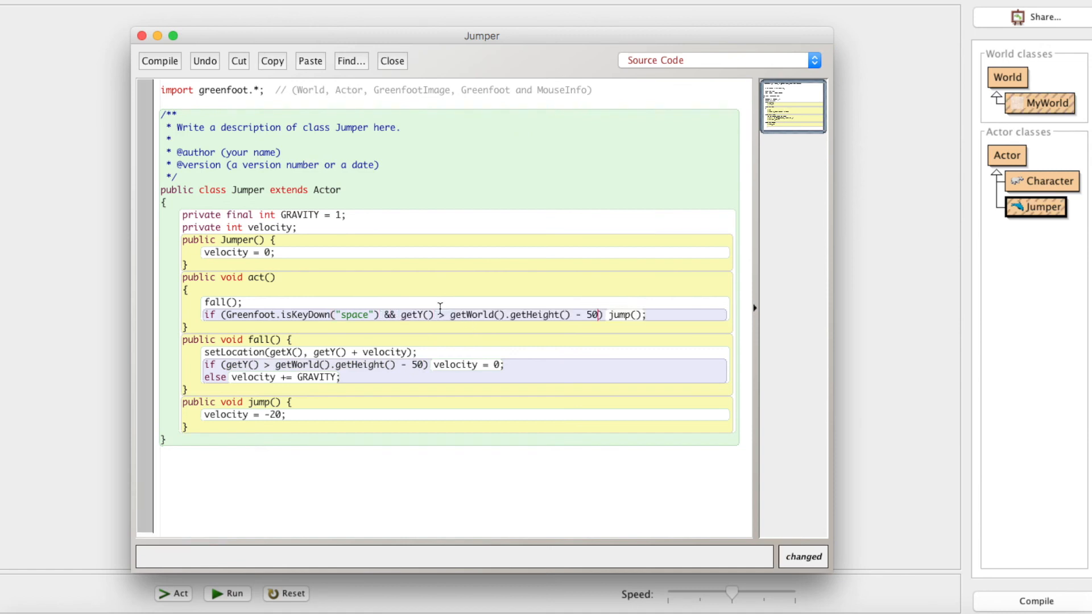
pyautogui.moveTo(277, 309)
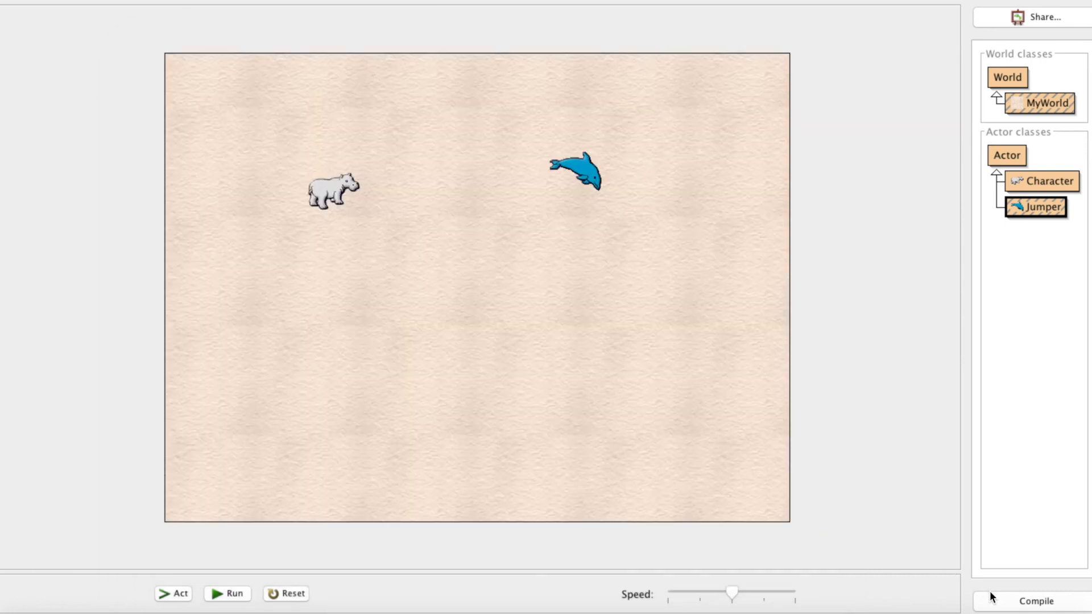
# Step: Compile and run so the dolphin drops to the floor, then reopen the Jumper source
pyautogui.click(227, 594)
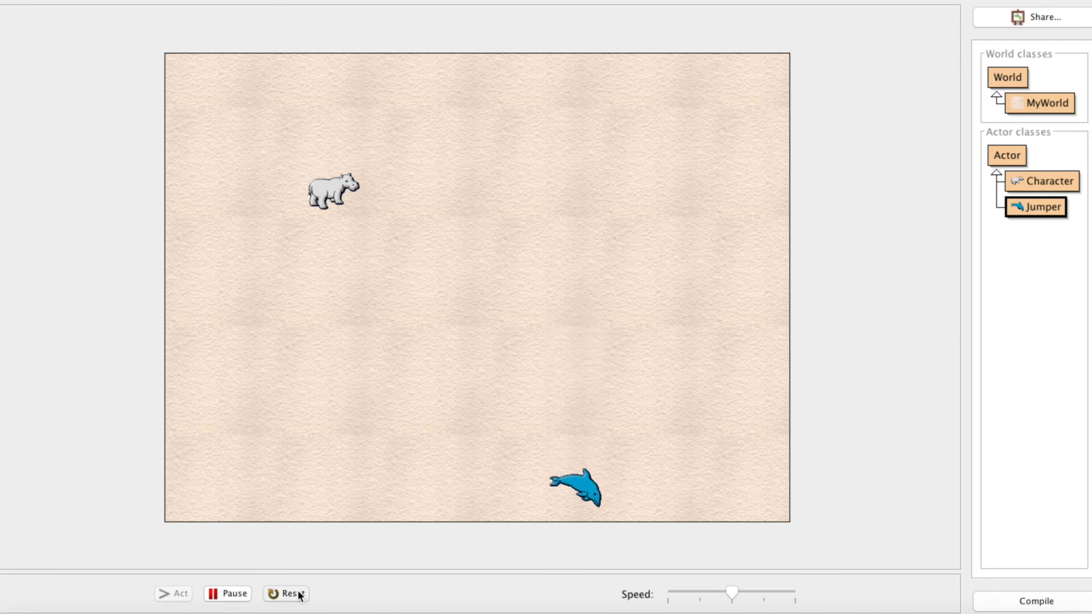
pyautogui.doubleClick(1040, 207)
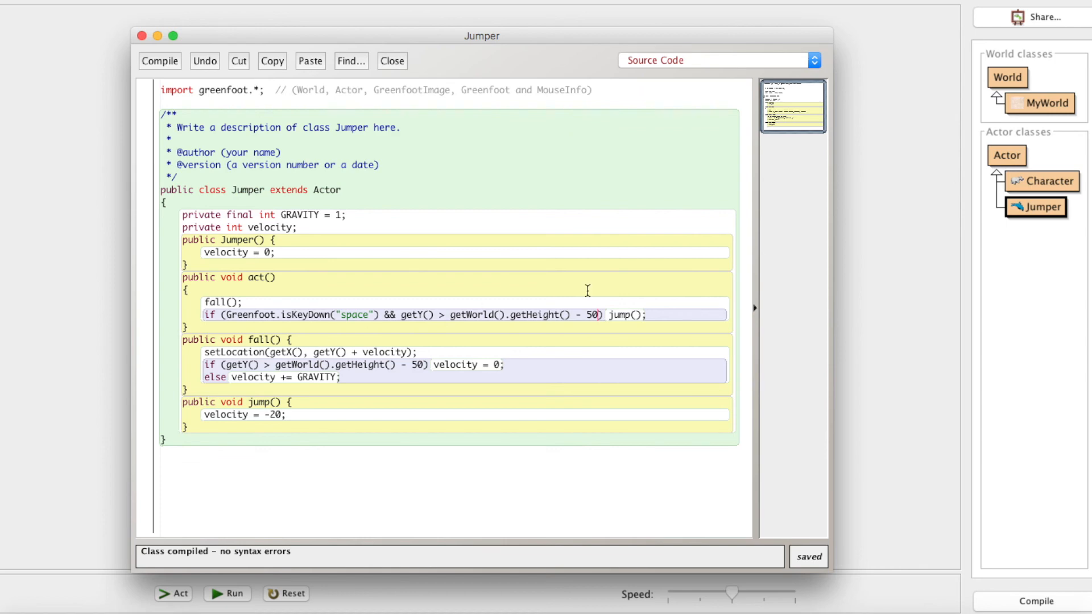
# Step: Close Jumper and open Character to copy its W/S/A/D move() method
pyautogui.click(391, 60)
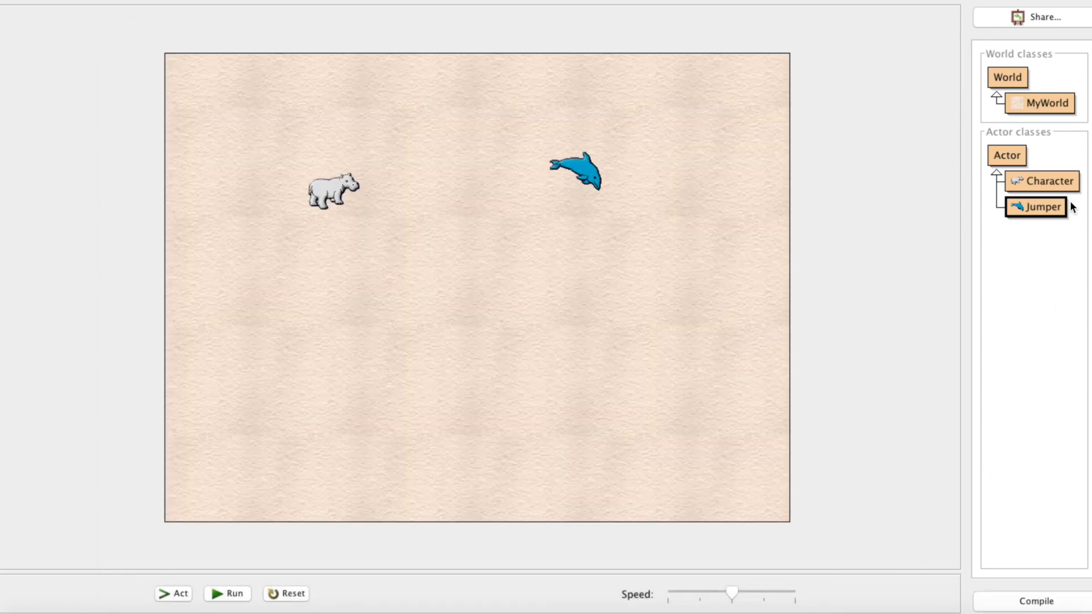
pyautogui.doubleClick(1043, 181)
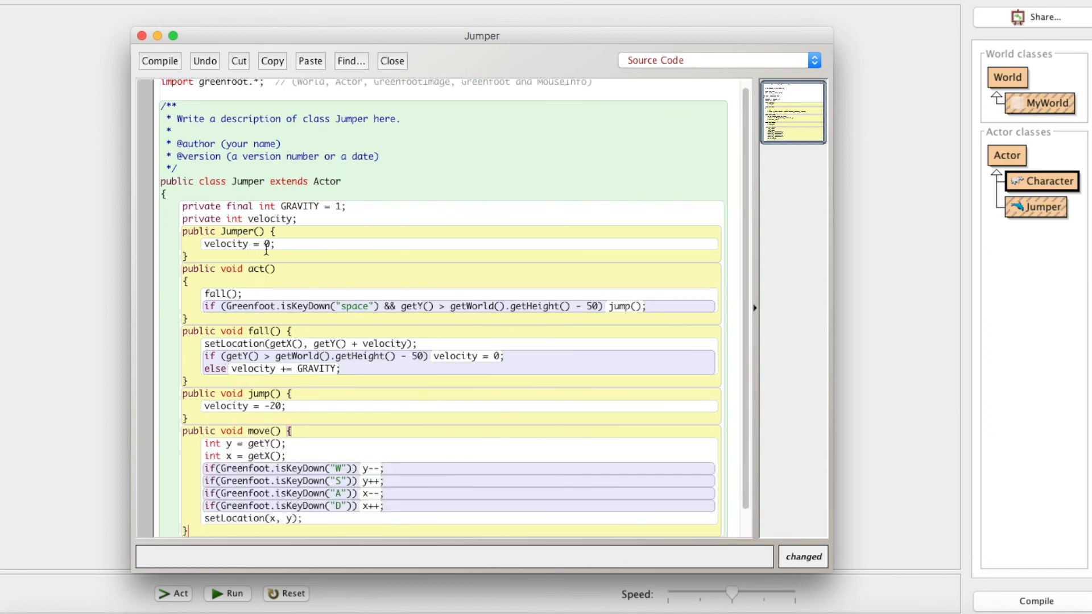
# Step: Call move() from act() and keep only "left" and "right" arrow-key checks in move()
pyautogui.write('move')
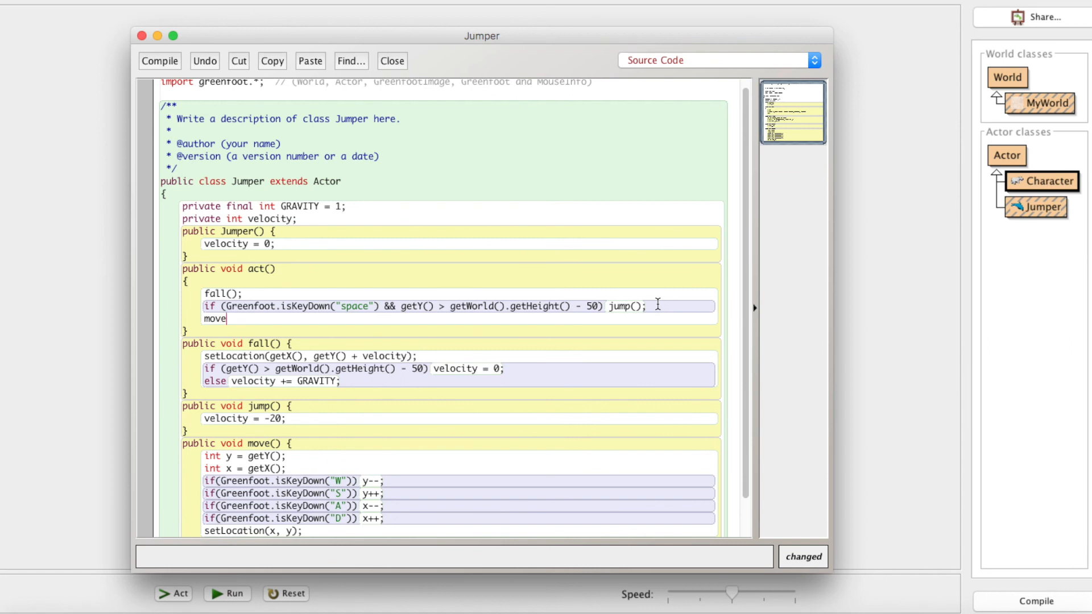
pyautogui.write('();')
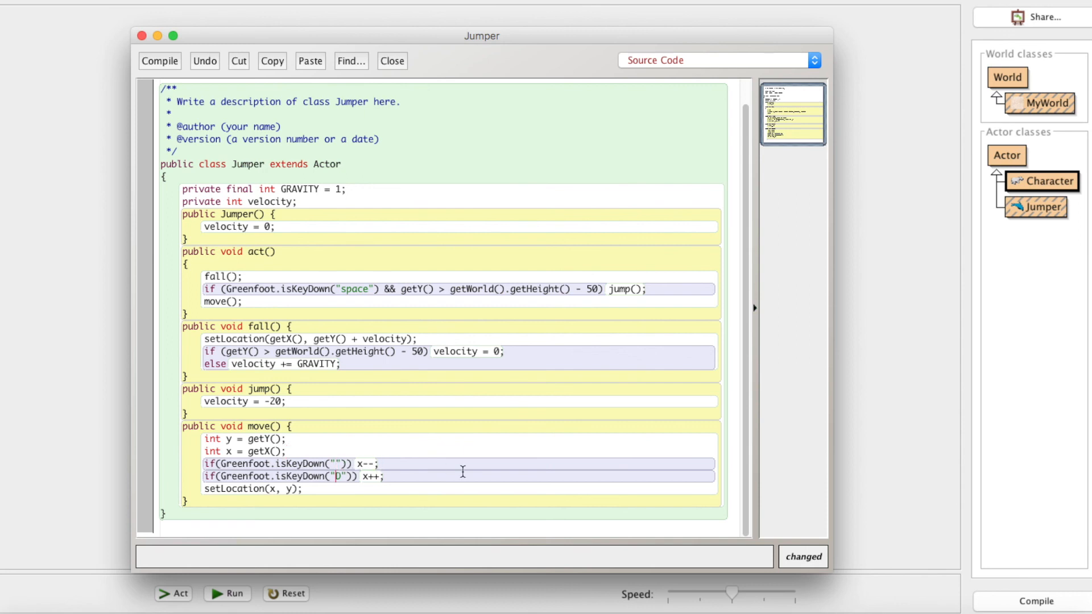
pyautogui.write('lef')
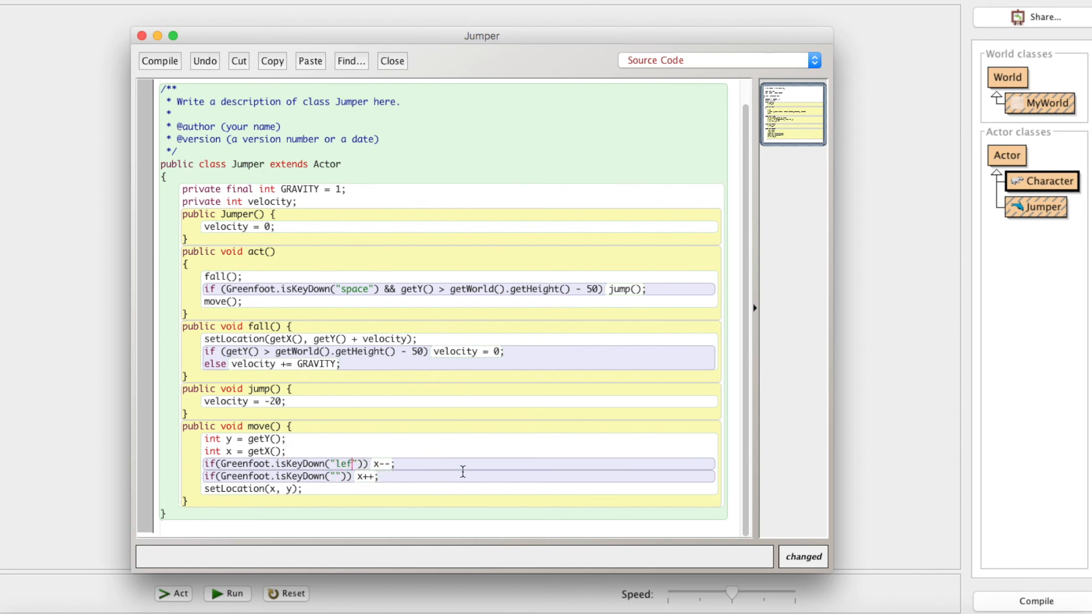
pyautogui.write('right')
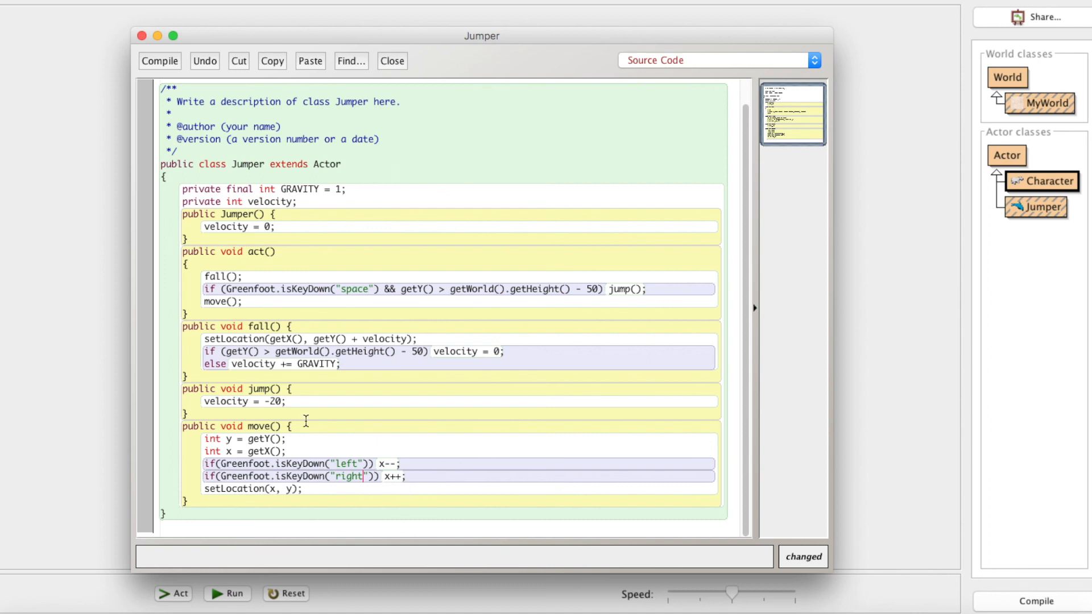
pyautogui.moveTo(292, 553)
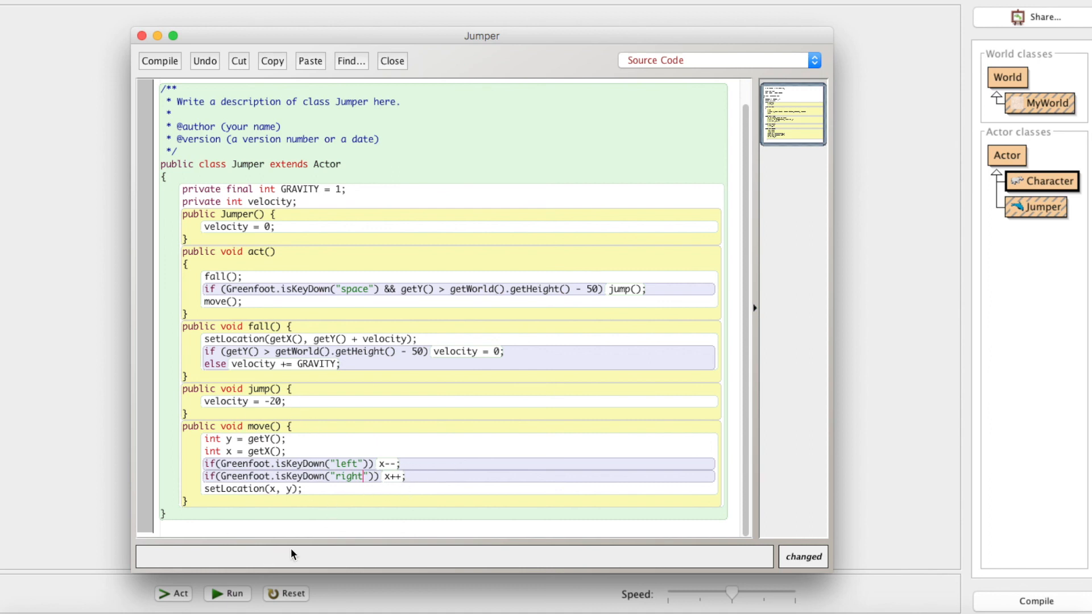
pyautogui.moveTo(333, 437)
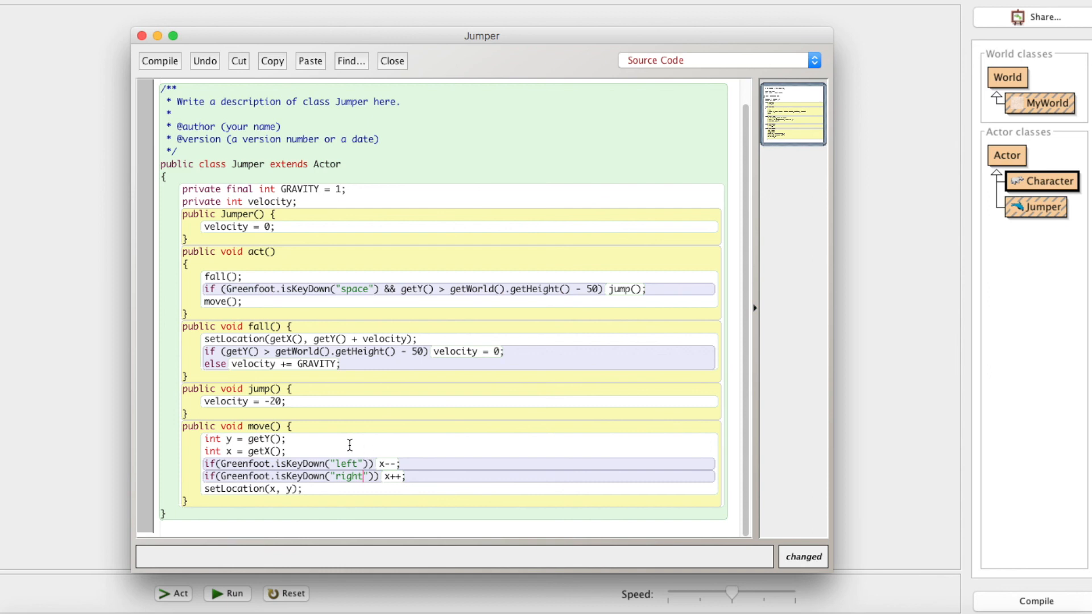
pyautogui.moveTo(975, 534)
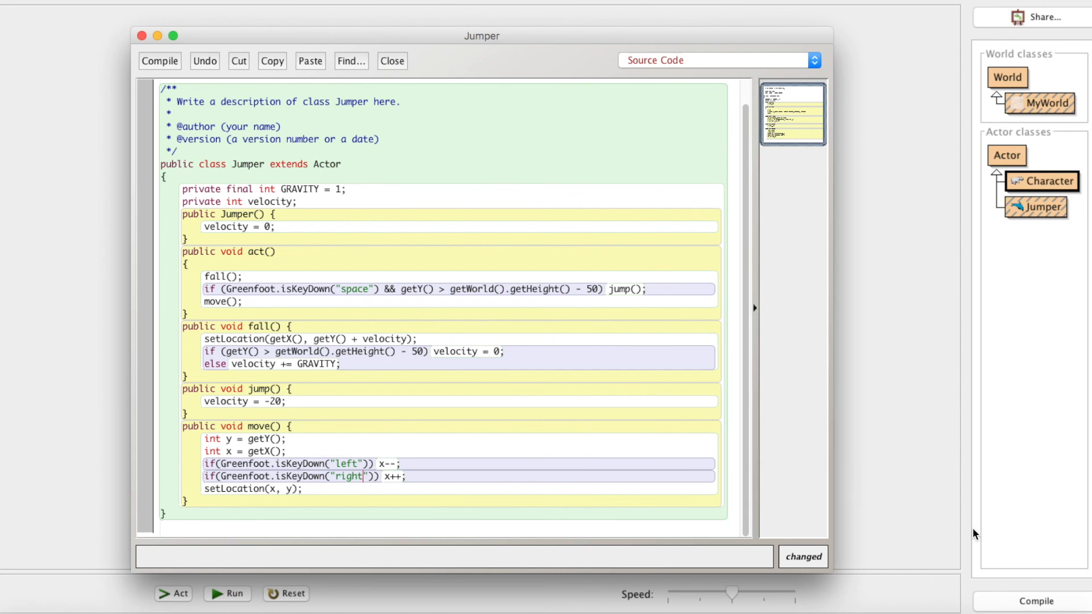
# Step: Compile, run the world to test arrow-key movement, and reopen the Jumper source
pyautogui.click(391, 61)
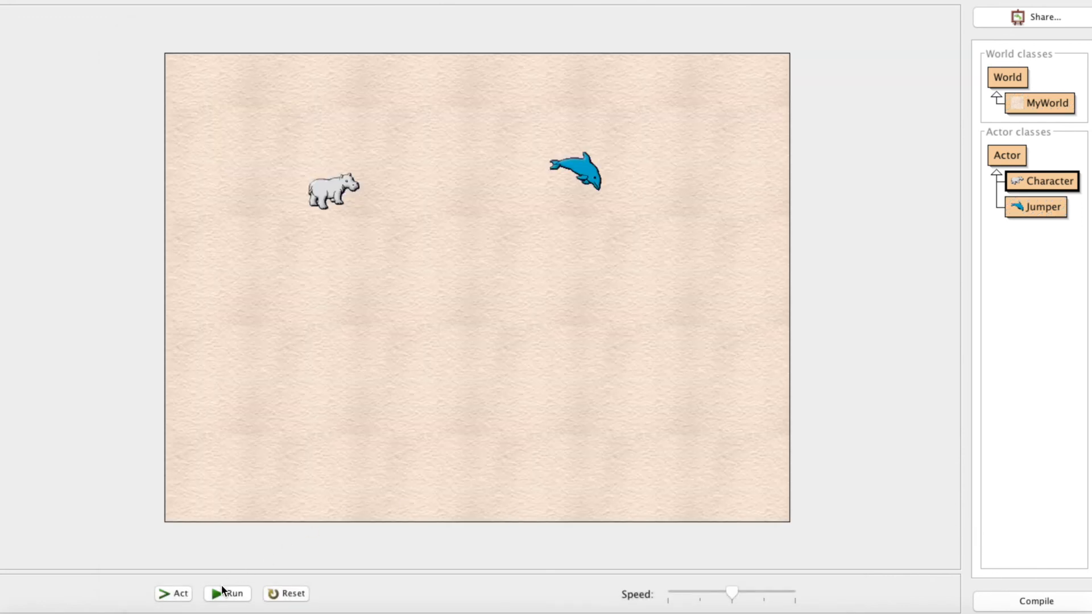
pyautogui.click(232, 593)
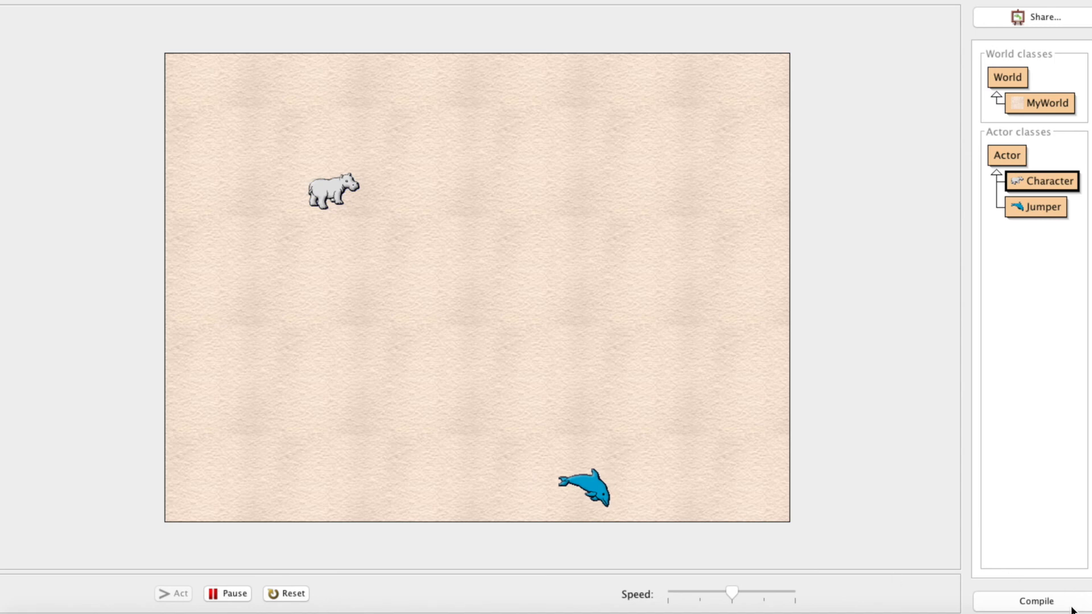
pyautogui.doubleClick(1040, 207)
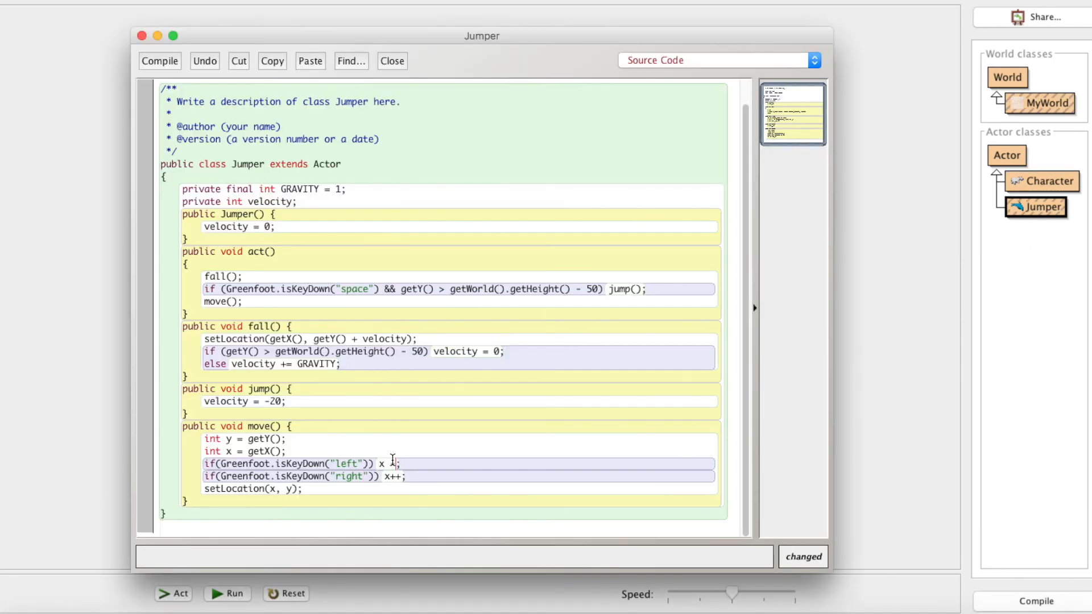
# Step: Change the left/right steps to x -= 3 and x += 3 for speed 3
pyautogui.write('-= 3')
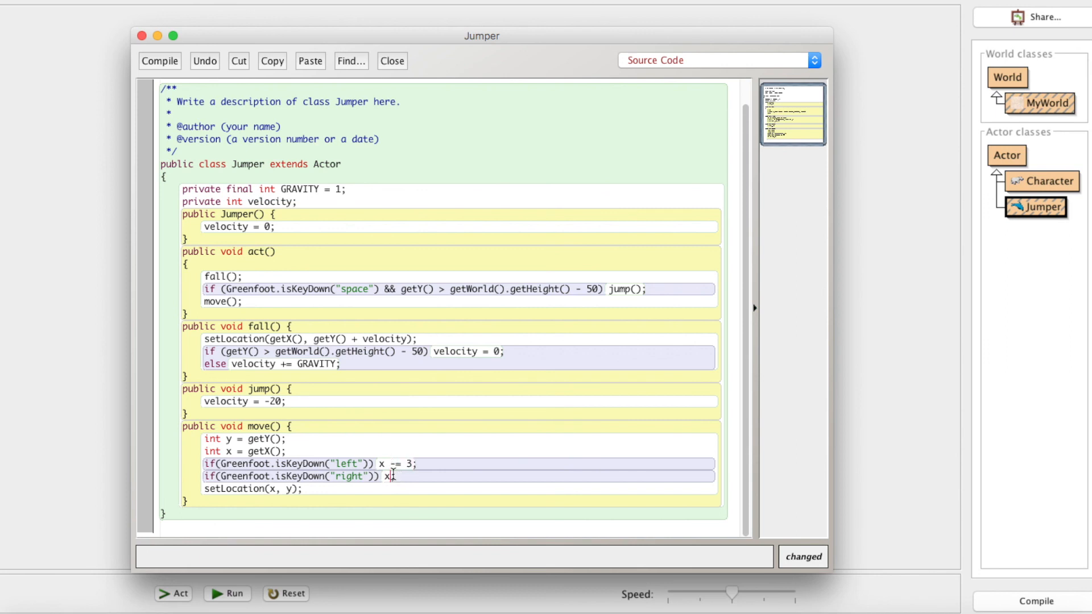
pyautogui.write('+= 3')
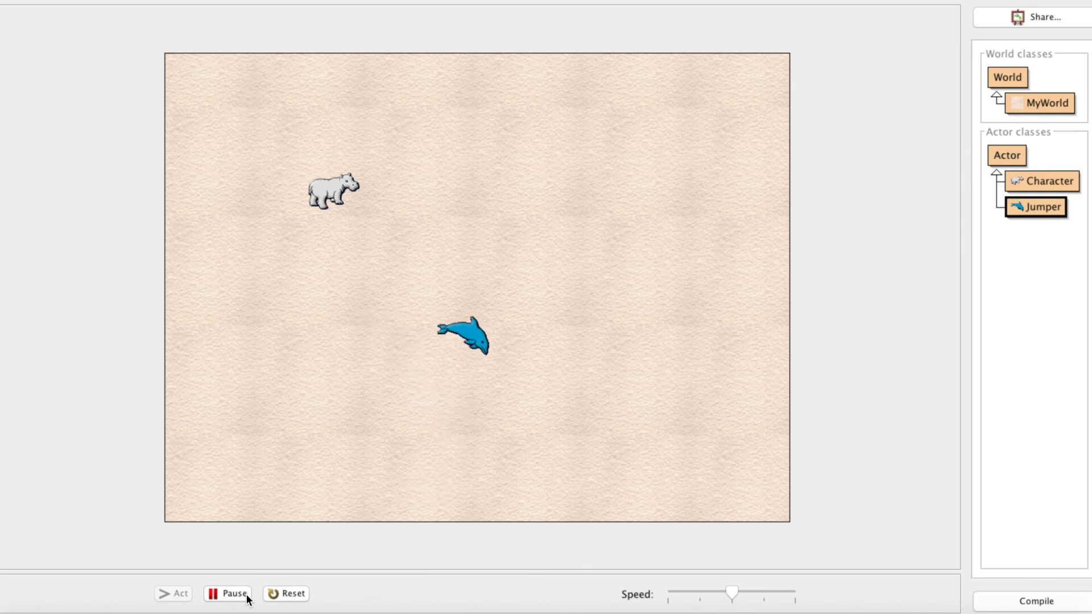
# Step: Stop the test, restoring the dolphin to its starting spot near the hippo
pyautogui.click(234, 594)
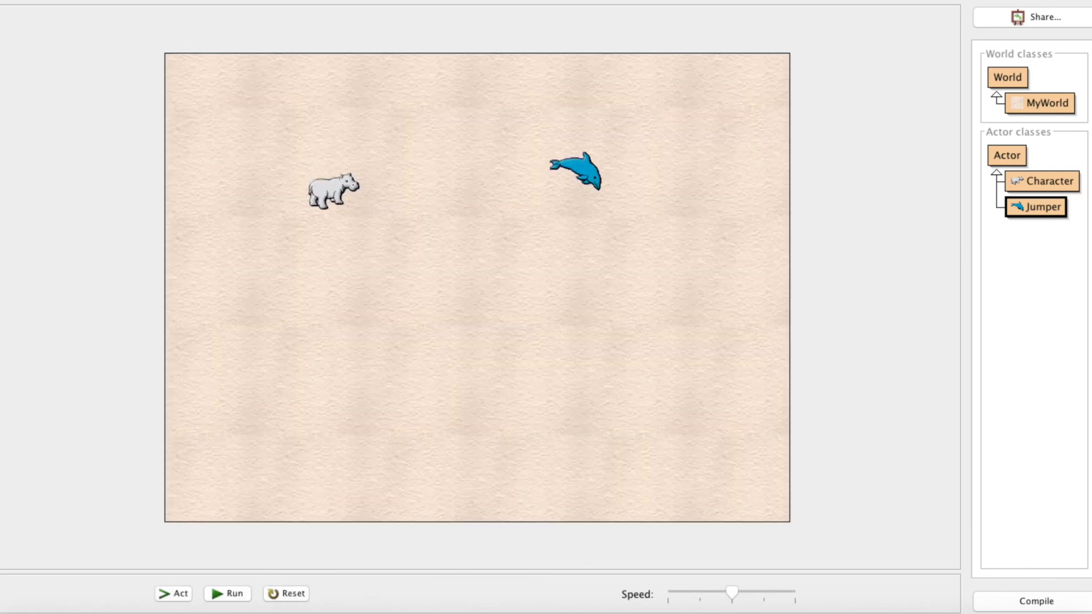
pyautogui.moveTo(1037, 523)
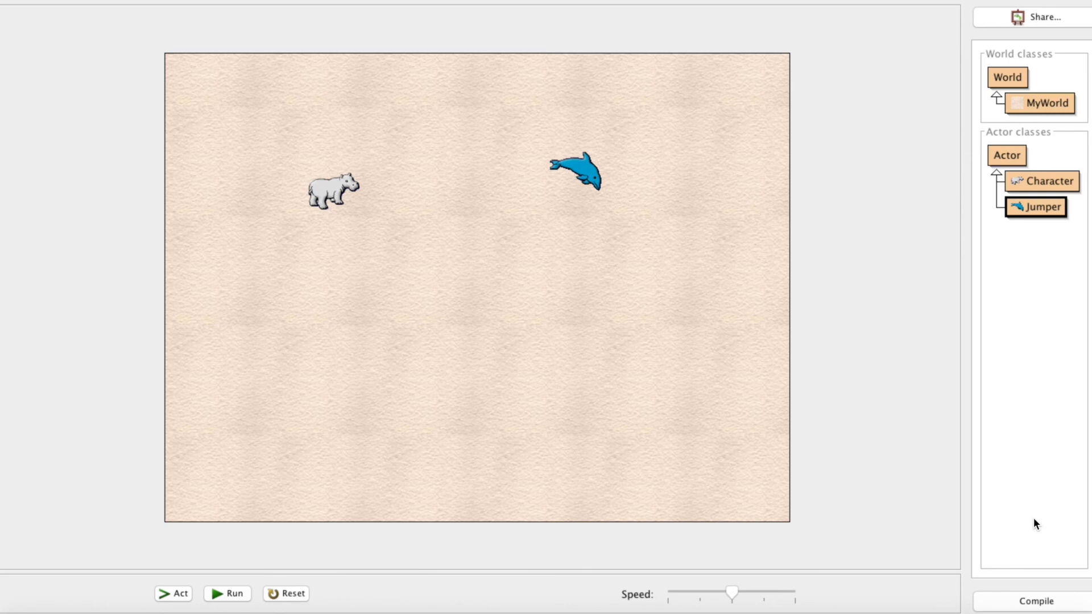
pyautogui.moveTo(428, 141)
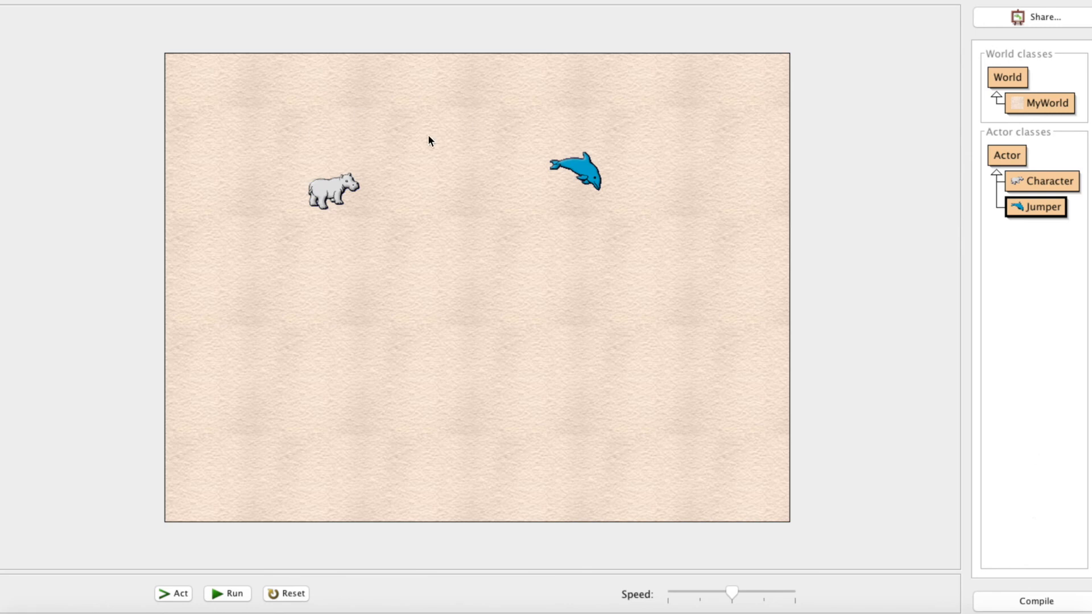
pyautogui.moveTo(861, 280)
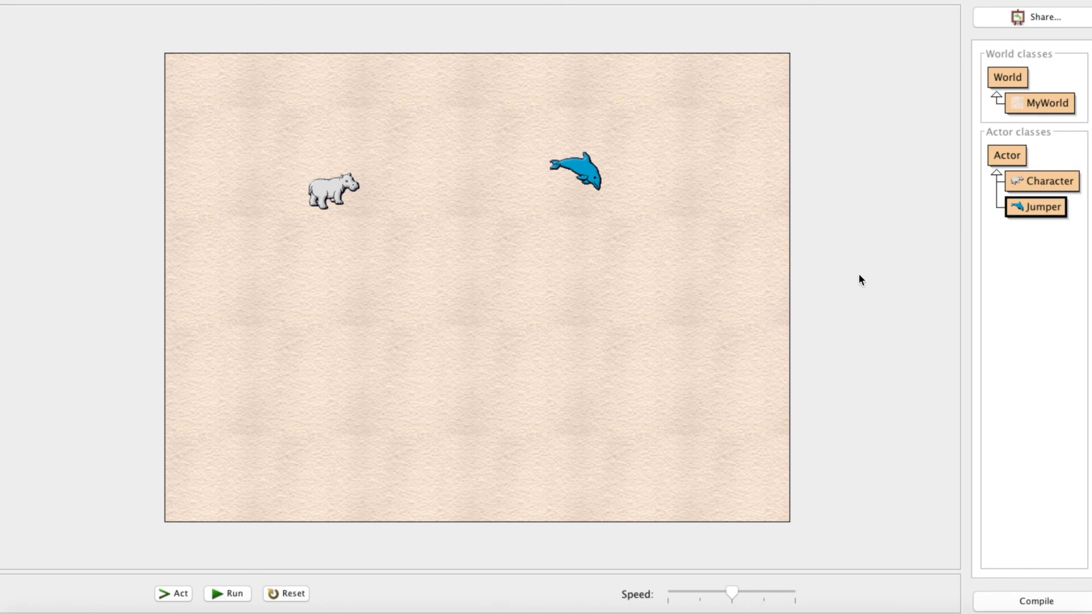